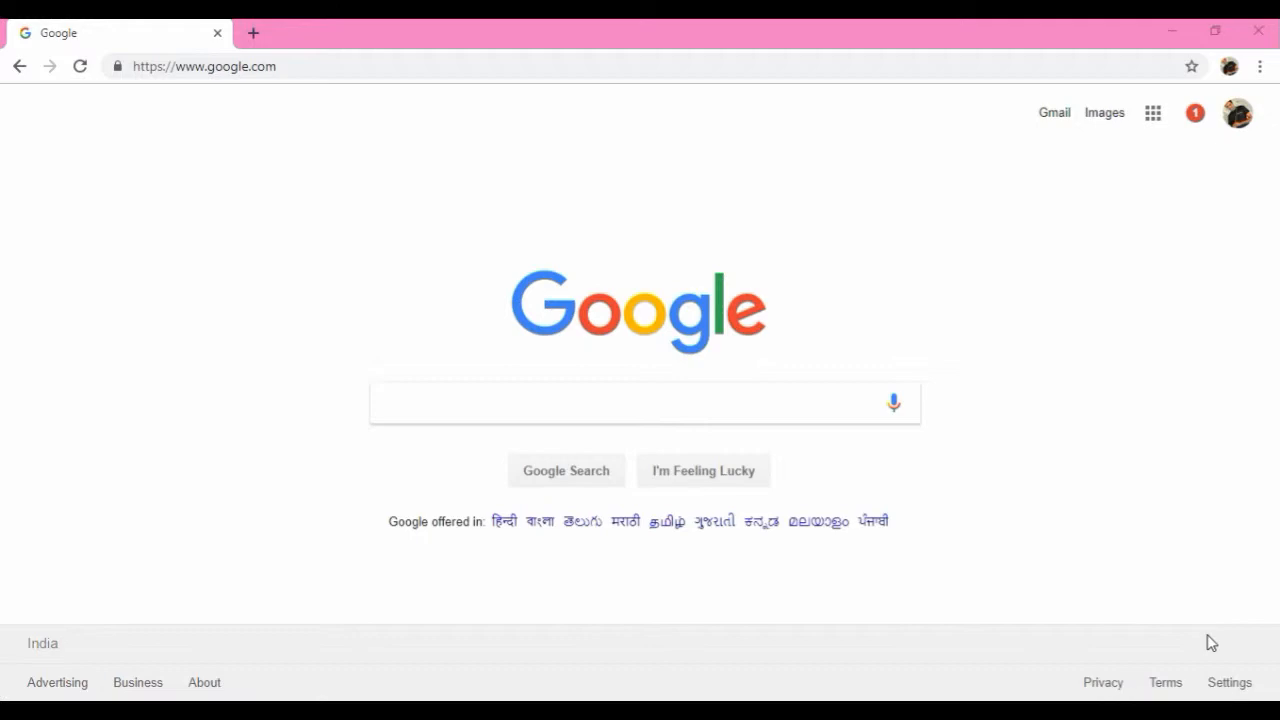
mouse_move(982, 652)
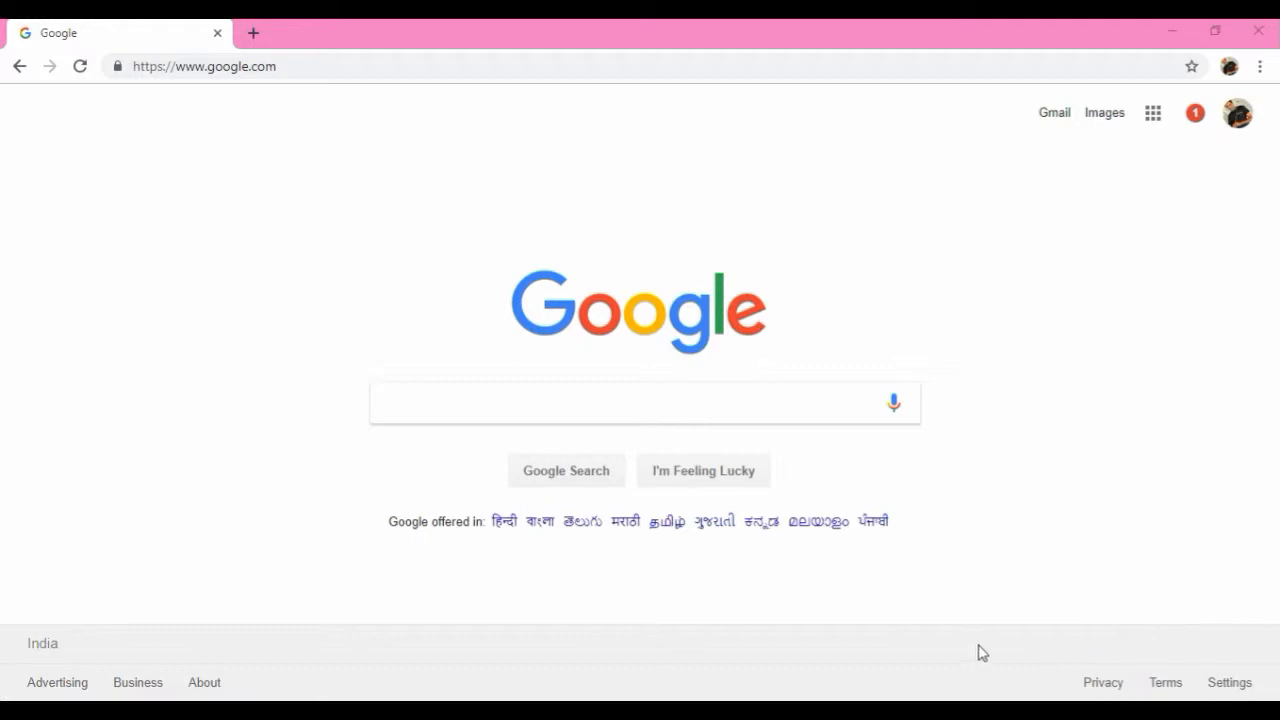
mouse_move(532, 414)
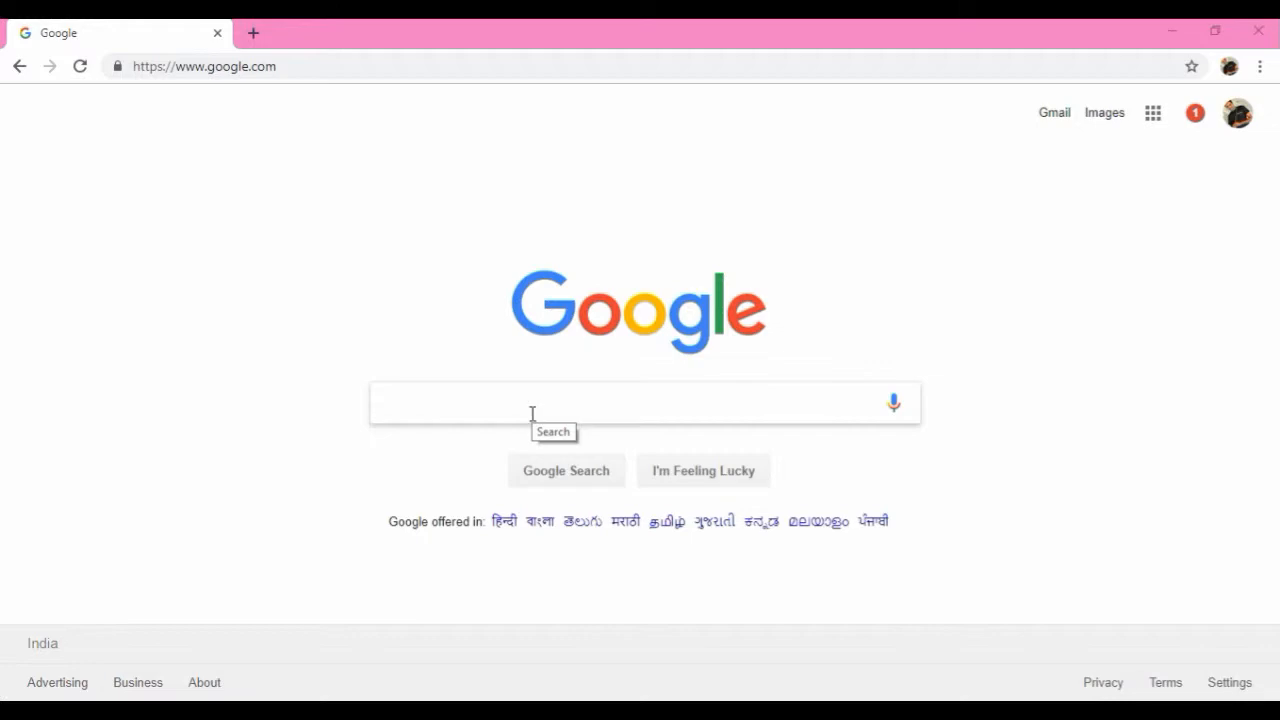
- Search Google for 'slideshare' and follow the SlideShare result to its homepage
left_click(644, 404)
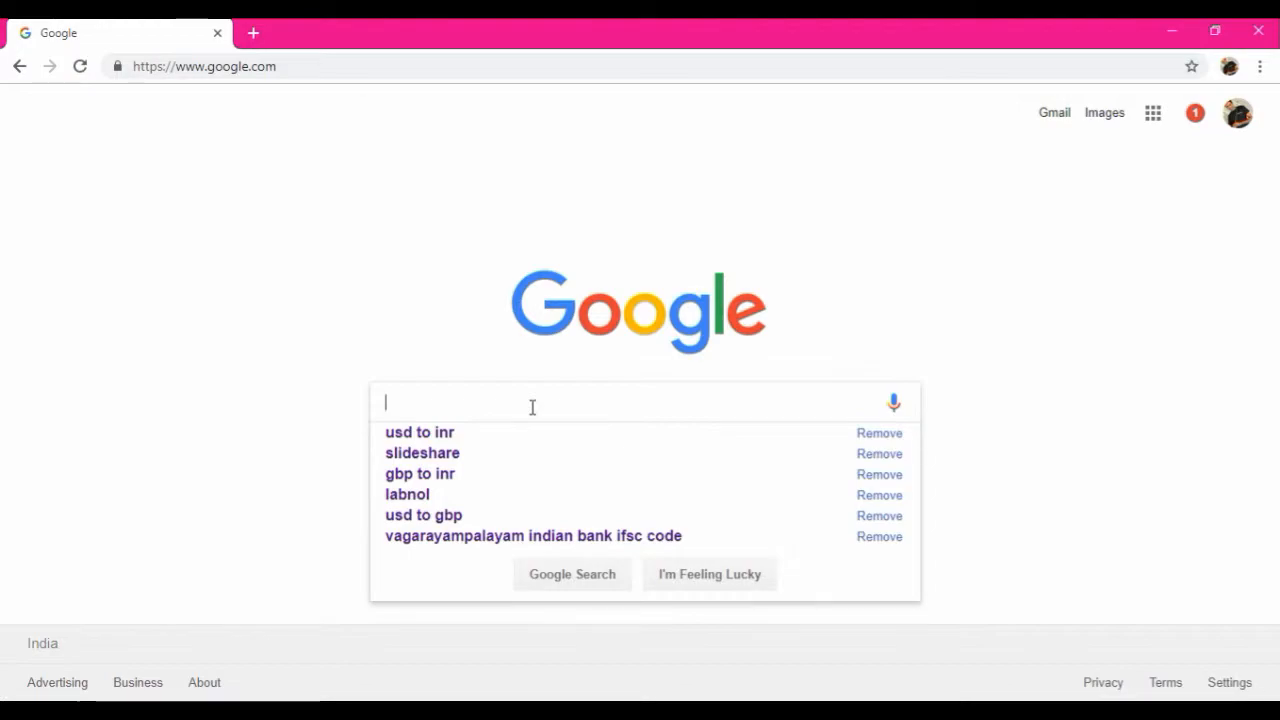
left_click(422, 452)
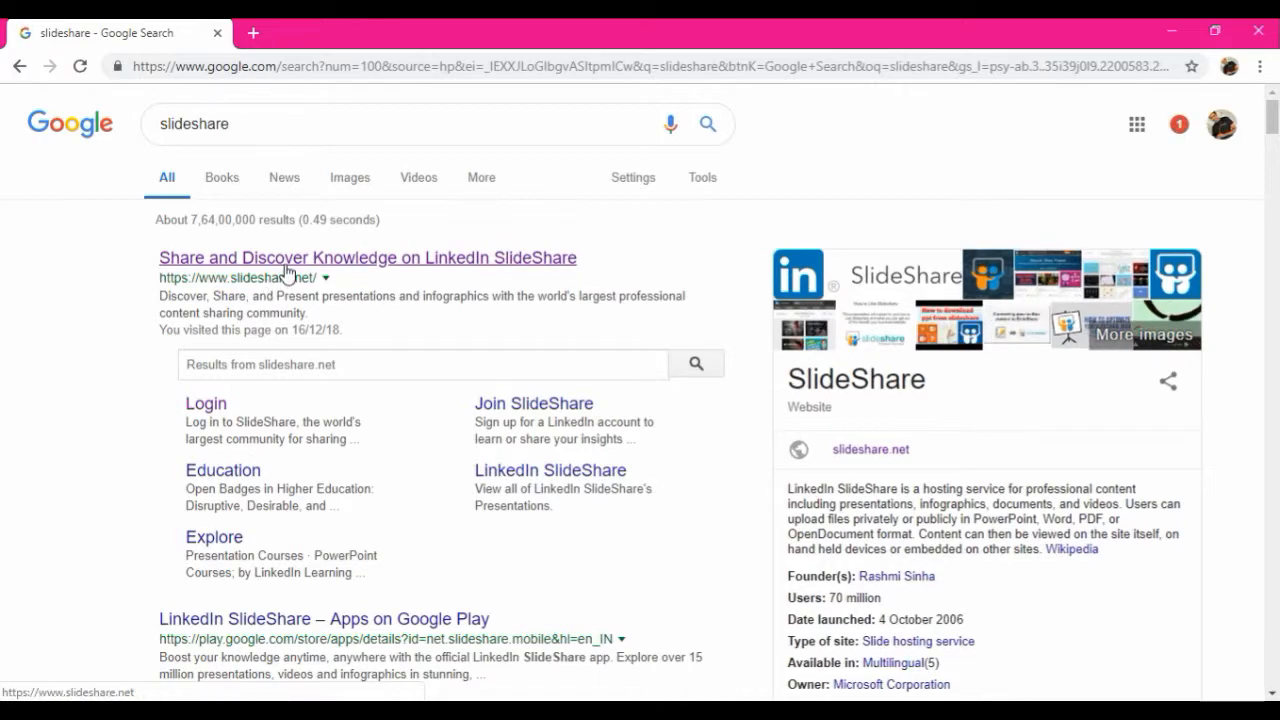
left_click(368, 258)
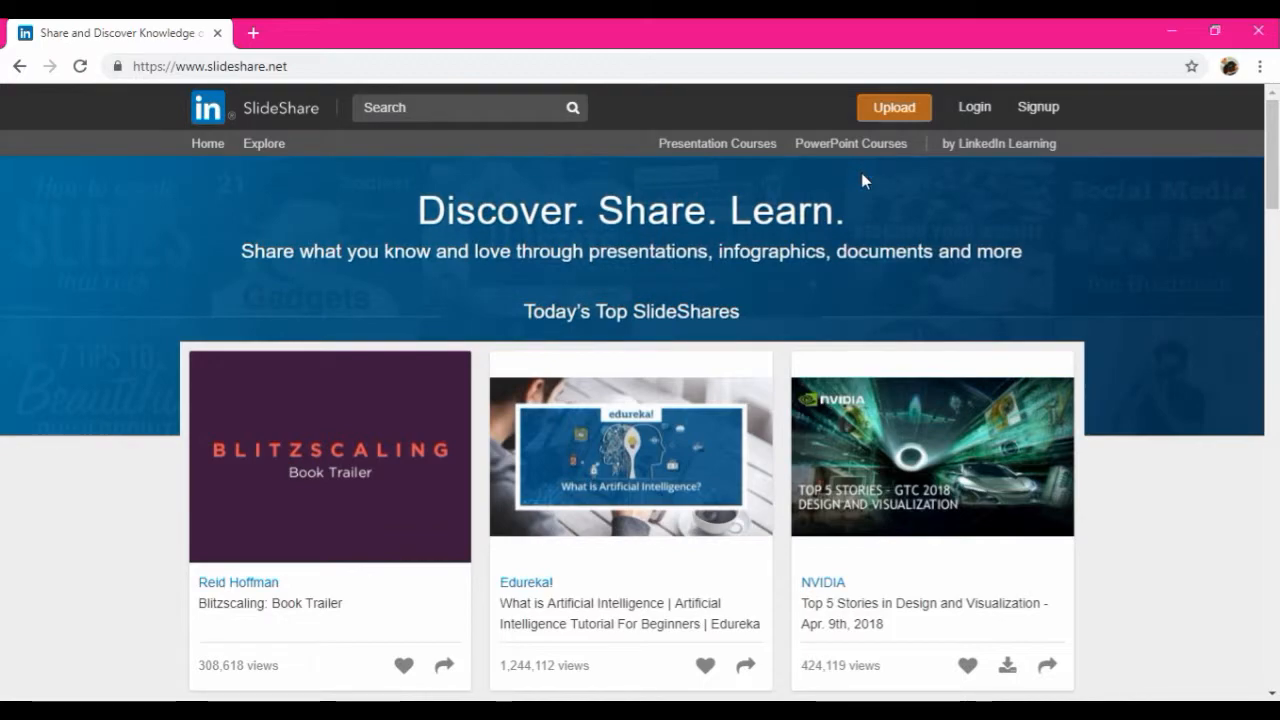
mouse_move(974, 114)
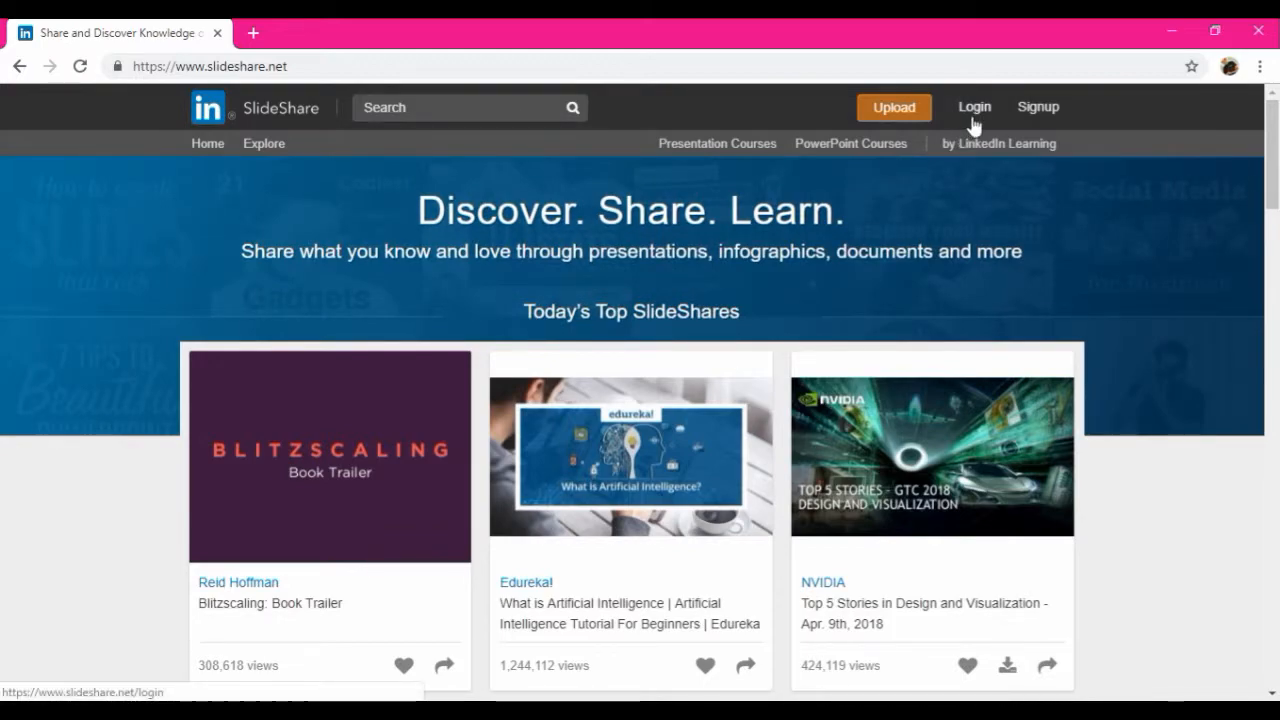
- Sign in to SlideShare via Login with LinkedIn and return to the homepage
left_click(972, 108)
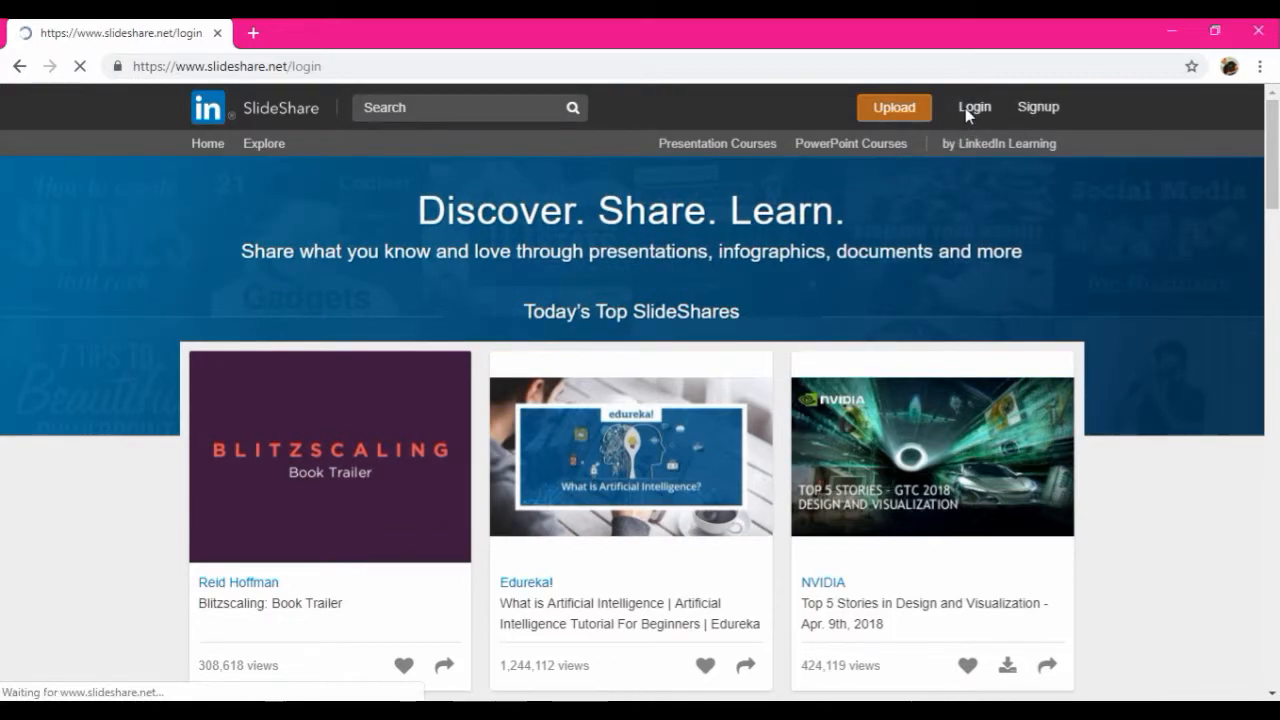
left_click(972, 108)
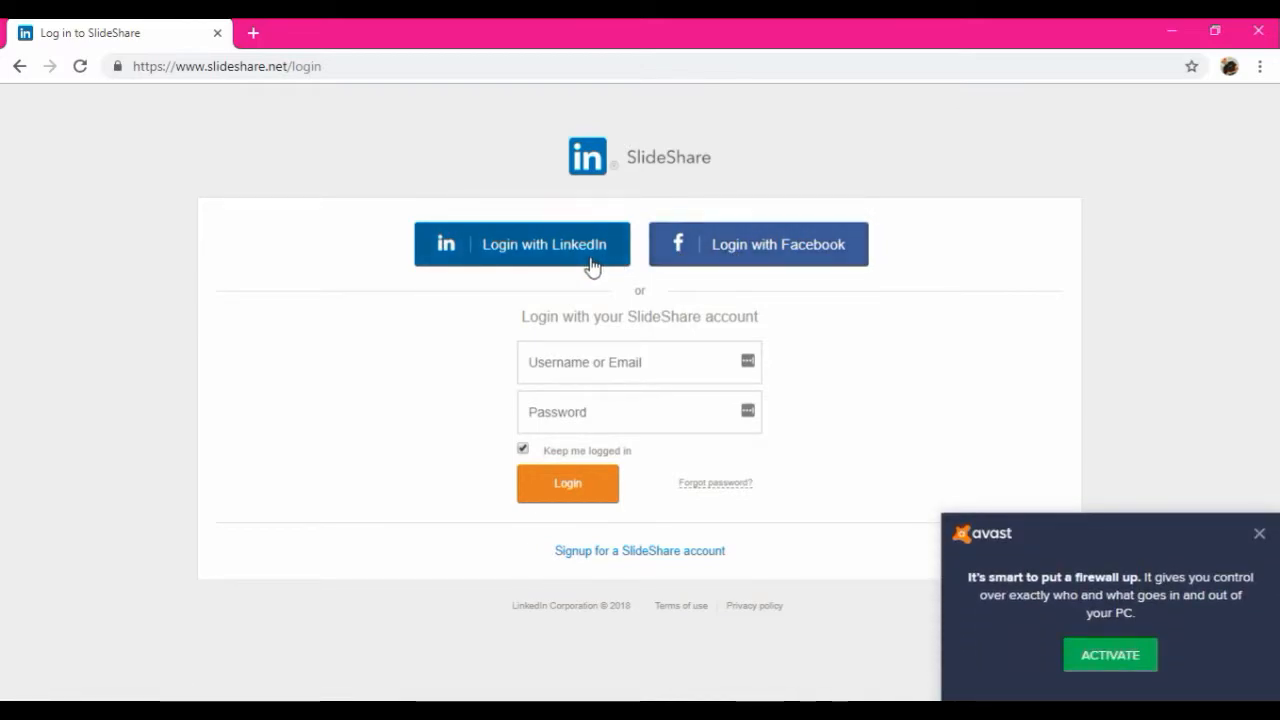
left_click(544, 244)
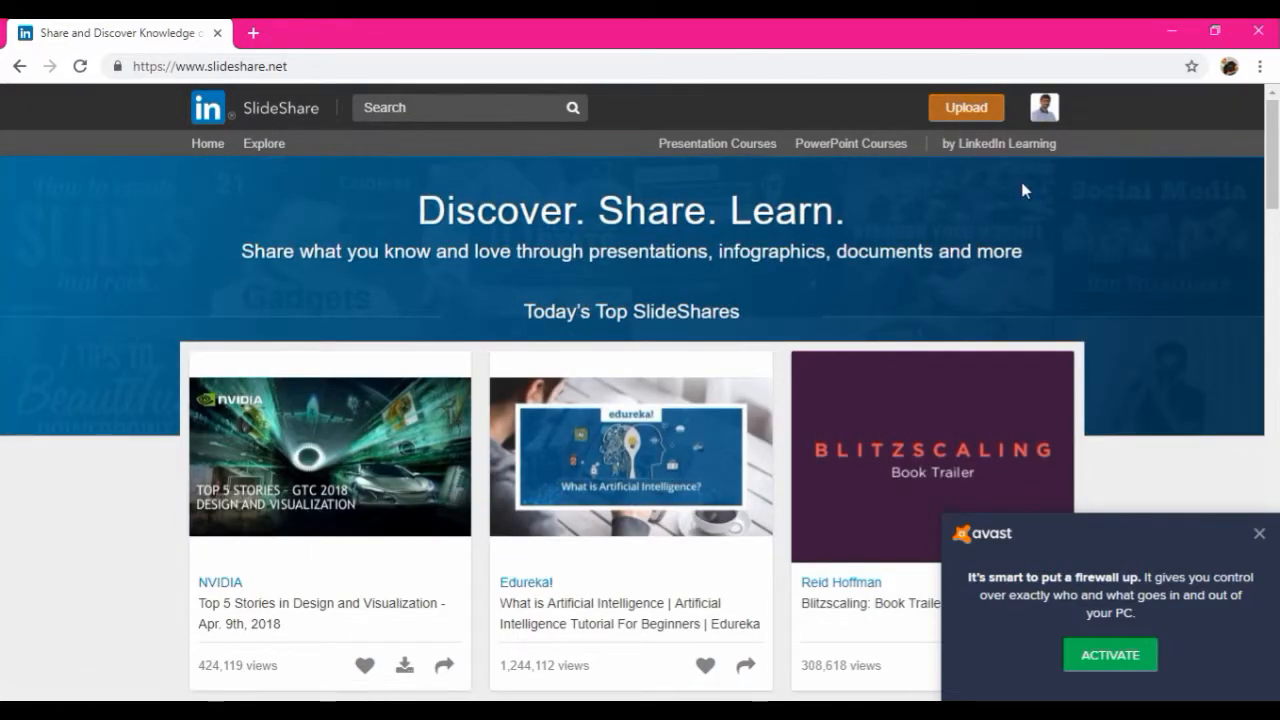
mouse_move(790, 256)
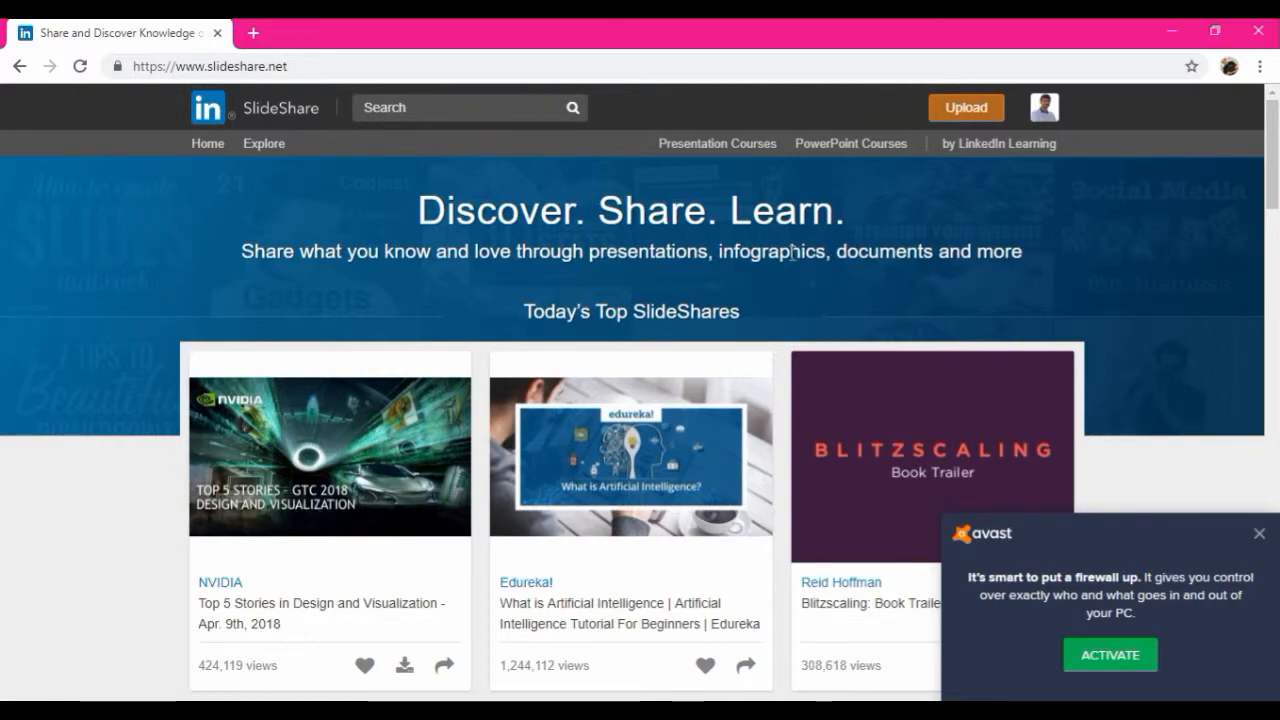
mouse_move(956, 124)
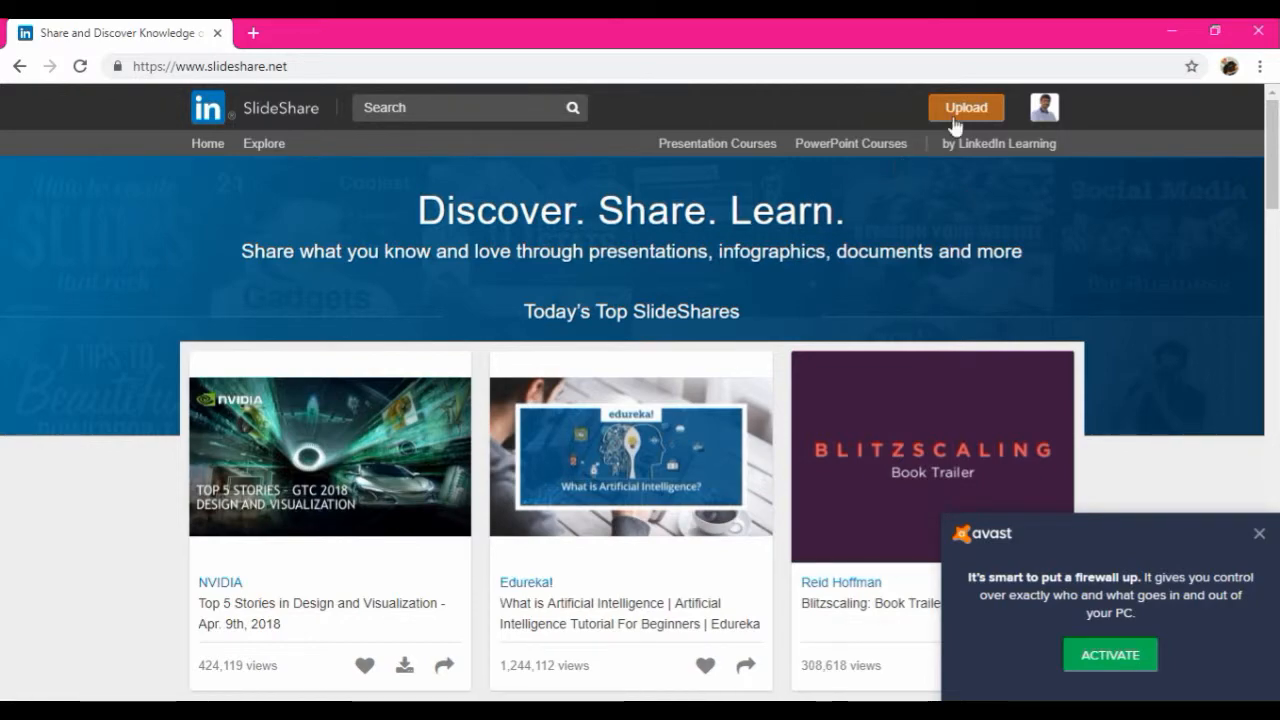
- Upload DIGITAL MARKETING.pptx from the Downloads folder so its details form appears
left_click(964, 108)
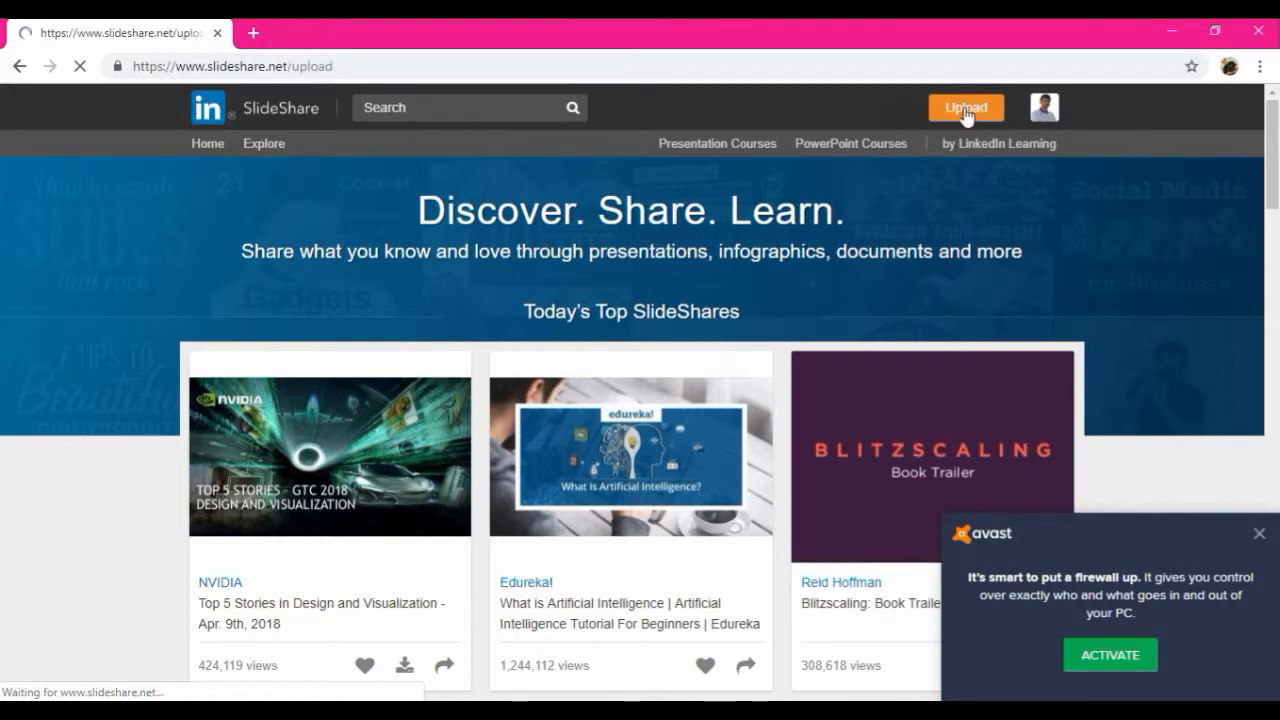
left_click(964, 108)
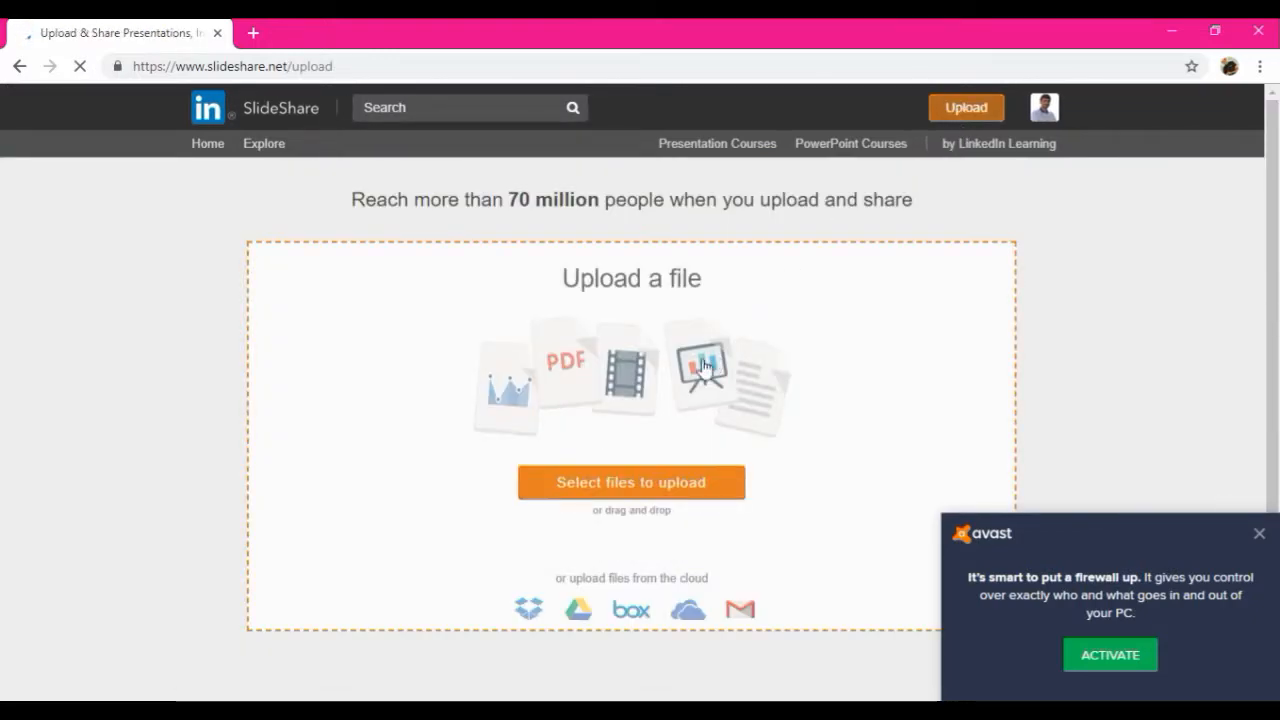
left_click(632, 482)
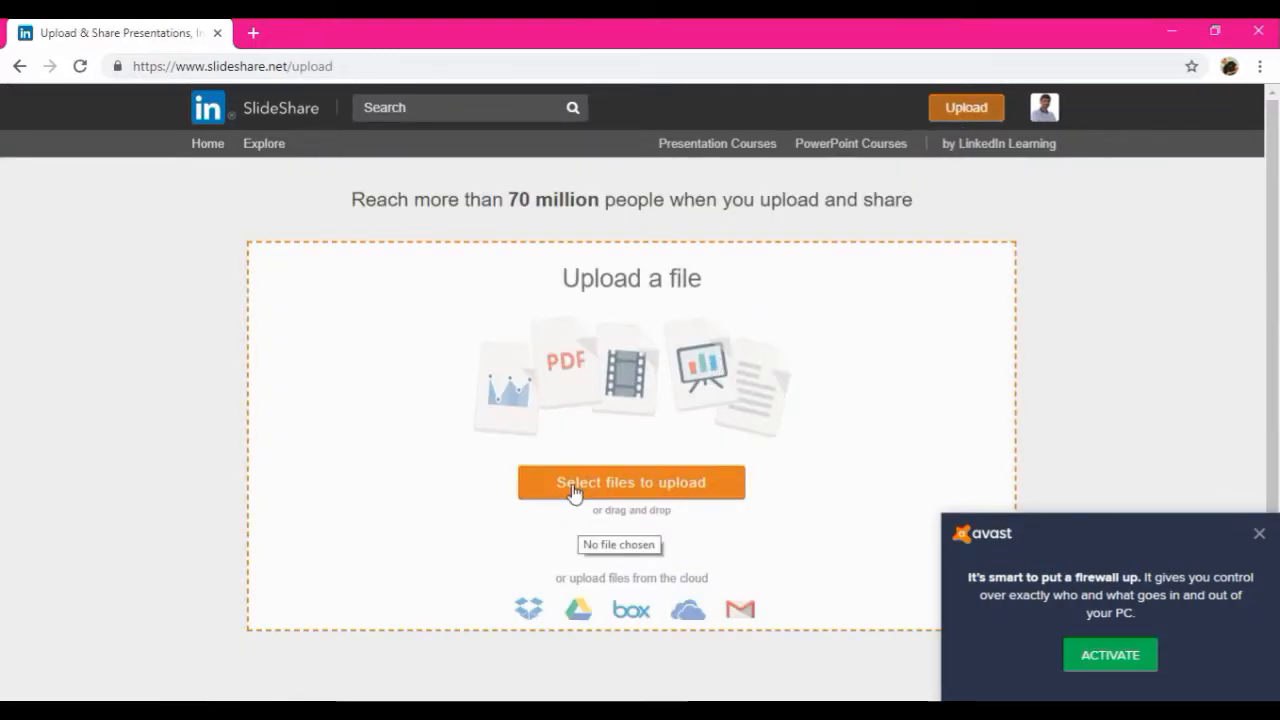
left_click(632, 482)
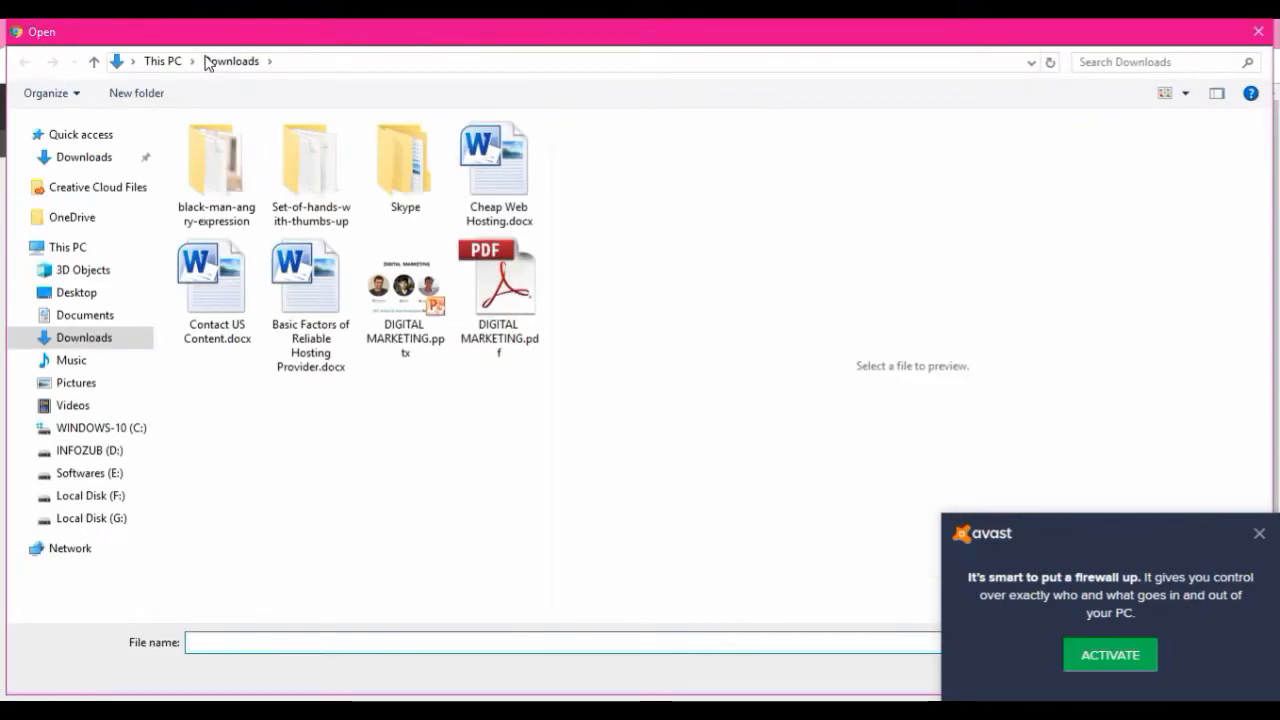
left_click(404, 284)
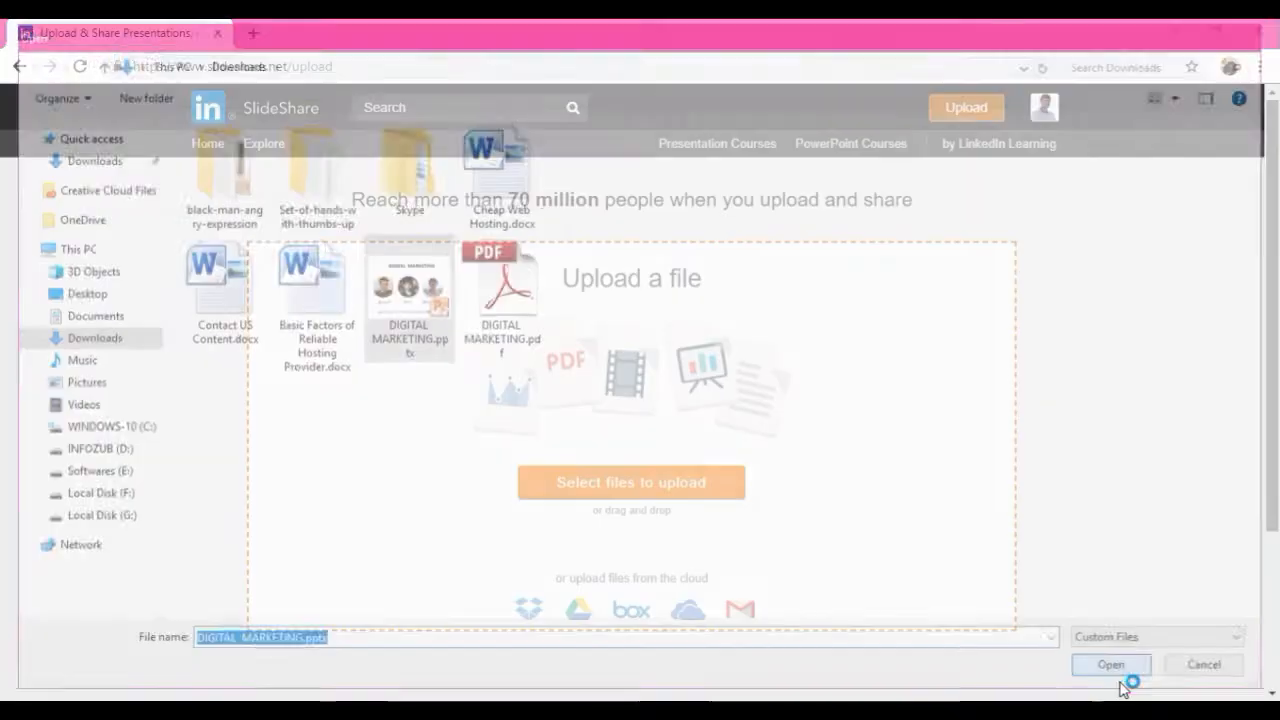
left_click(1110, 664)
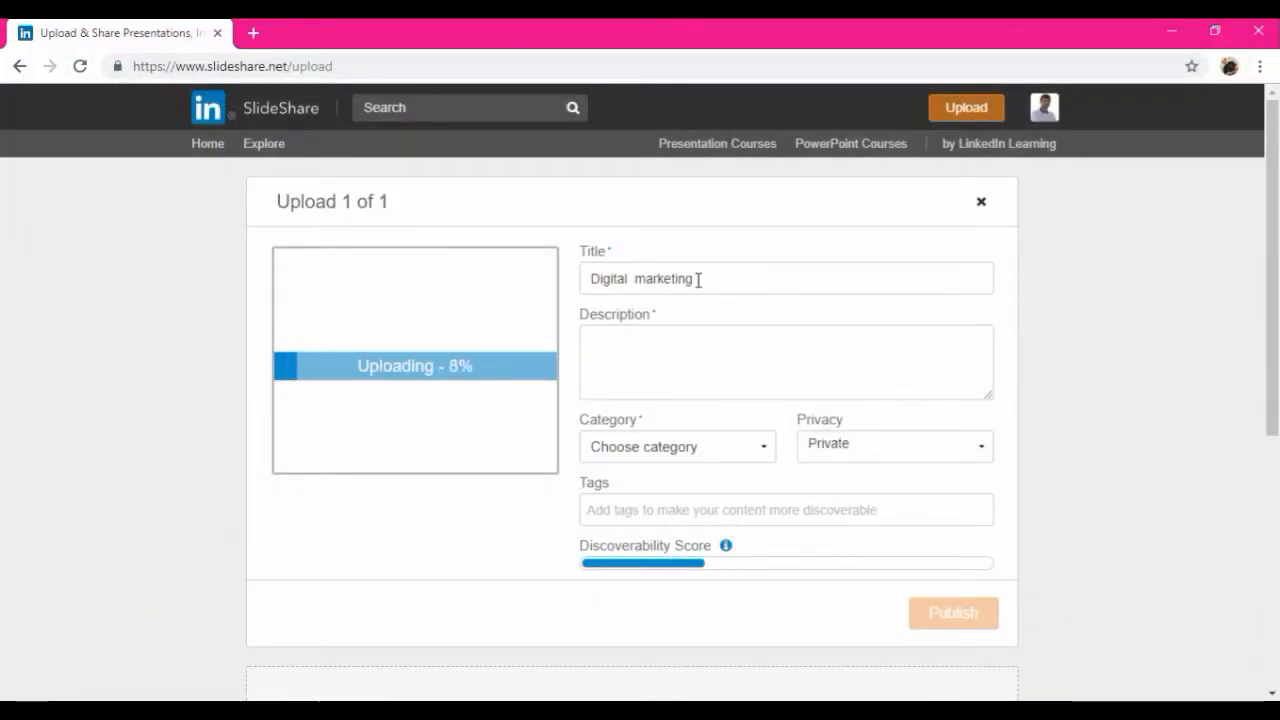
- Replace the title with 'Presentation on Digital Marketing - Sample' via the suggested title
double_click(640, 278)
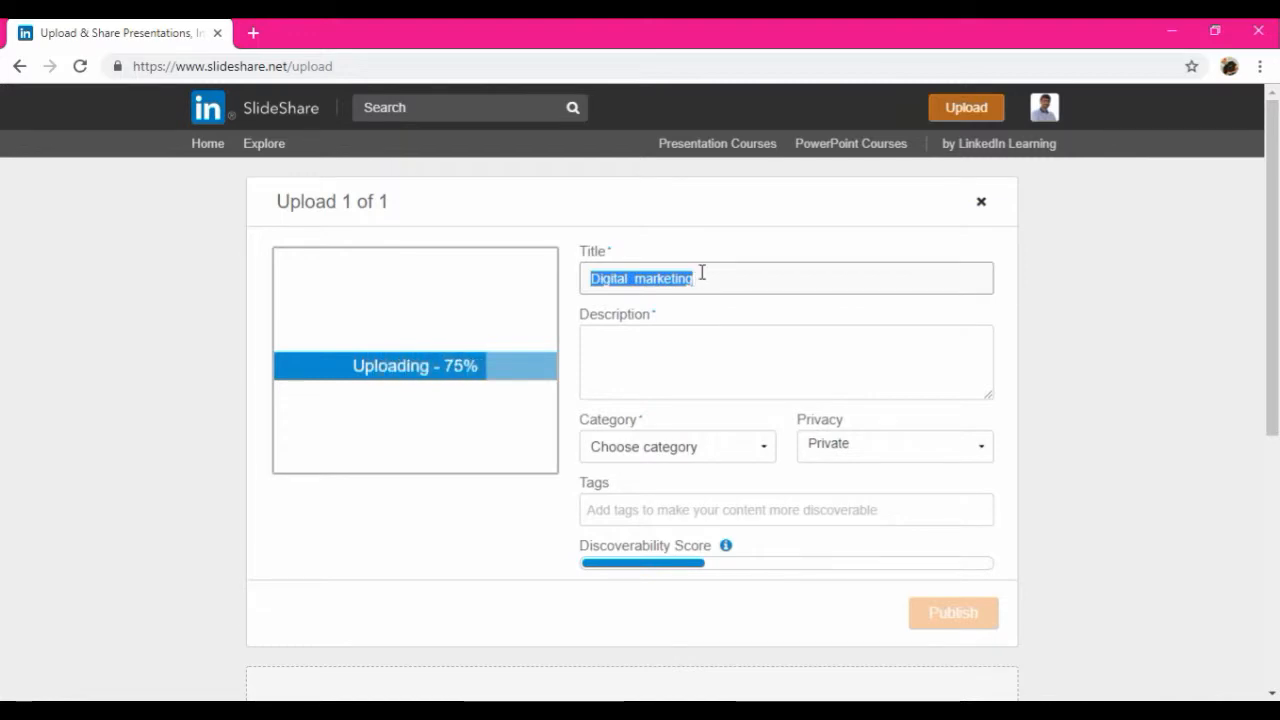
type("Digit")
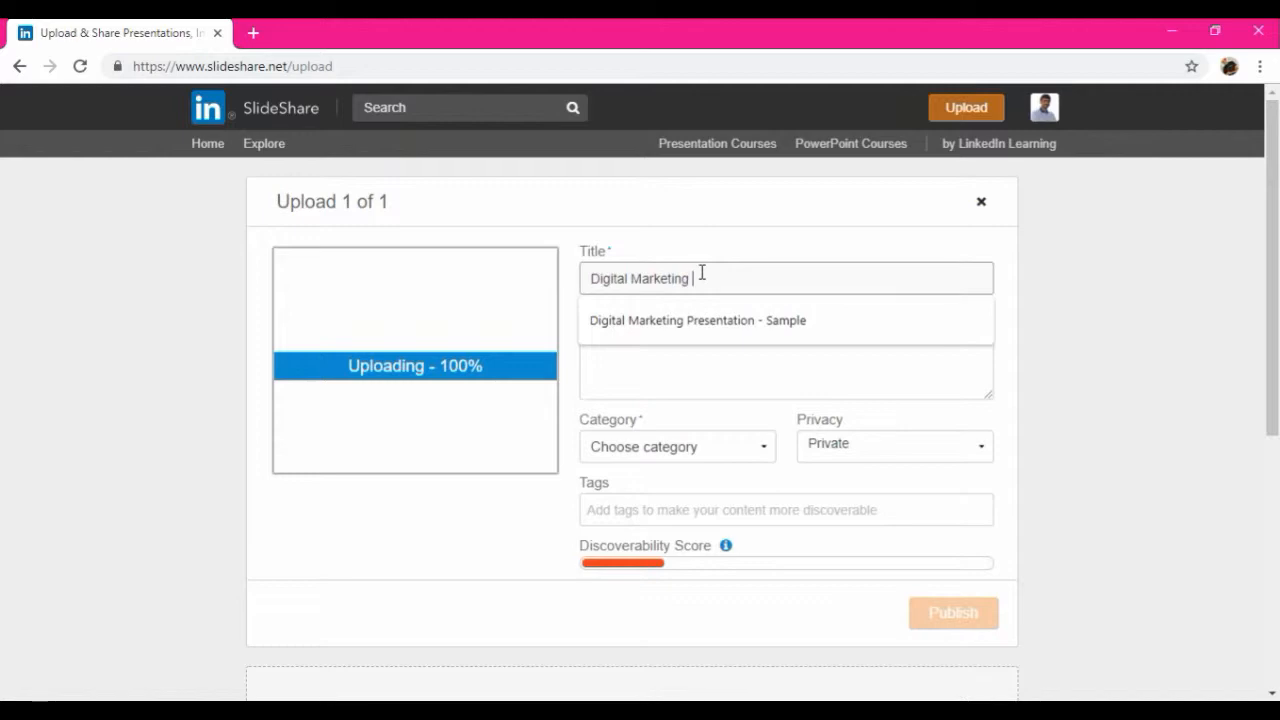
left_click(696, 320)
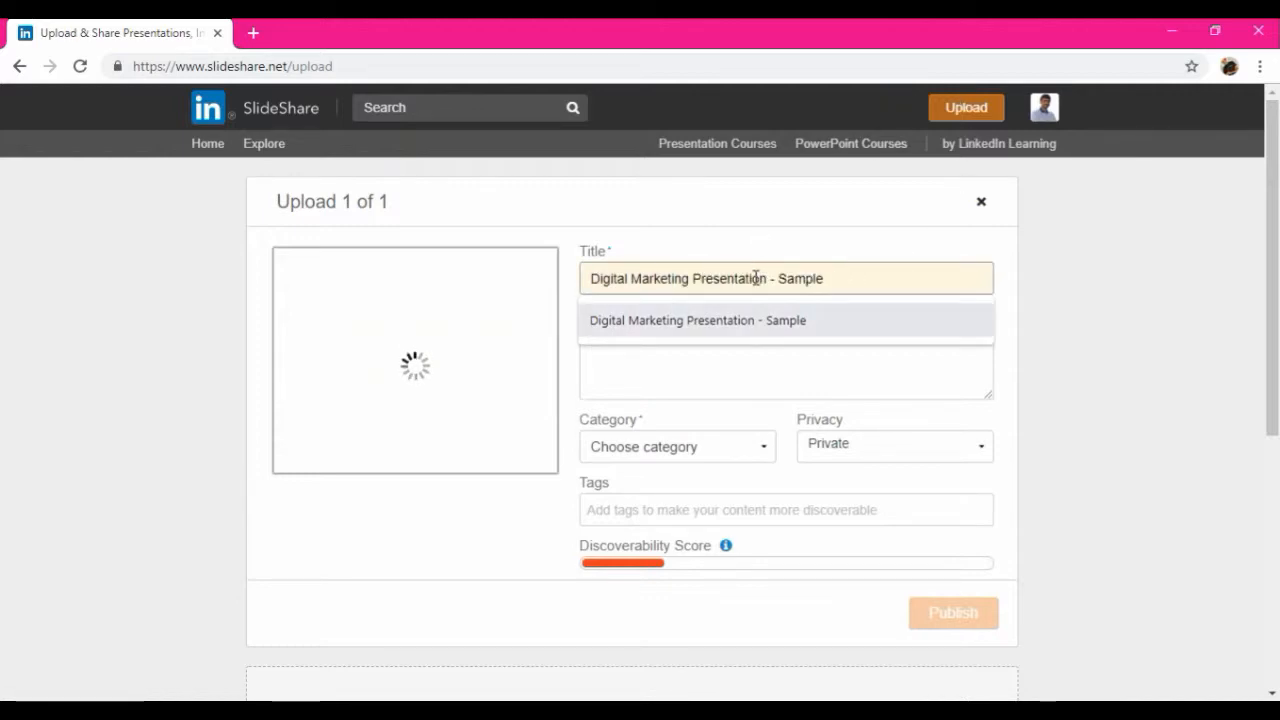
double_click(728, 278)
type("Presentation on ")
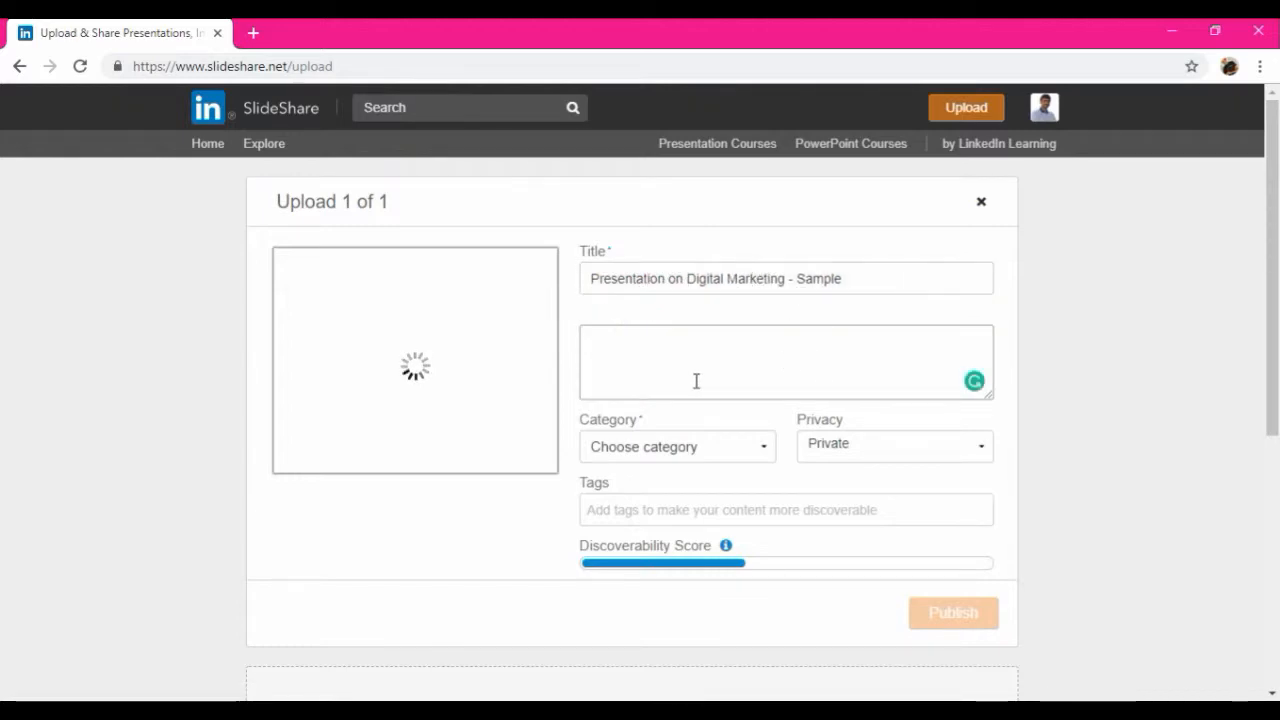
- Describe it as a PowerPoint presentation on Digital Marketing to refer to
left_click(784, 360)
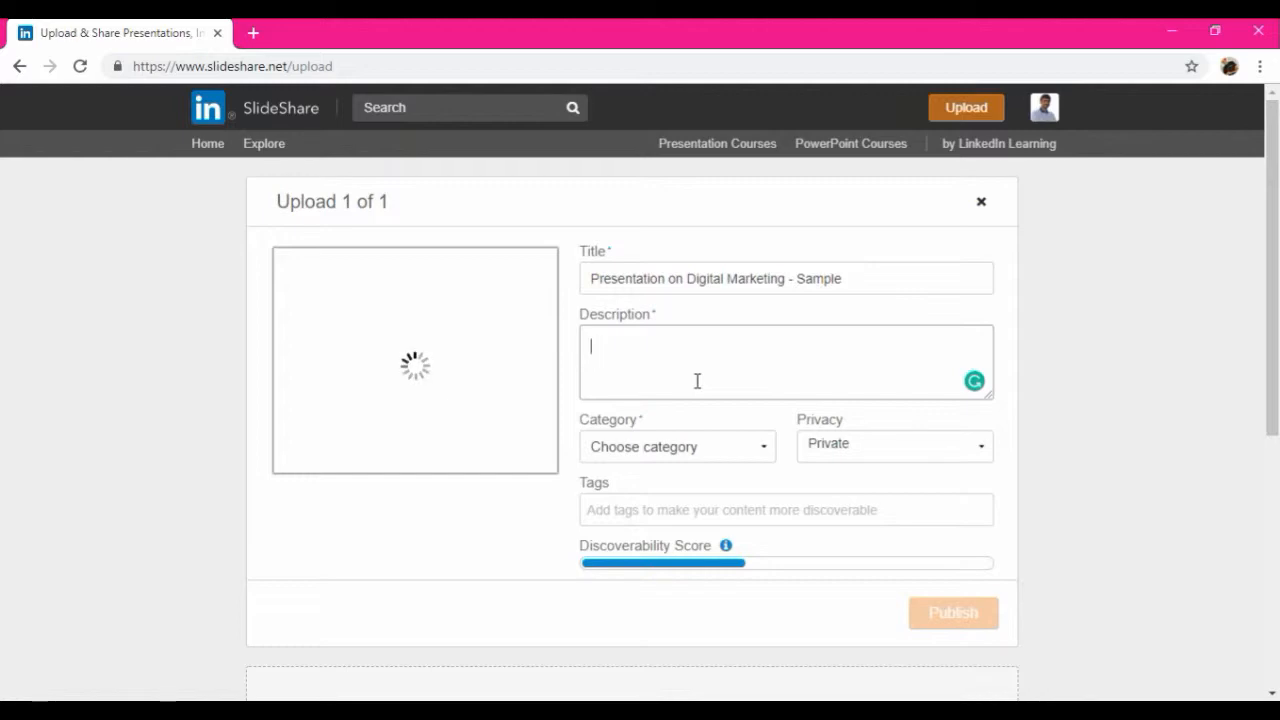
type("Powerpoint Presentation on topic \"")
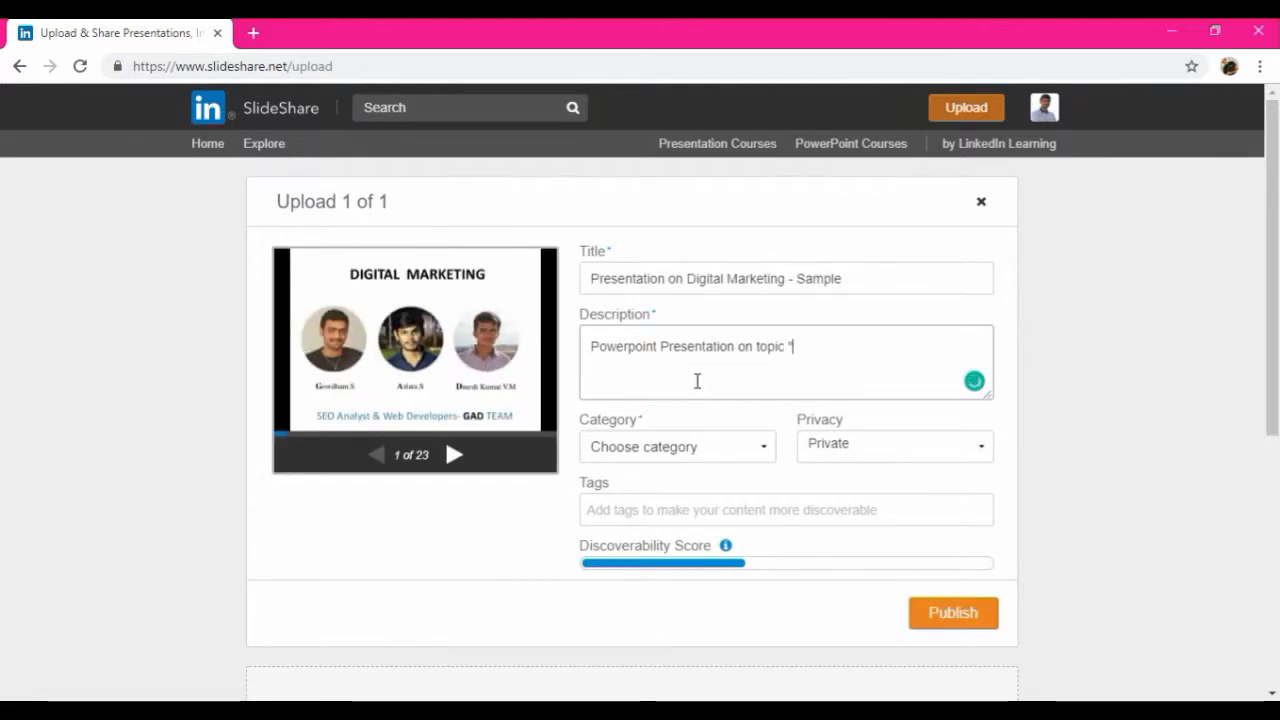
type("Digital")
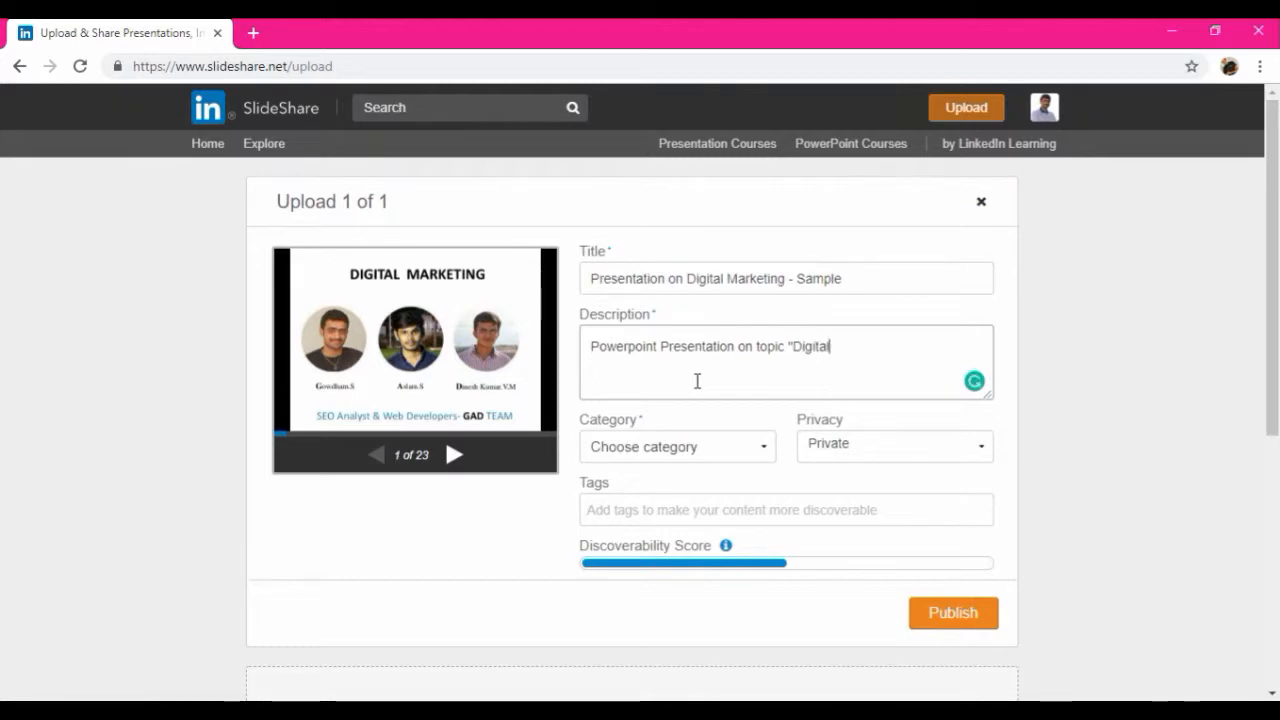
type("Marketing.")
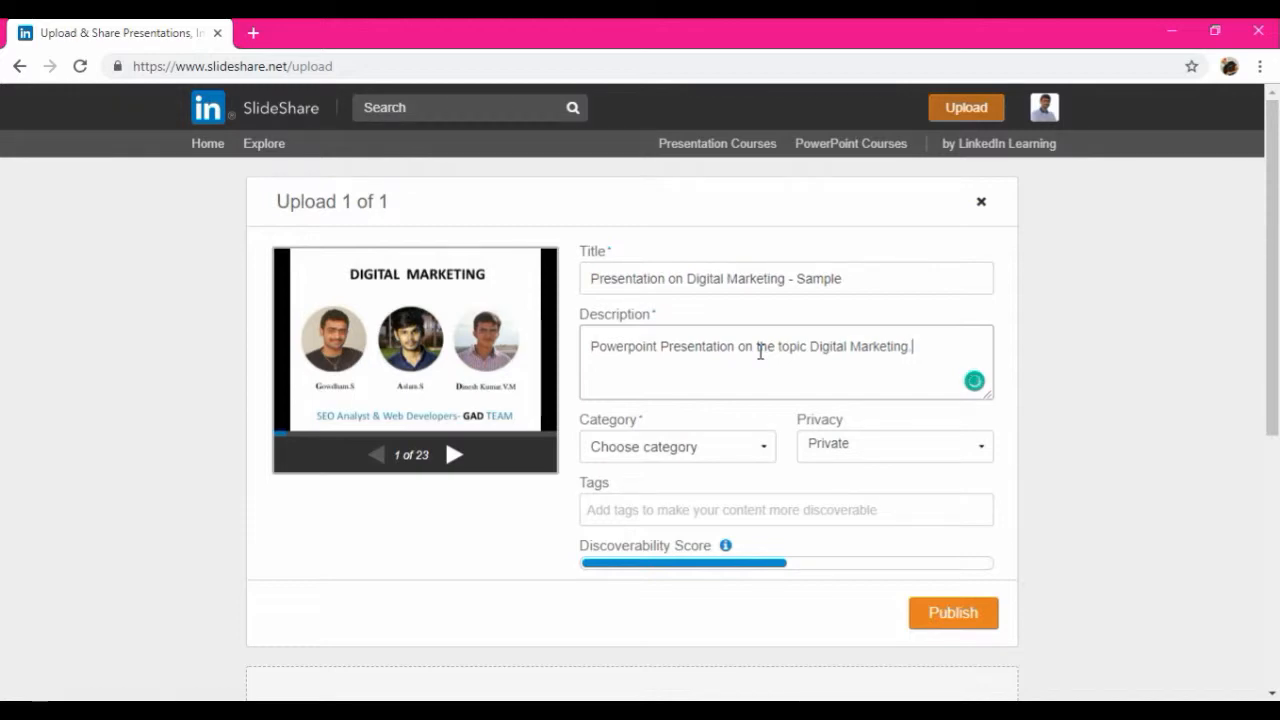
type("Refer")
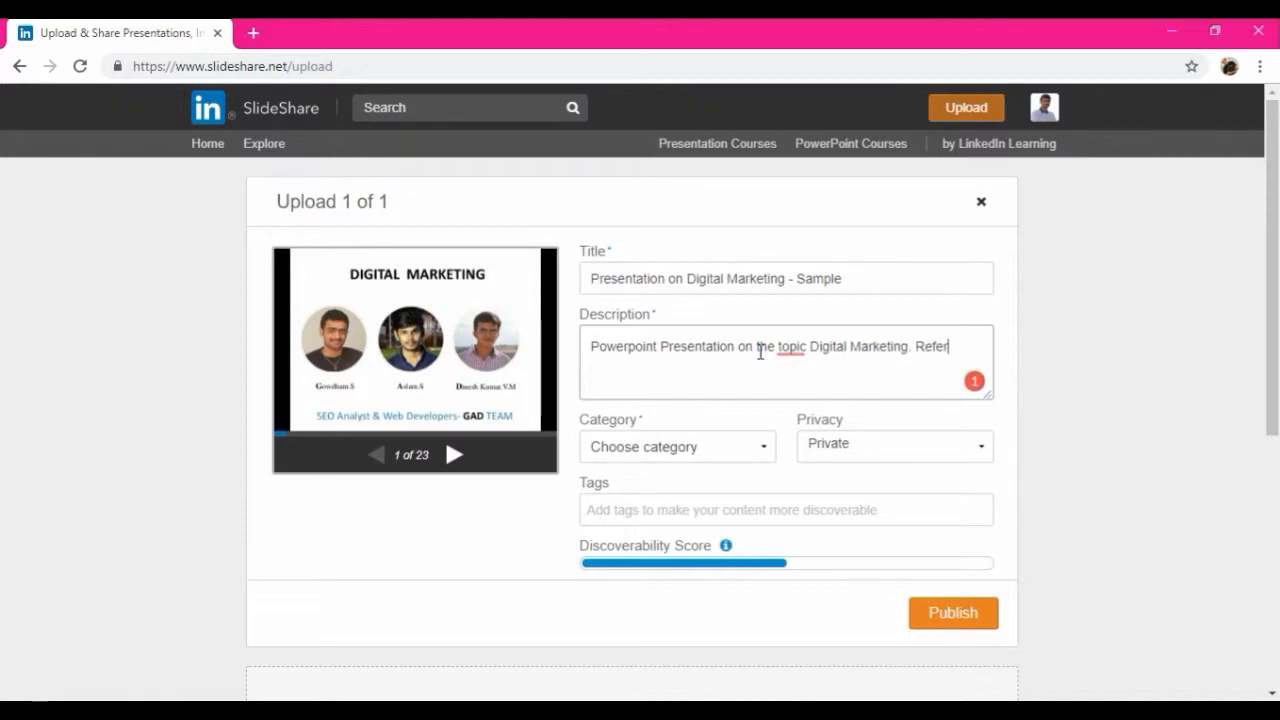
type("this po")
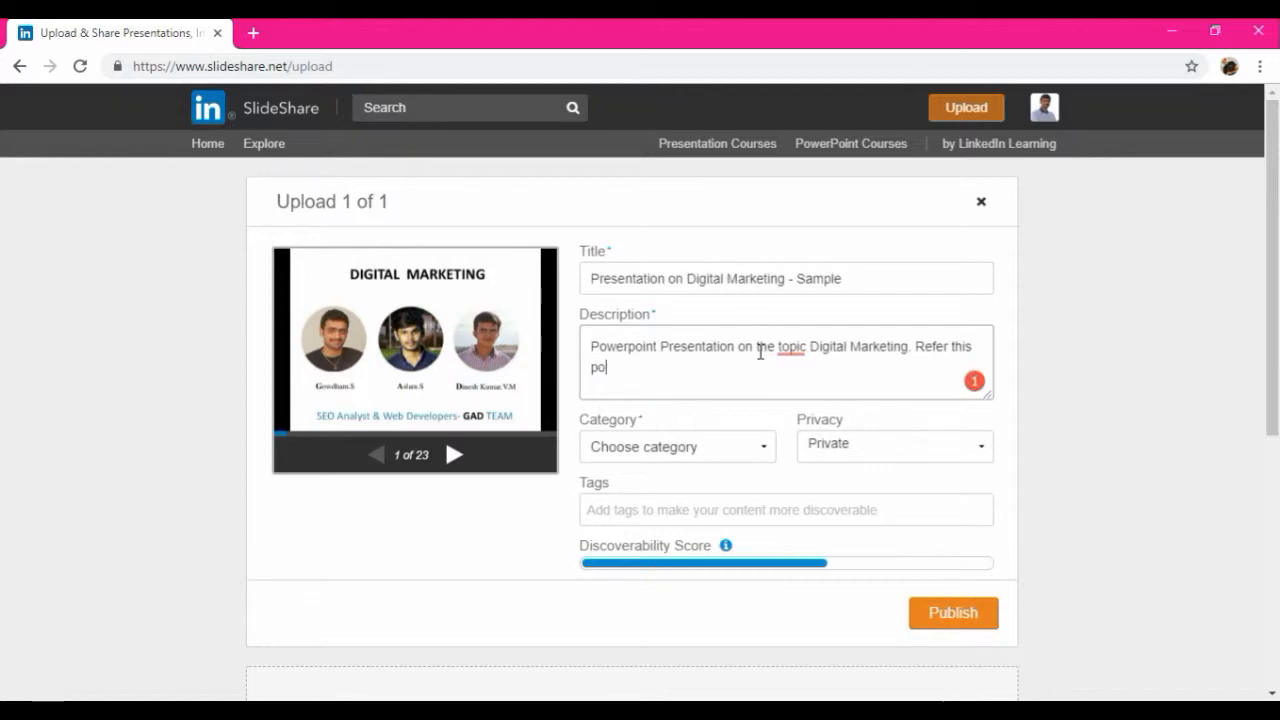
type("werpoint presen")
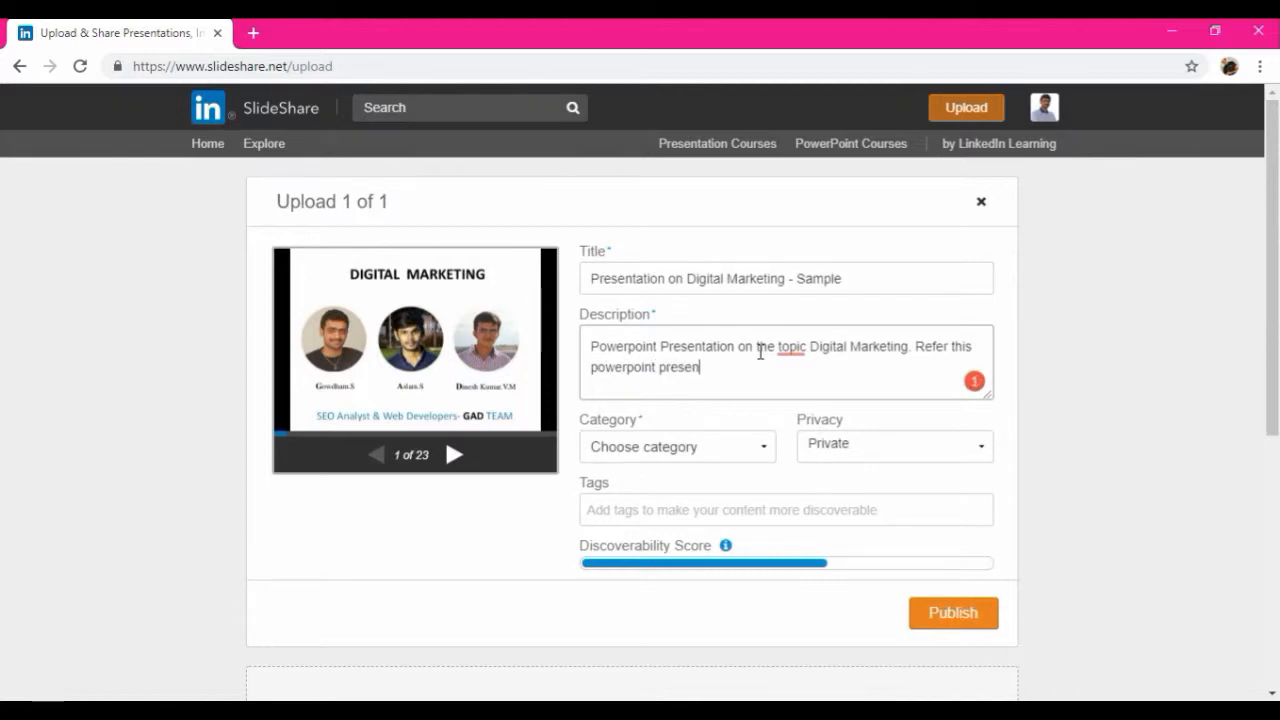
type("tation")
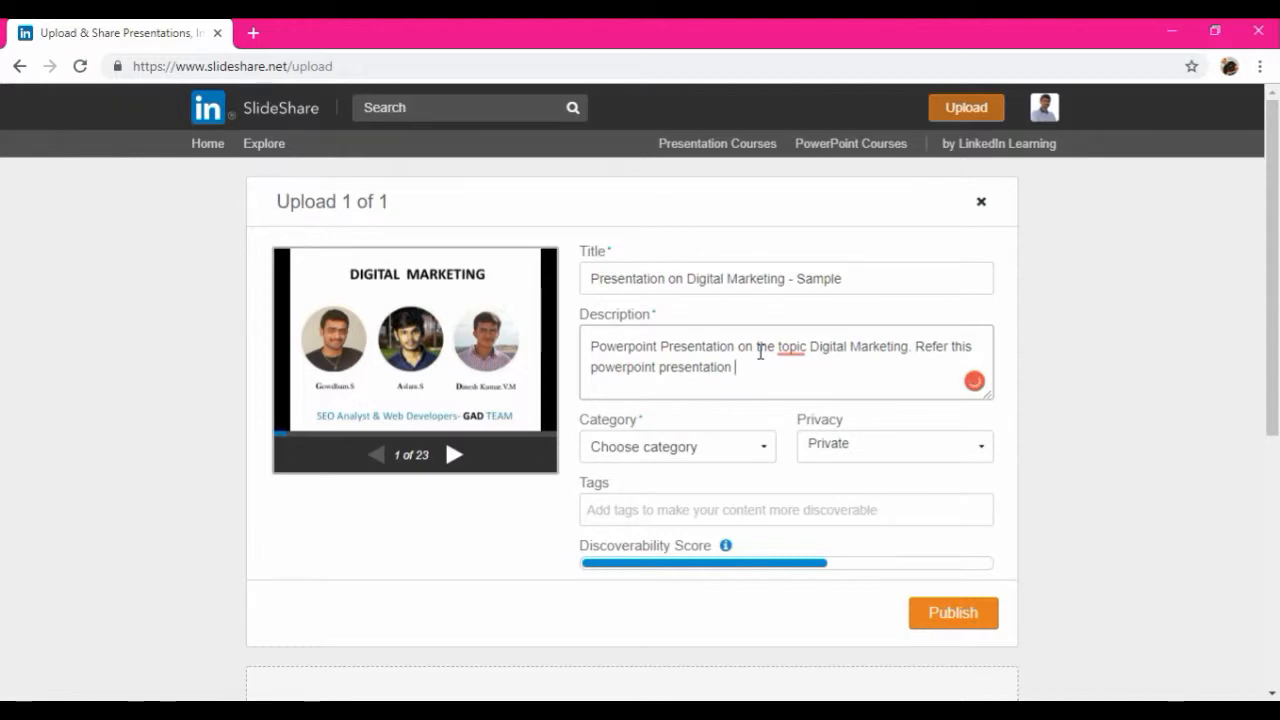
- Add 'to prepare quality slides & interactive sessions' and accept Grammarly's 'topic of' correction
type("to prea")
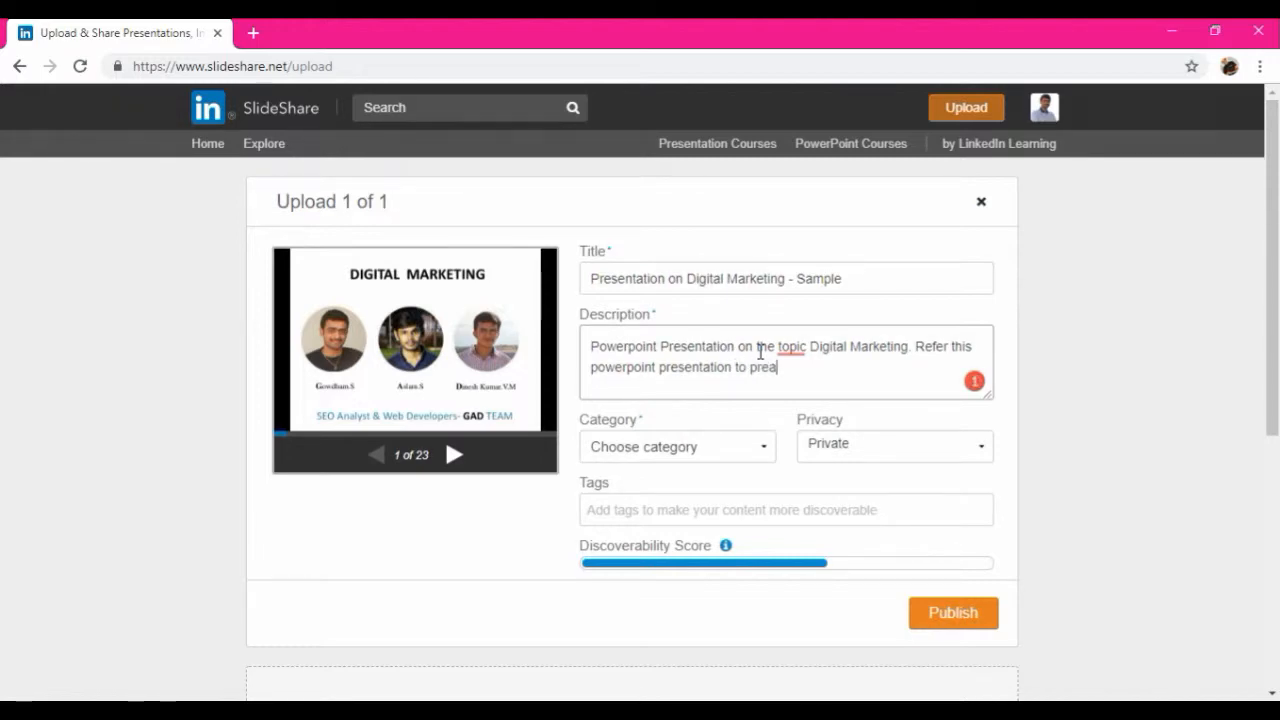
type("pare a quai")
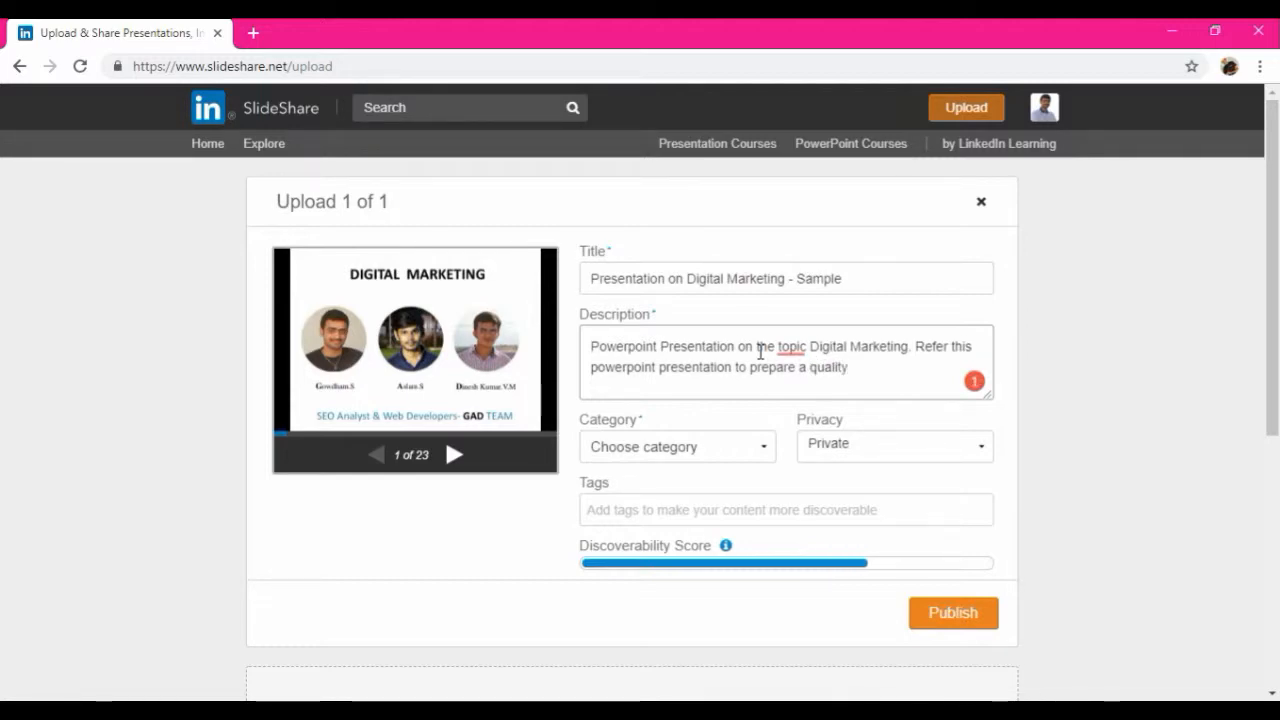
type("slides &")
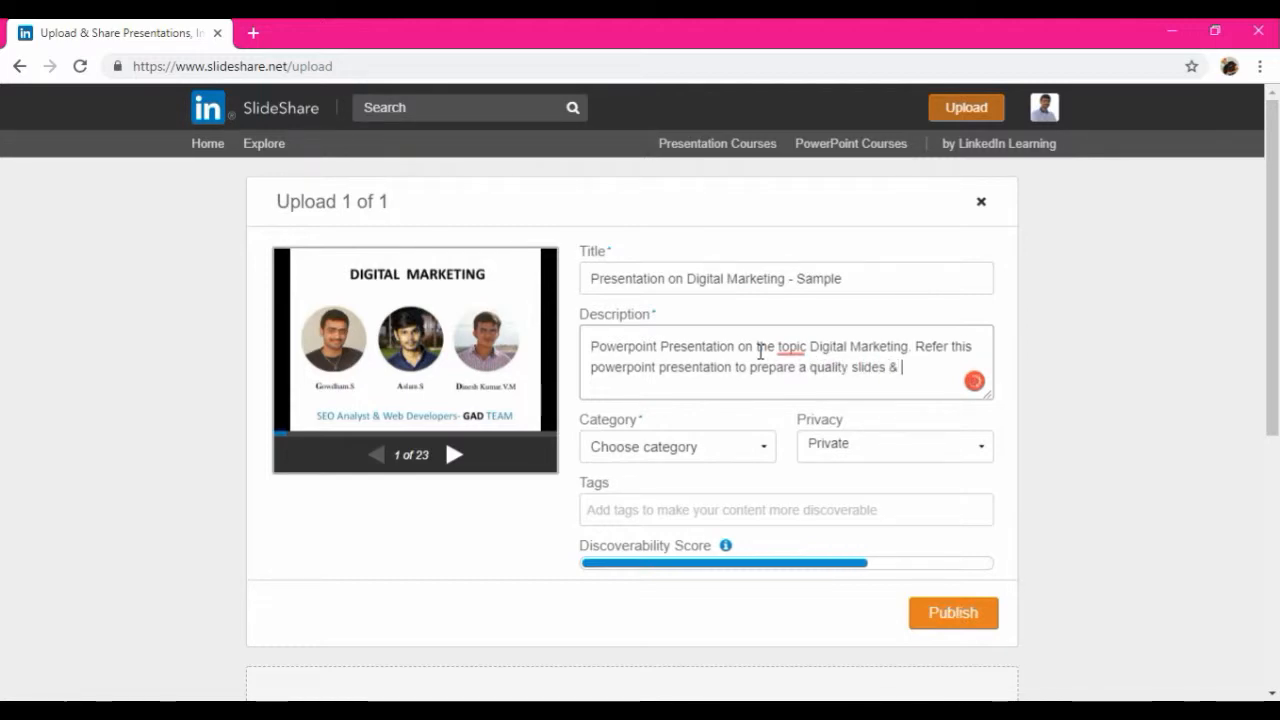
type("interactive sessions.")
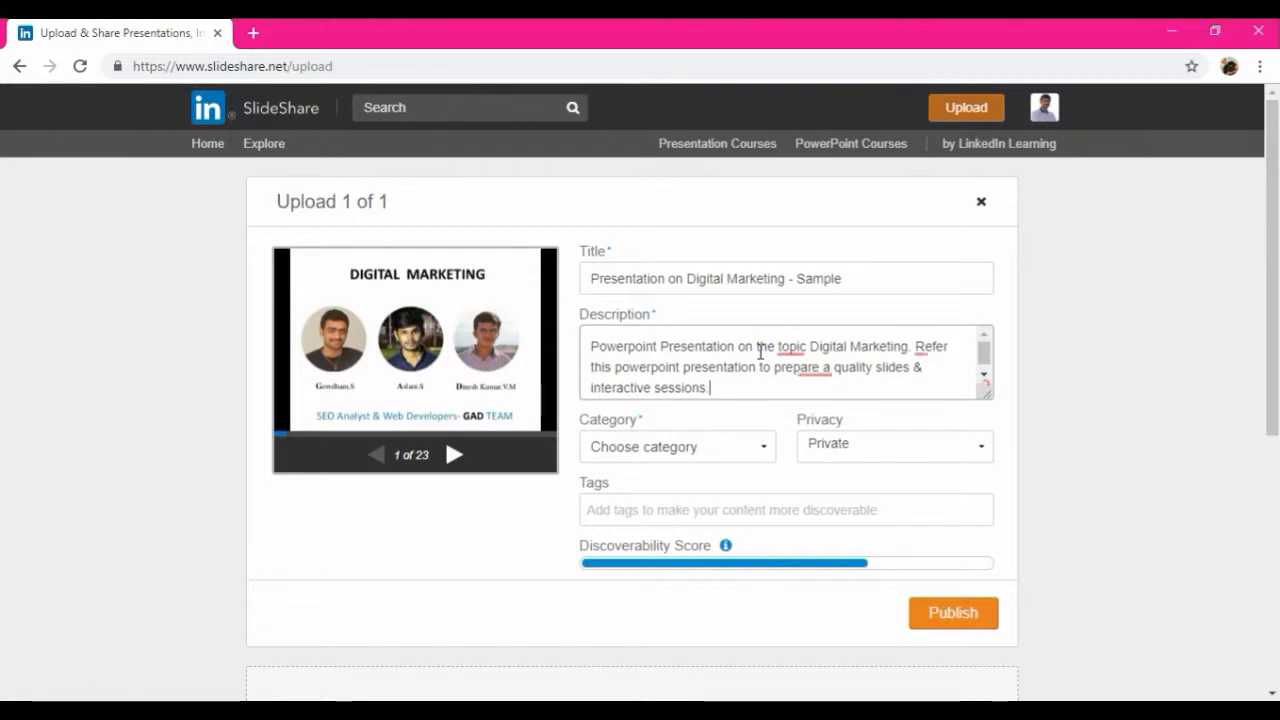
left_click(816, 368)
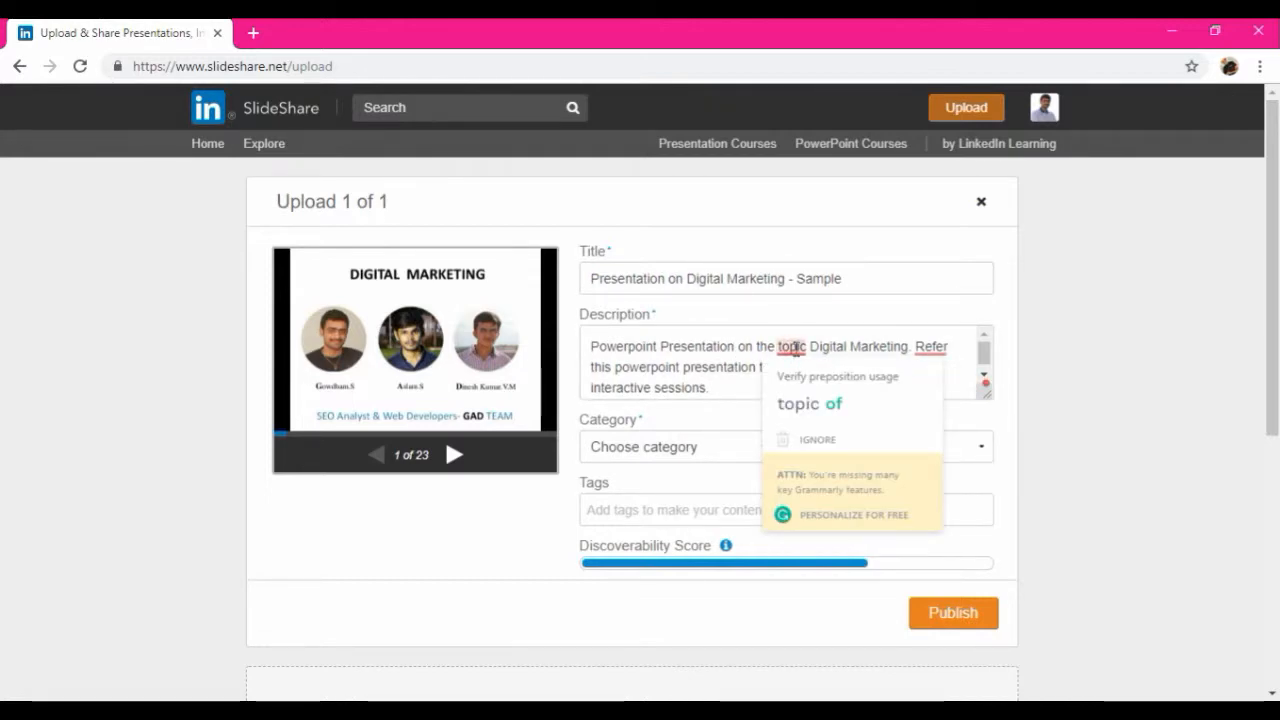
left_click(826, 404)
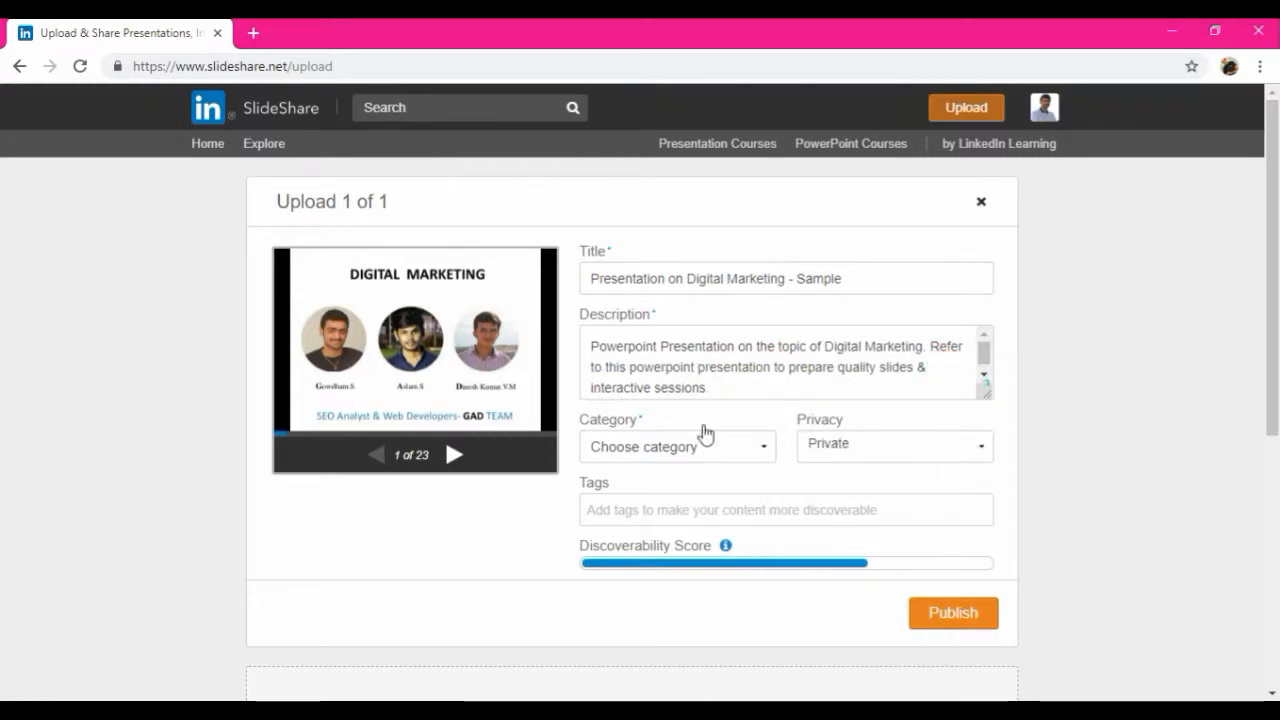
- Set the category to Education and privacy to Public
left_click(676, 446)
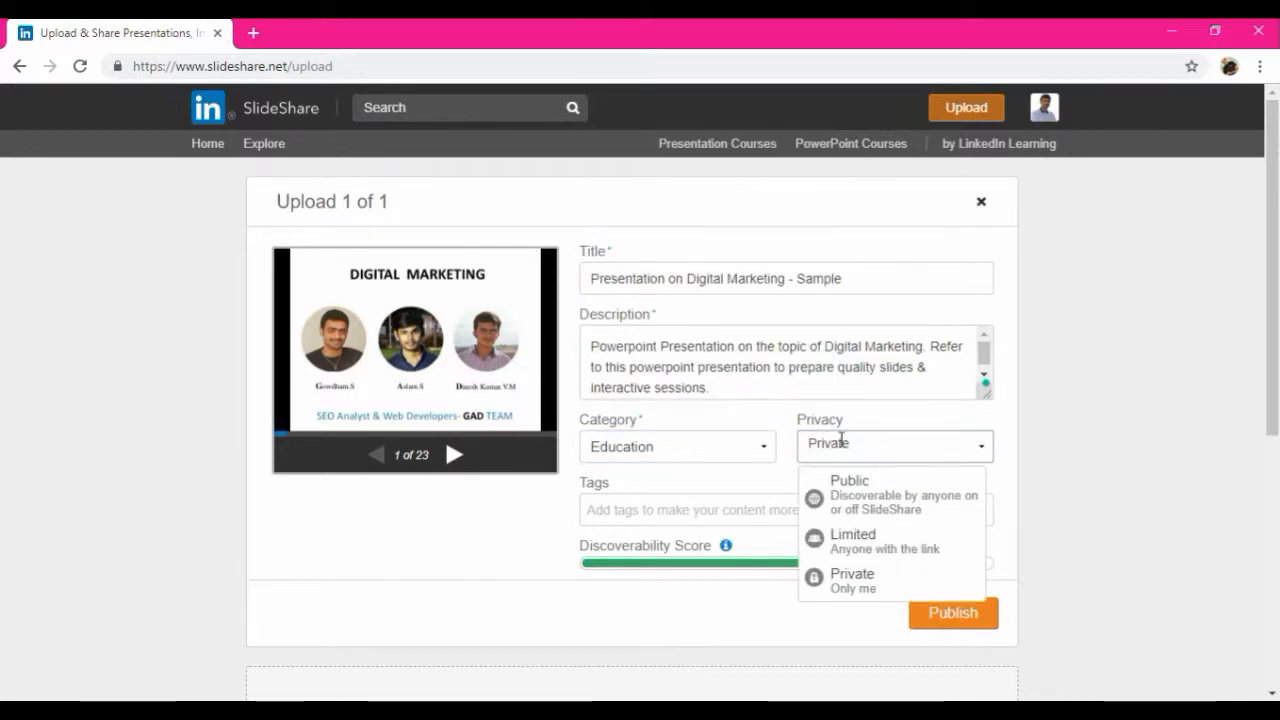
left_click(848, 480)
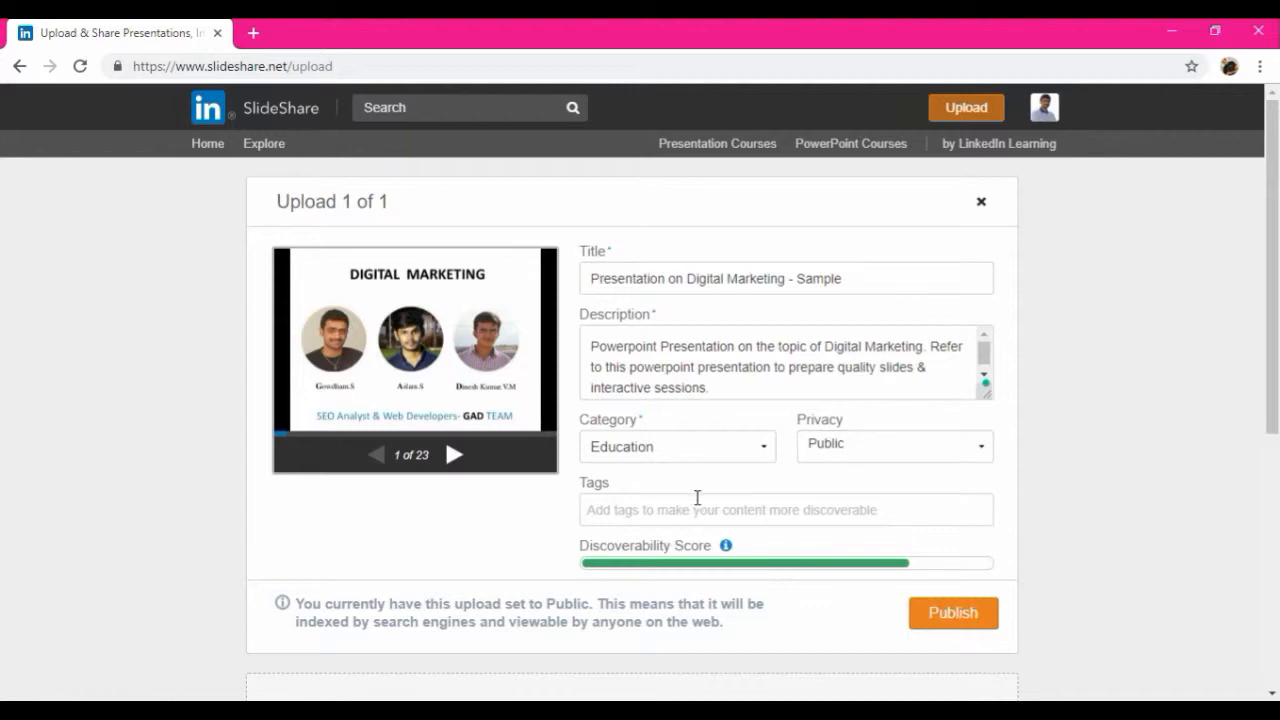
- Add the tags digital marketing, students, college, presentation and marketing
type("D")
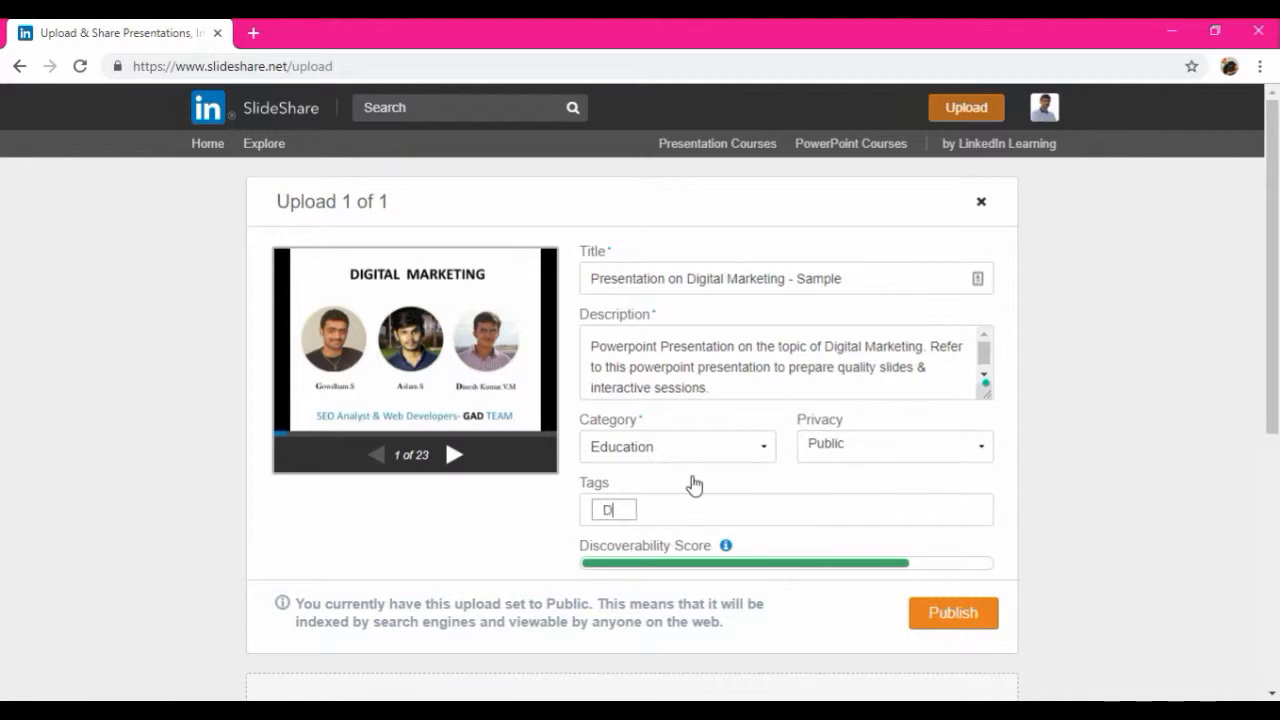
type("igital")
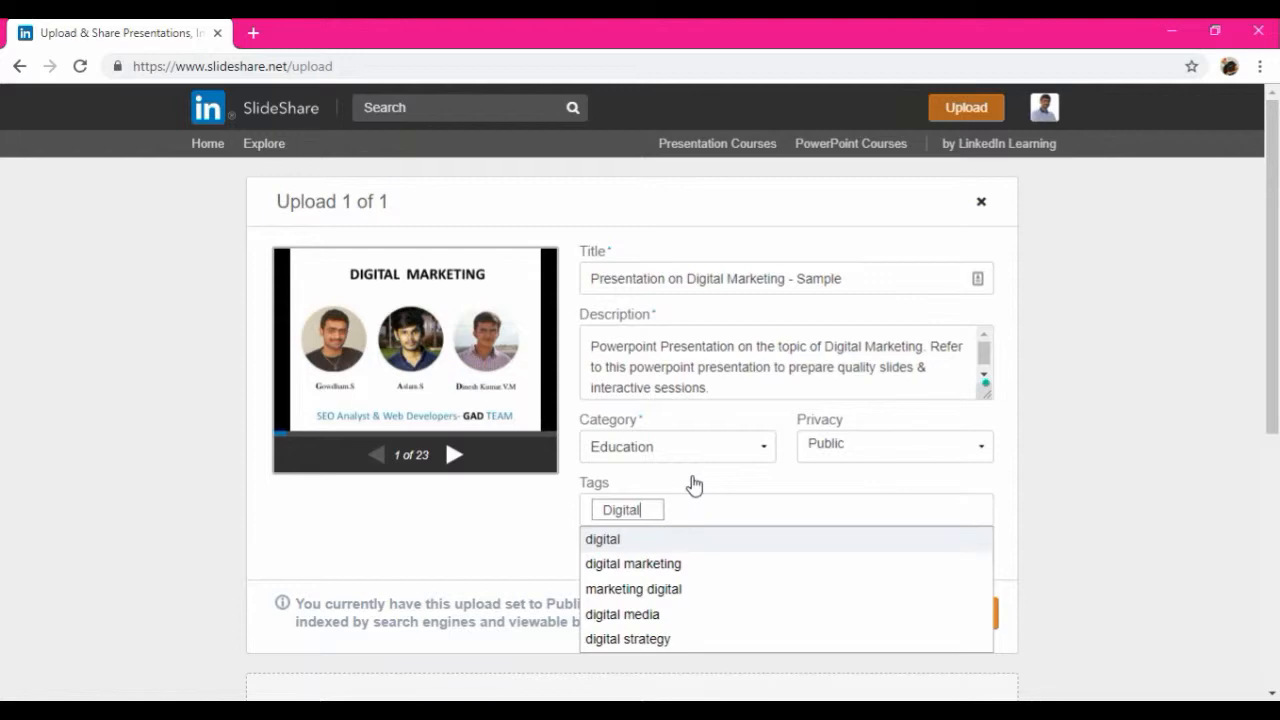
type("stud")
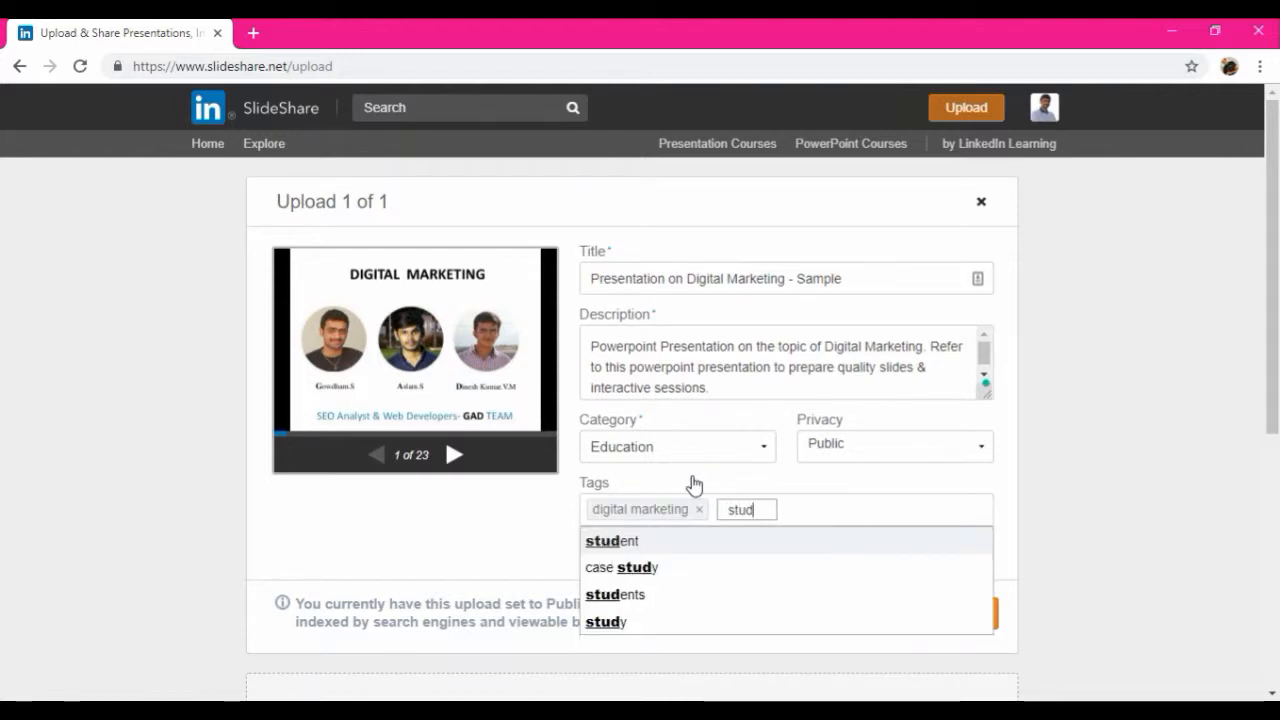
left_click(616, 594)
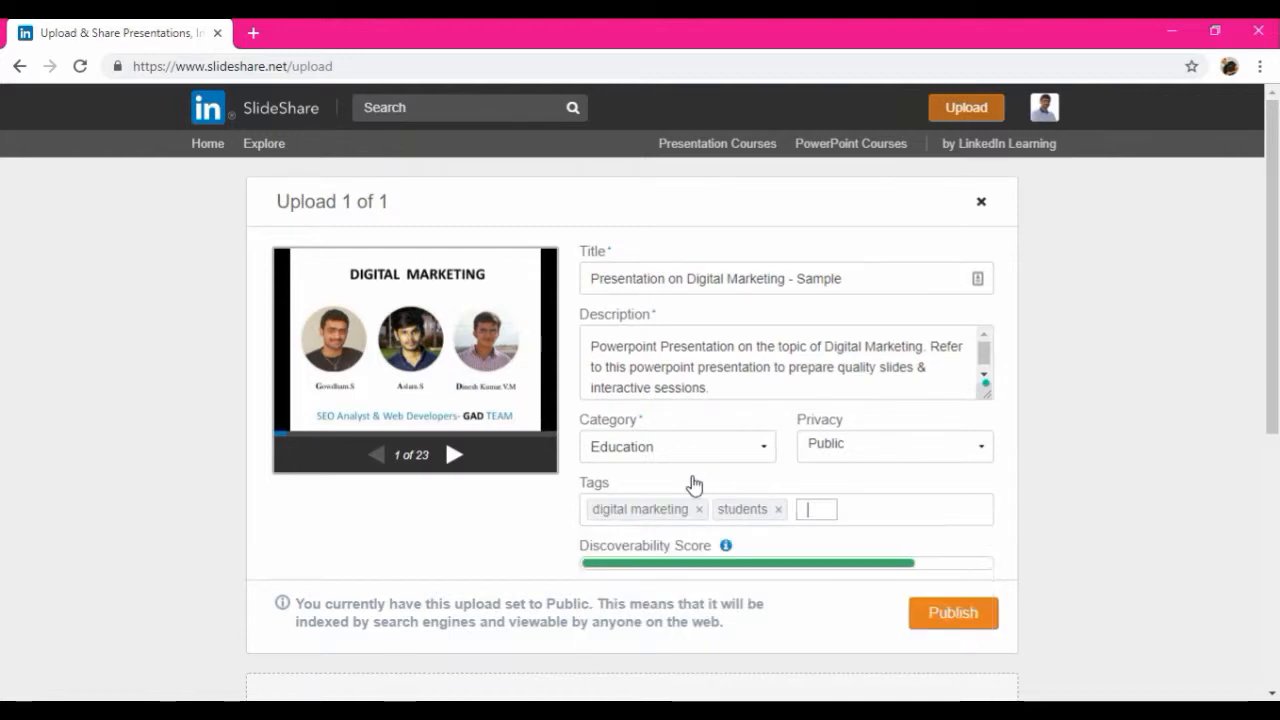
type("college")
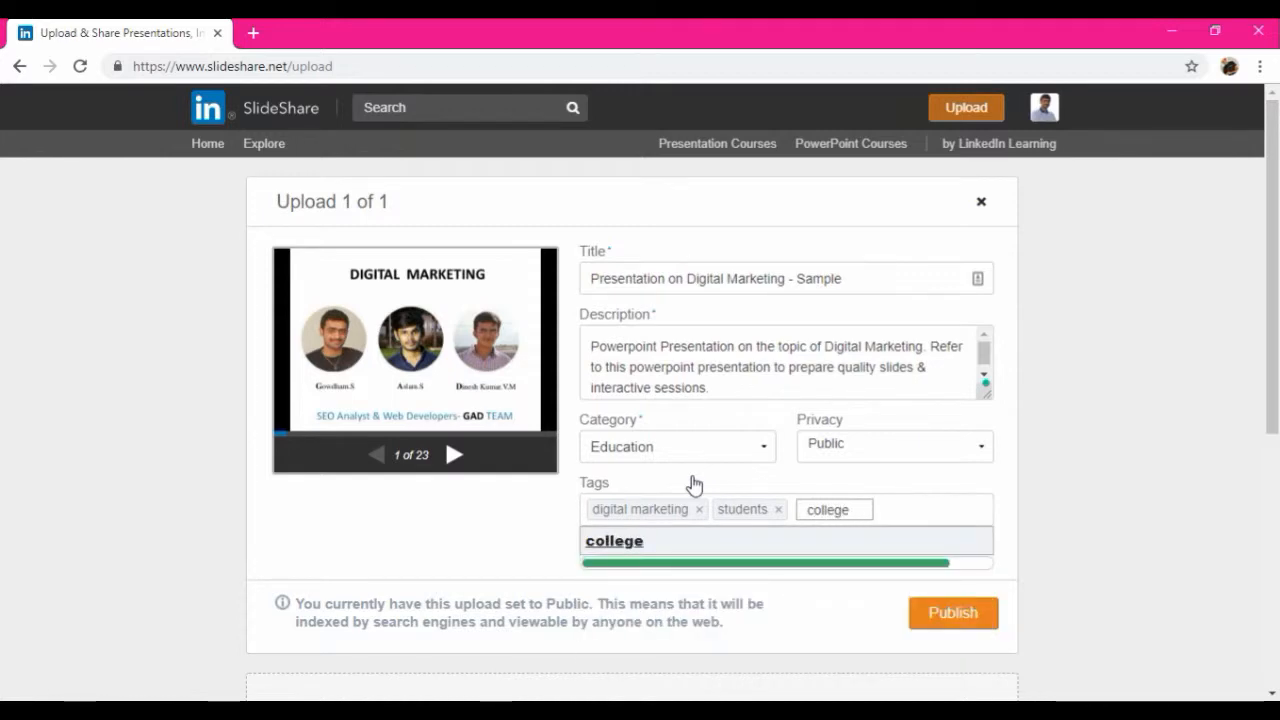
type("presenta")
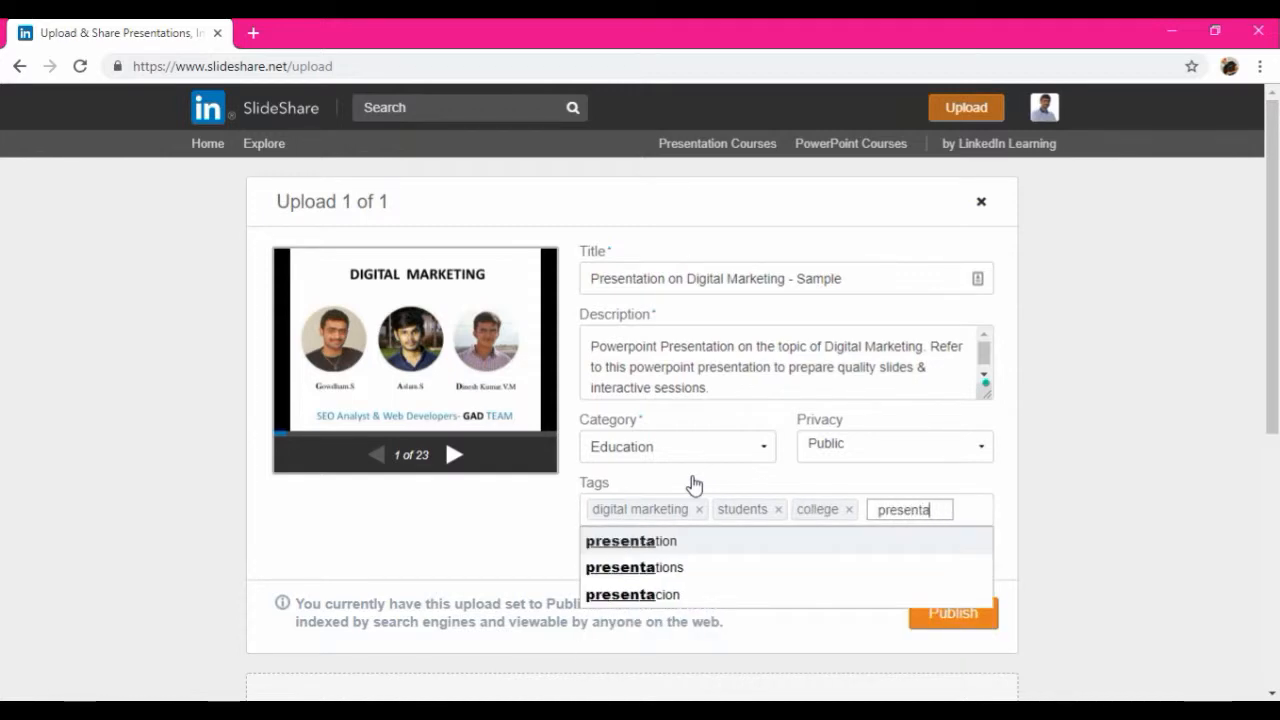
left_click(632, 540)
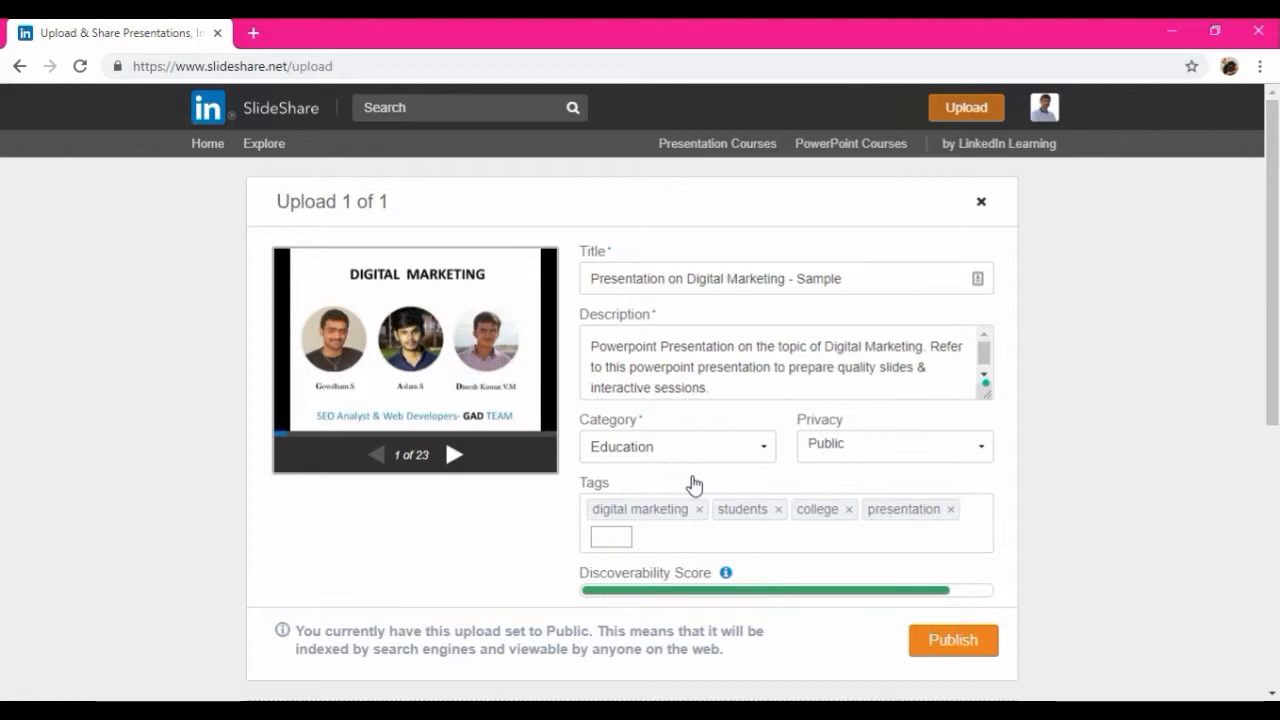
type("marke")
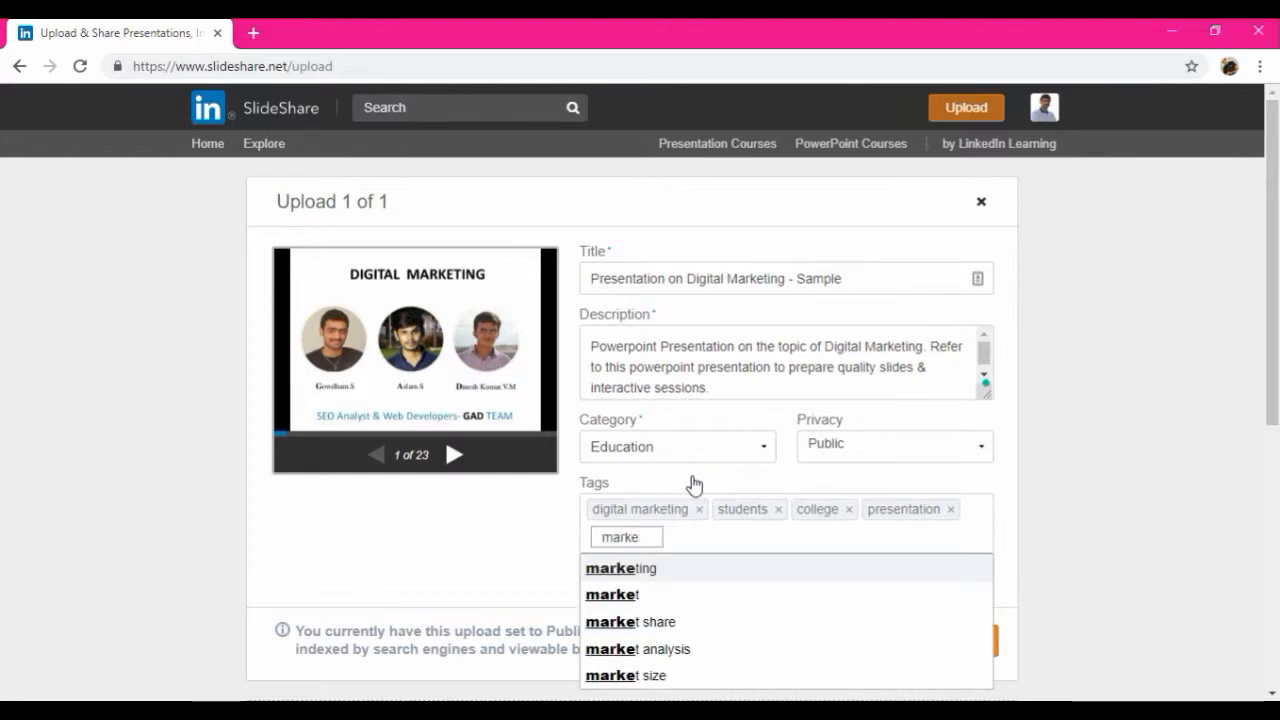
left_click(620, 568)
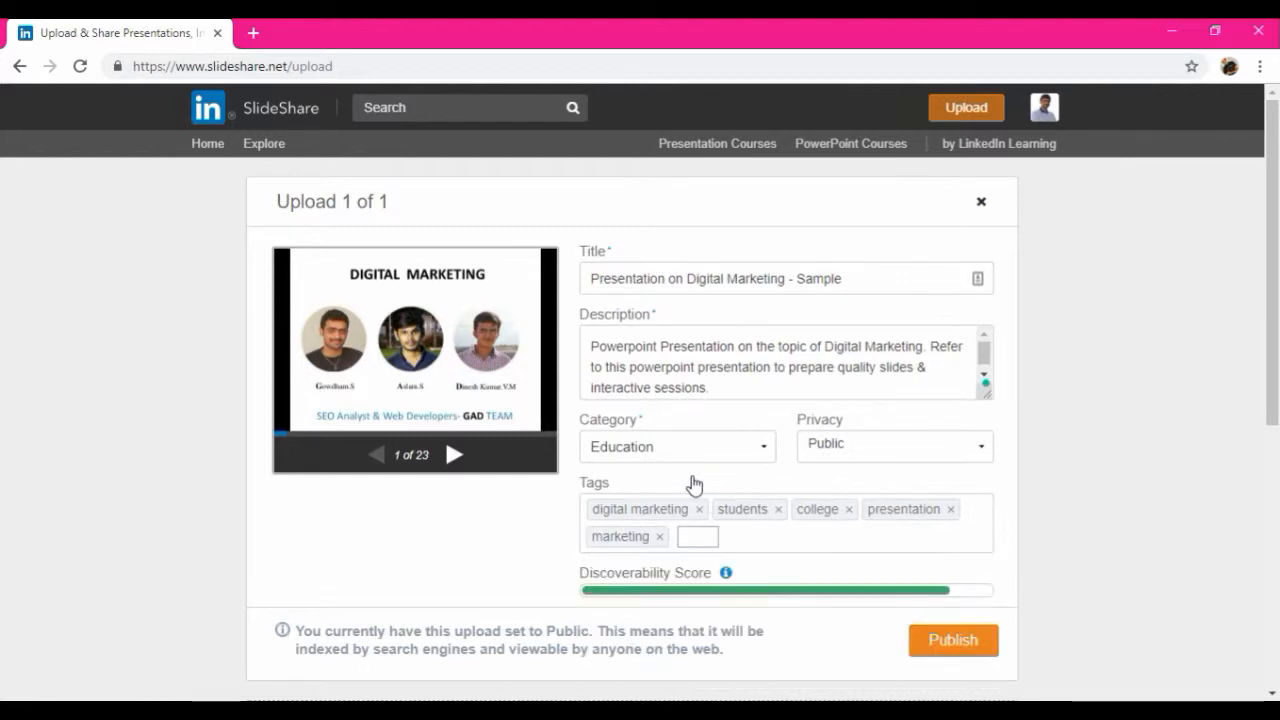
- Add the tags technology, internet marketing, powerpoint and marketing digital
type("techn")
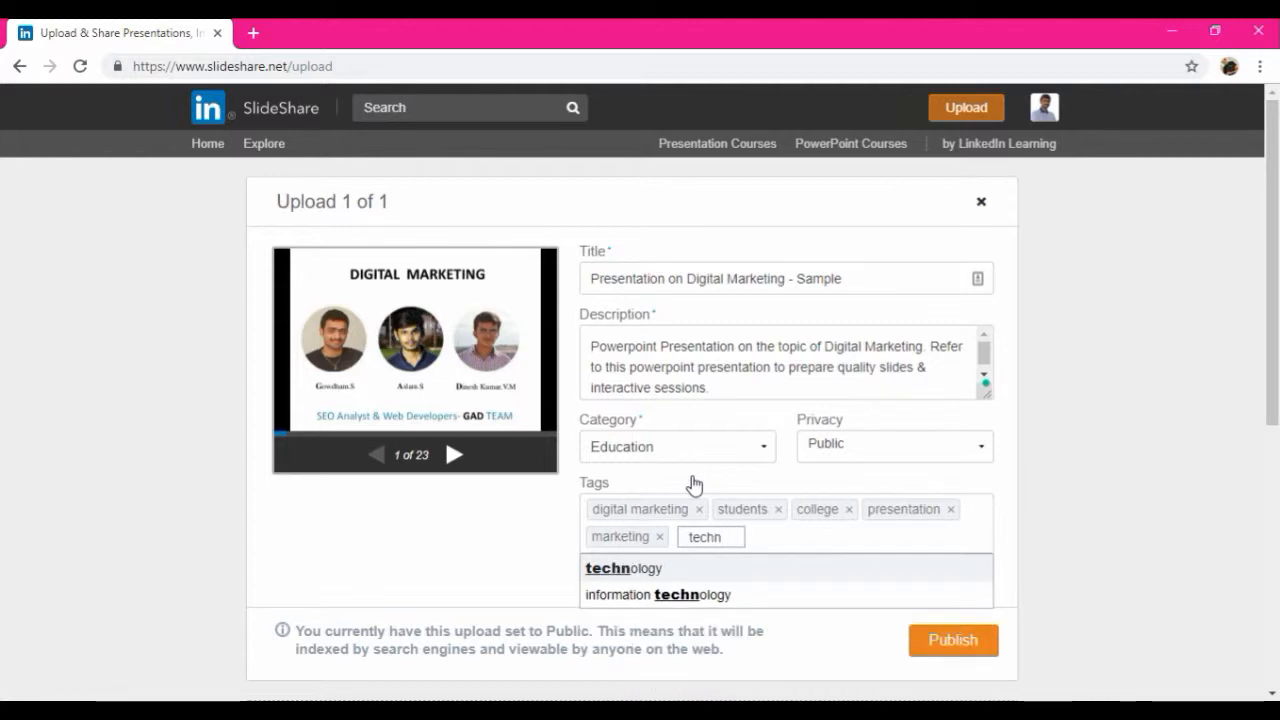
left_click(624, 568)
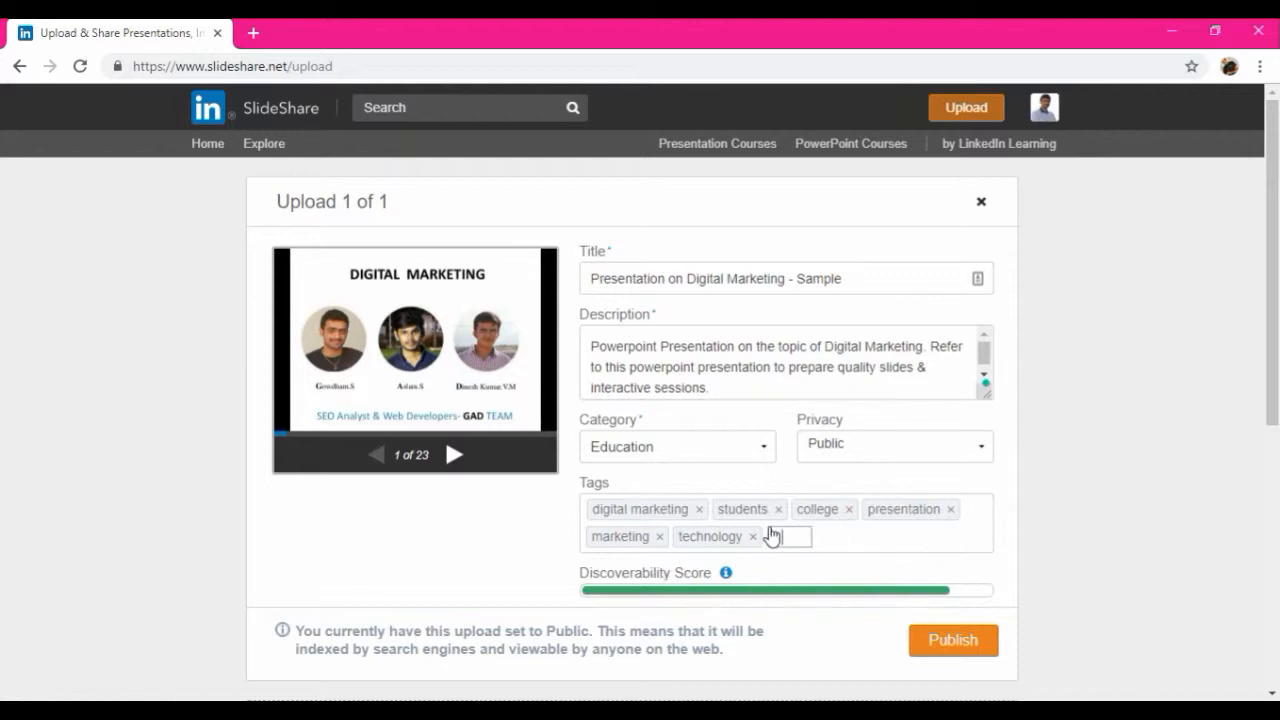
type("marketing")
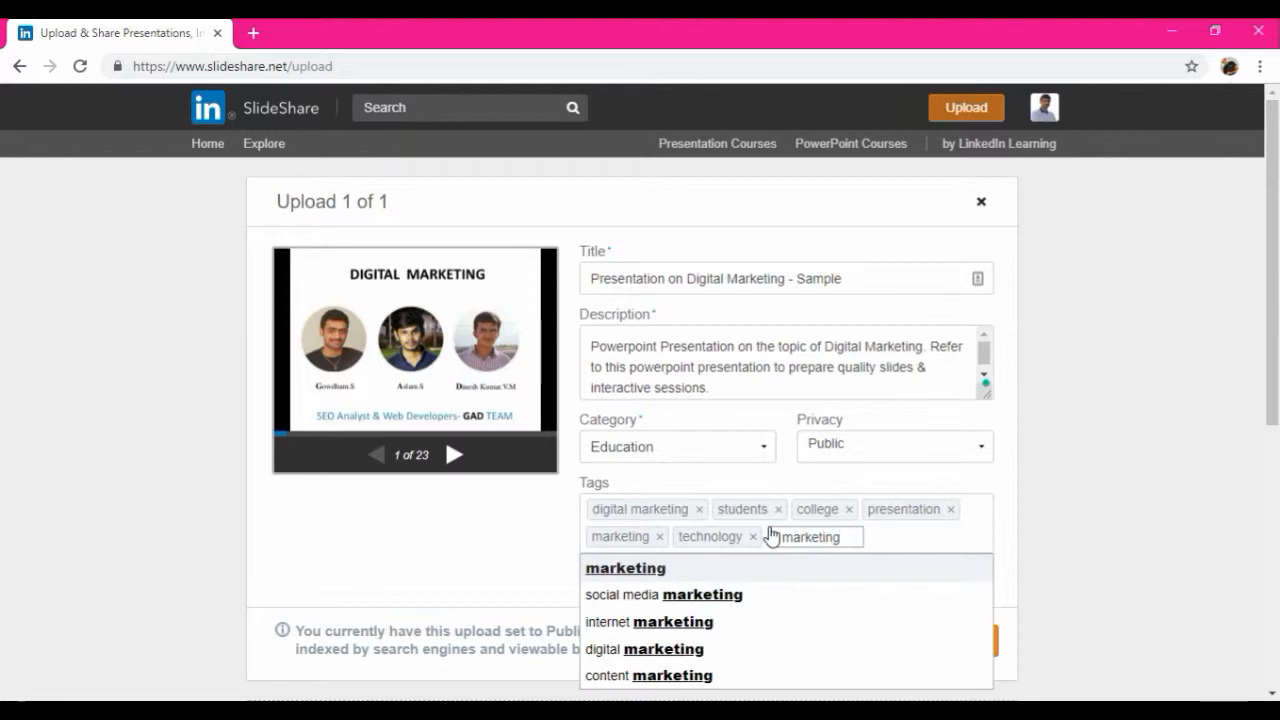
left_click(648, 620)
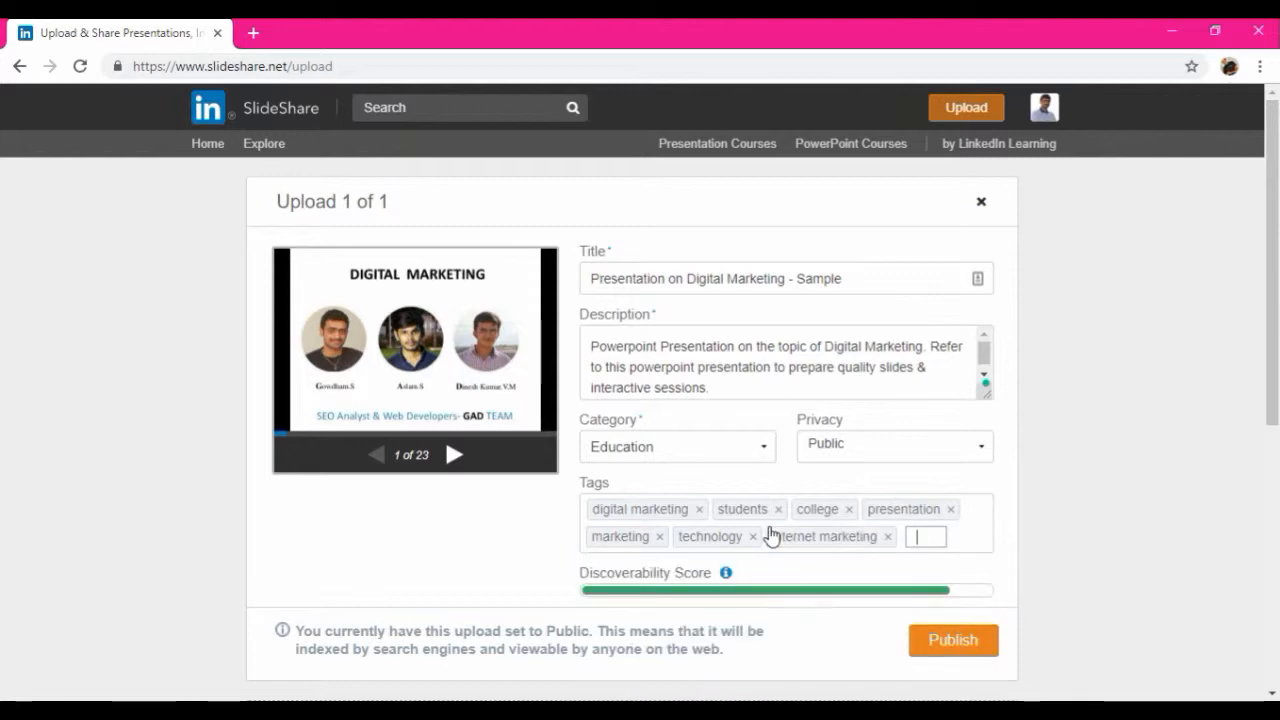
type("pow")
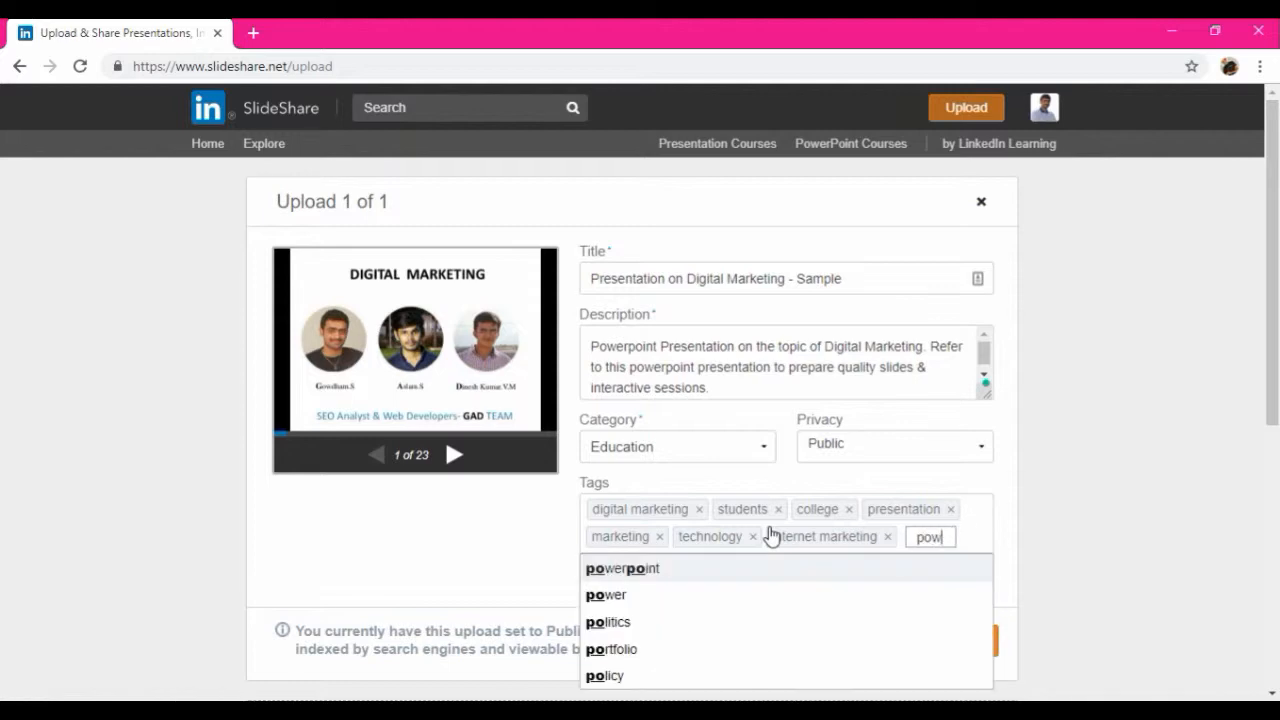
left_click(622, 568)
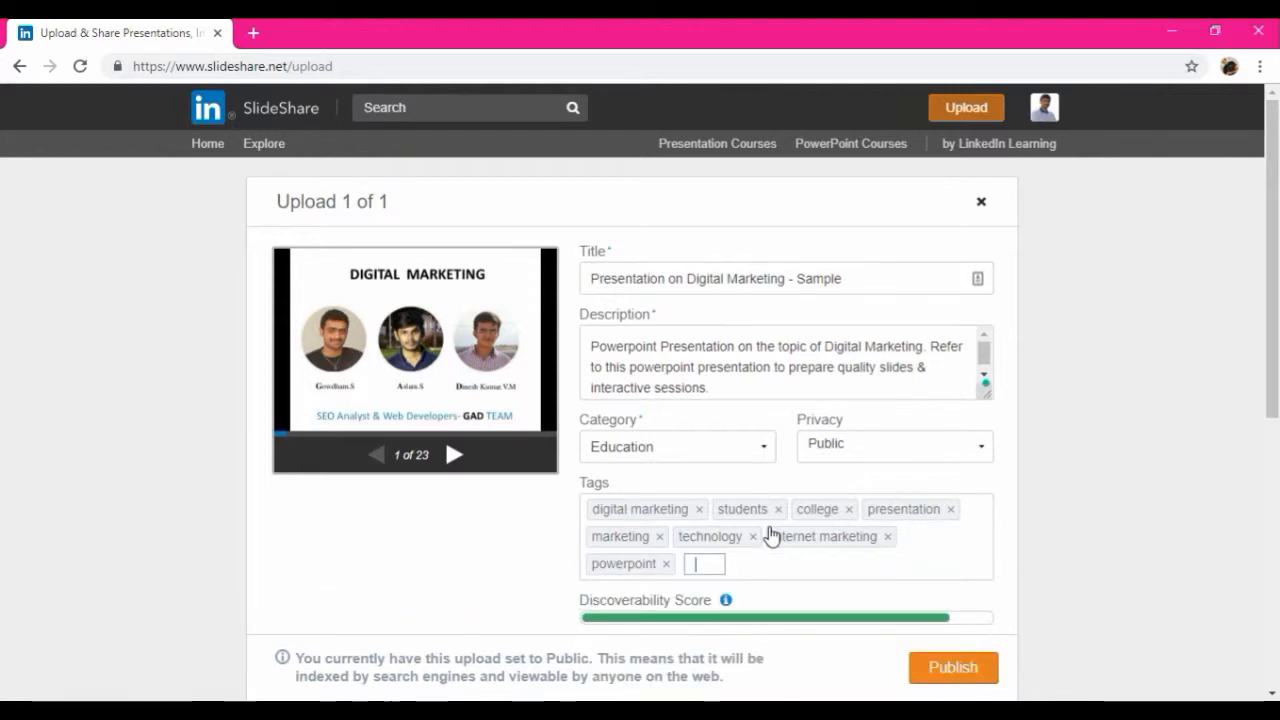
type("presen")
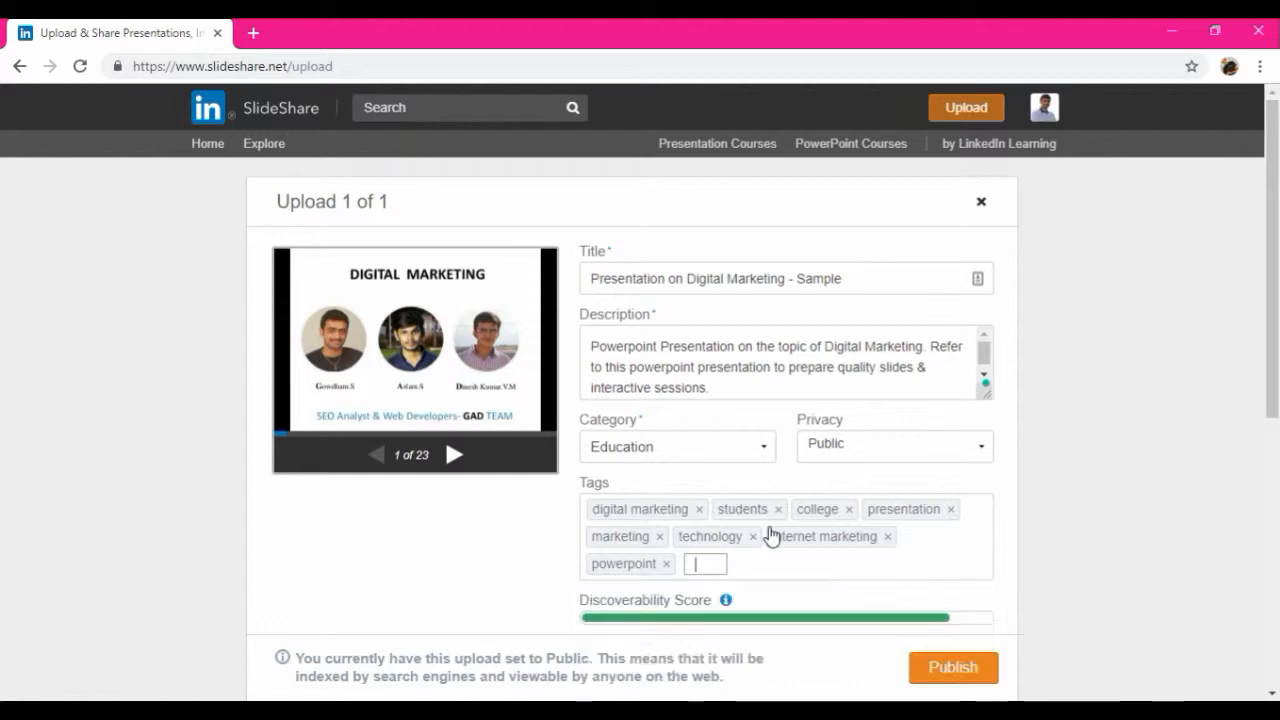
type("digital")
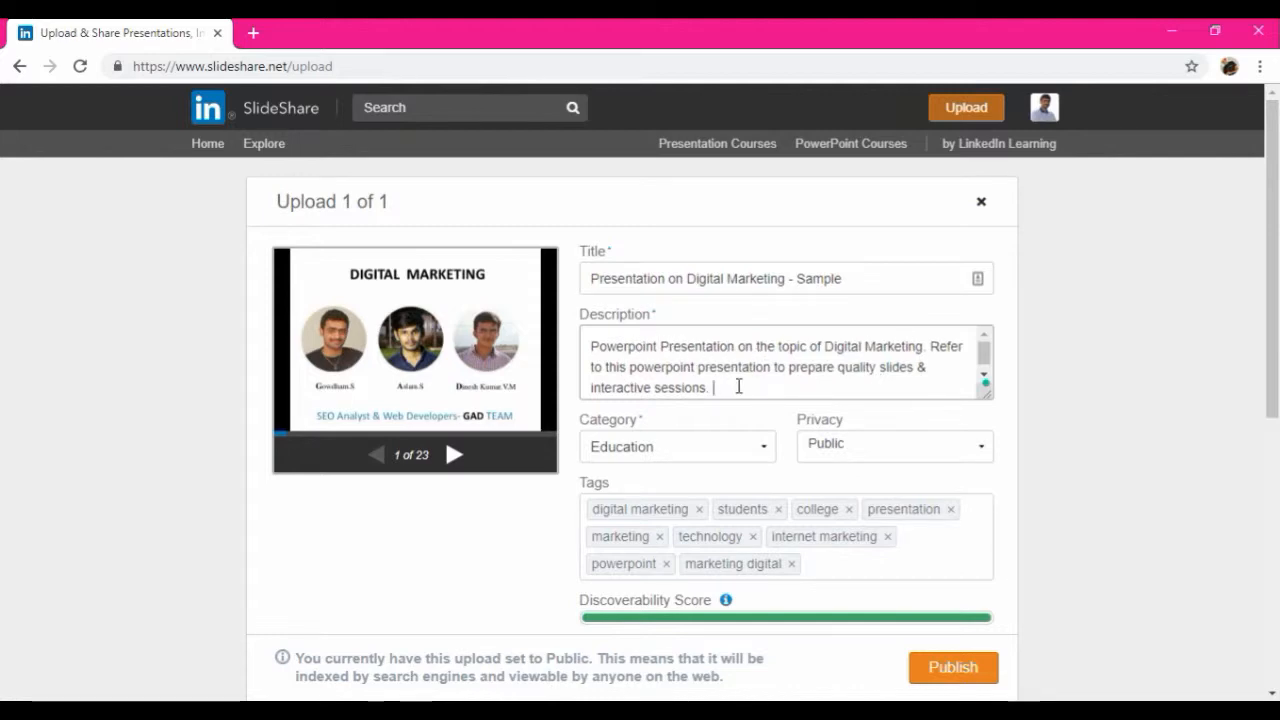
type("Ref")
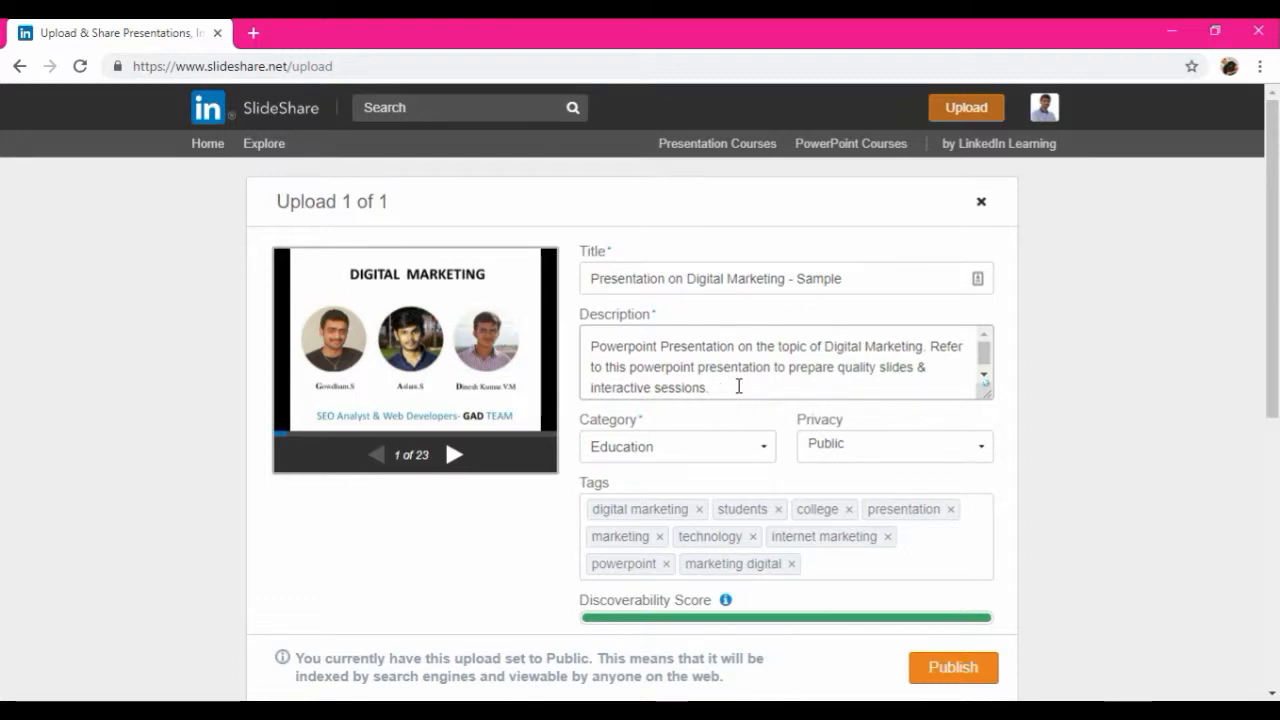
type("For more reere")
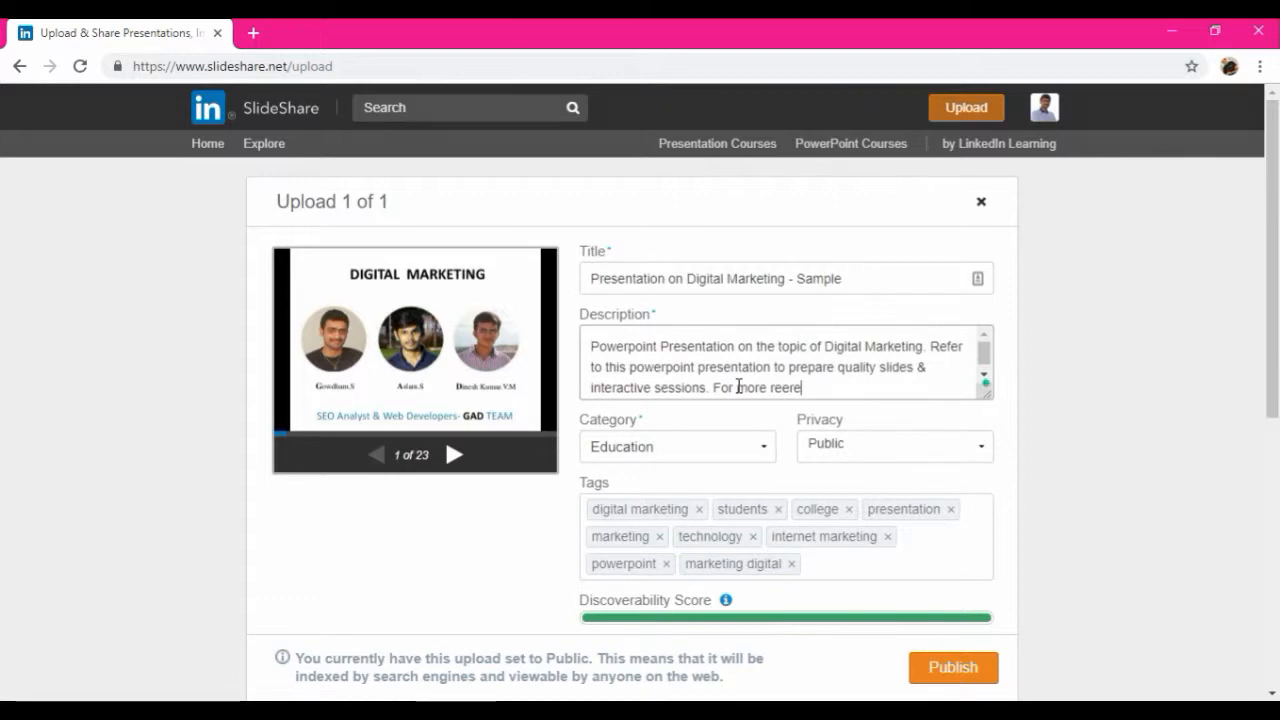
type("refer my website,")
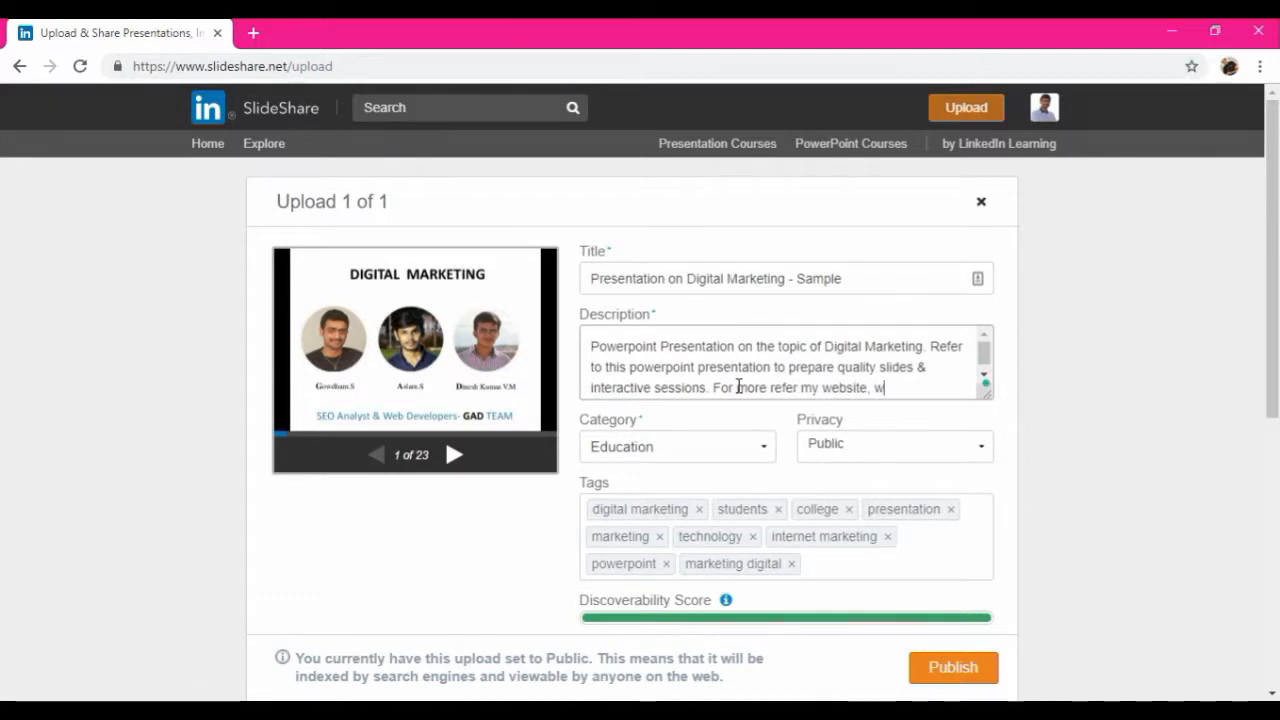
type("ww.techglads.c")
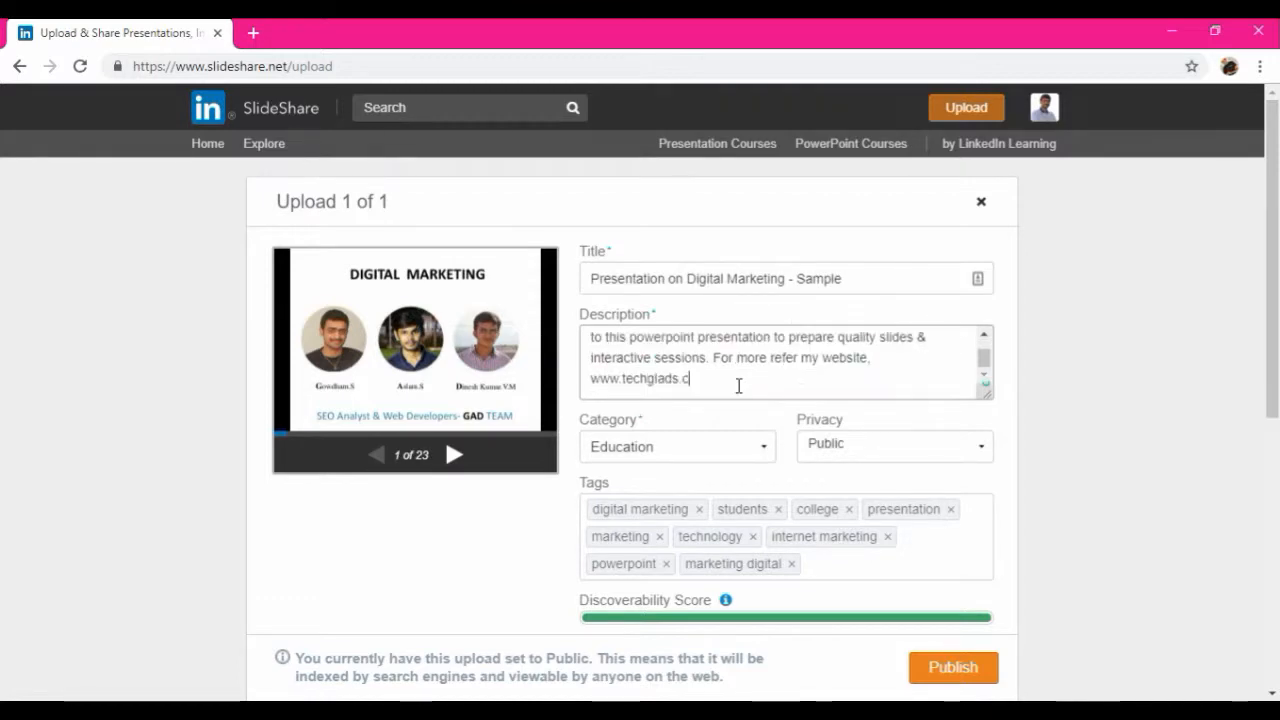
type("om")
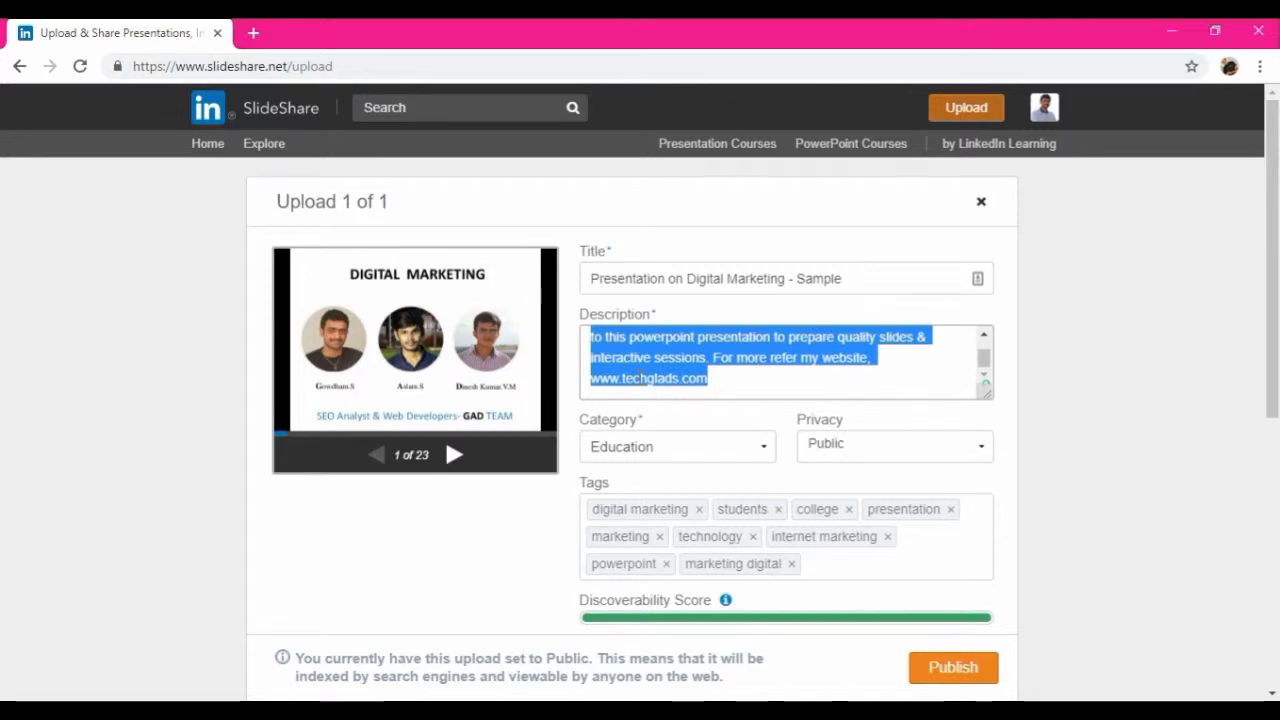
left_click(706, 378)
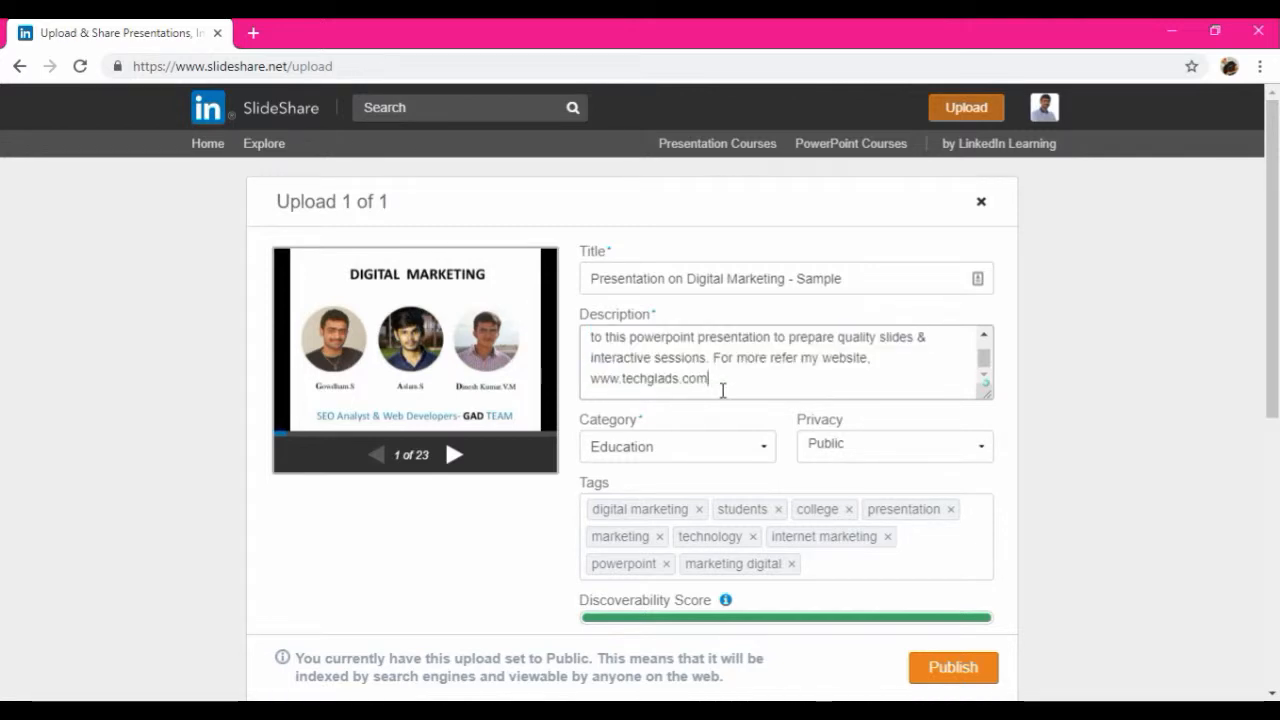
mouse_move(804, 492)
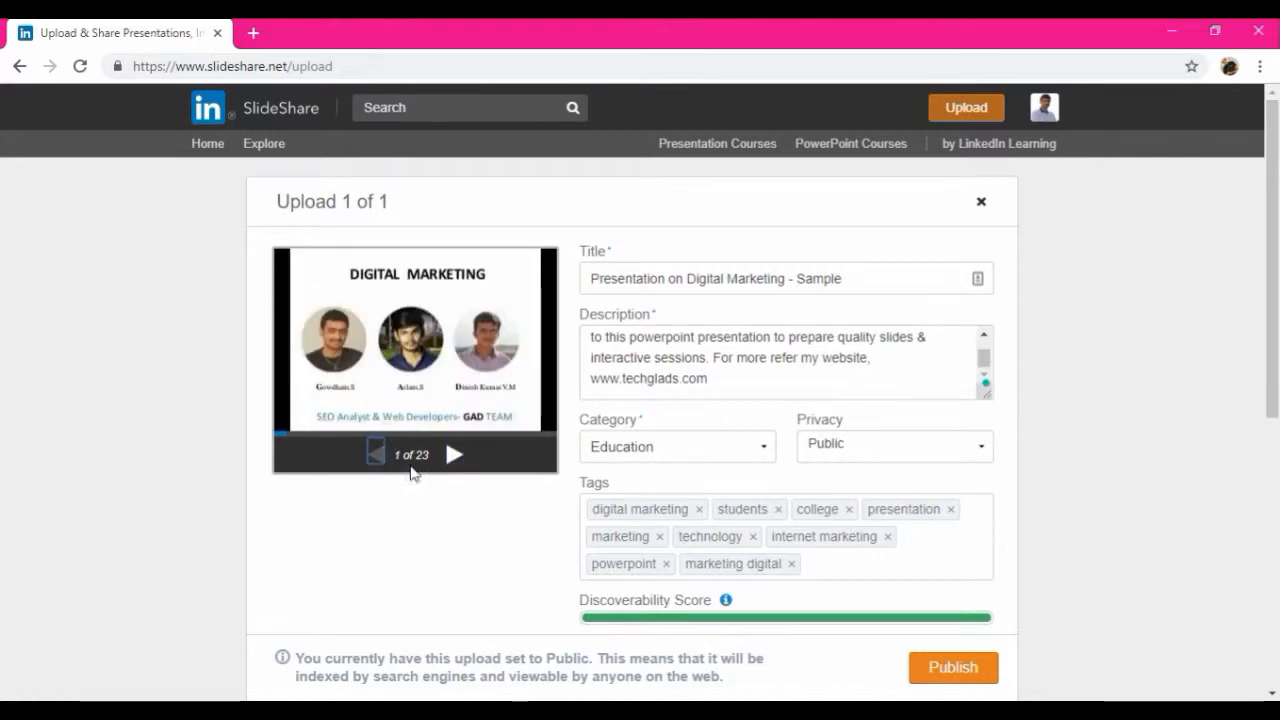
- Publish the presentation and bring up its public presentation page
left_click(952, 668)
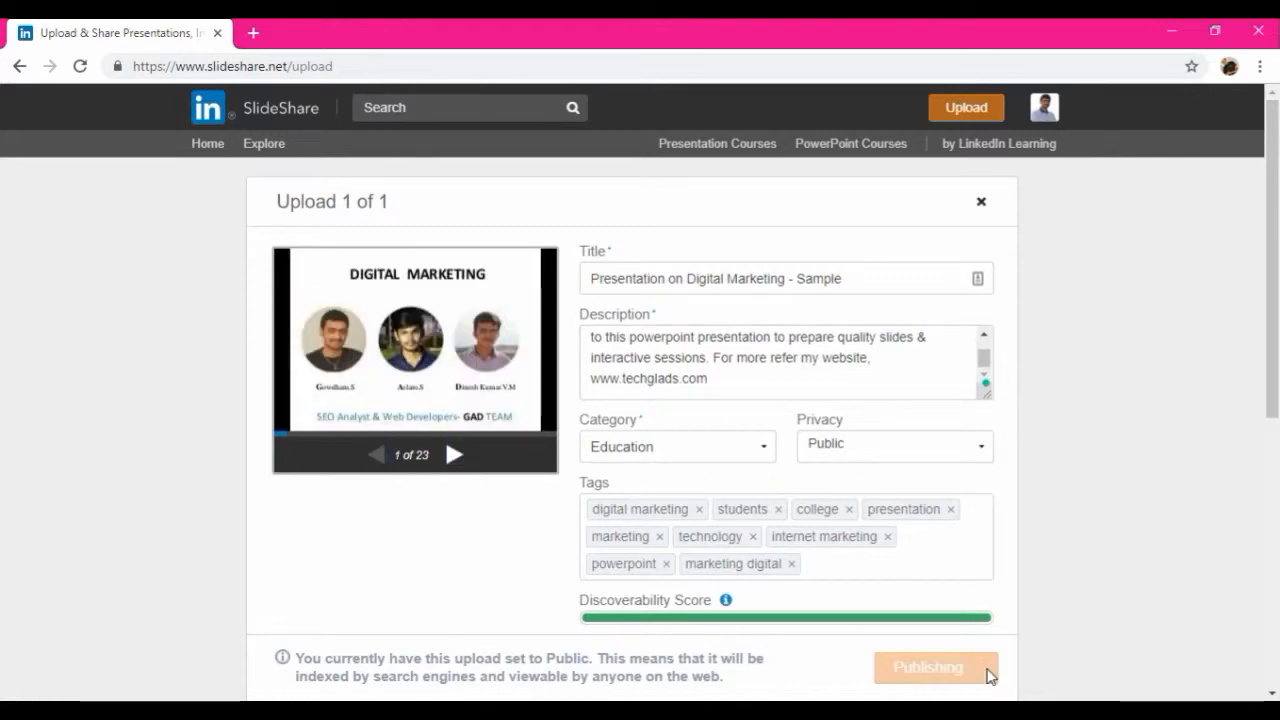
mouse_move(1002, 640)
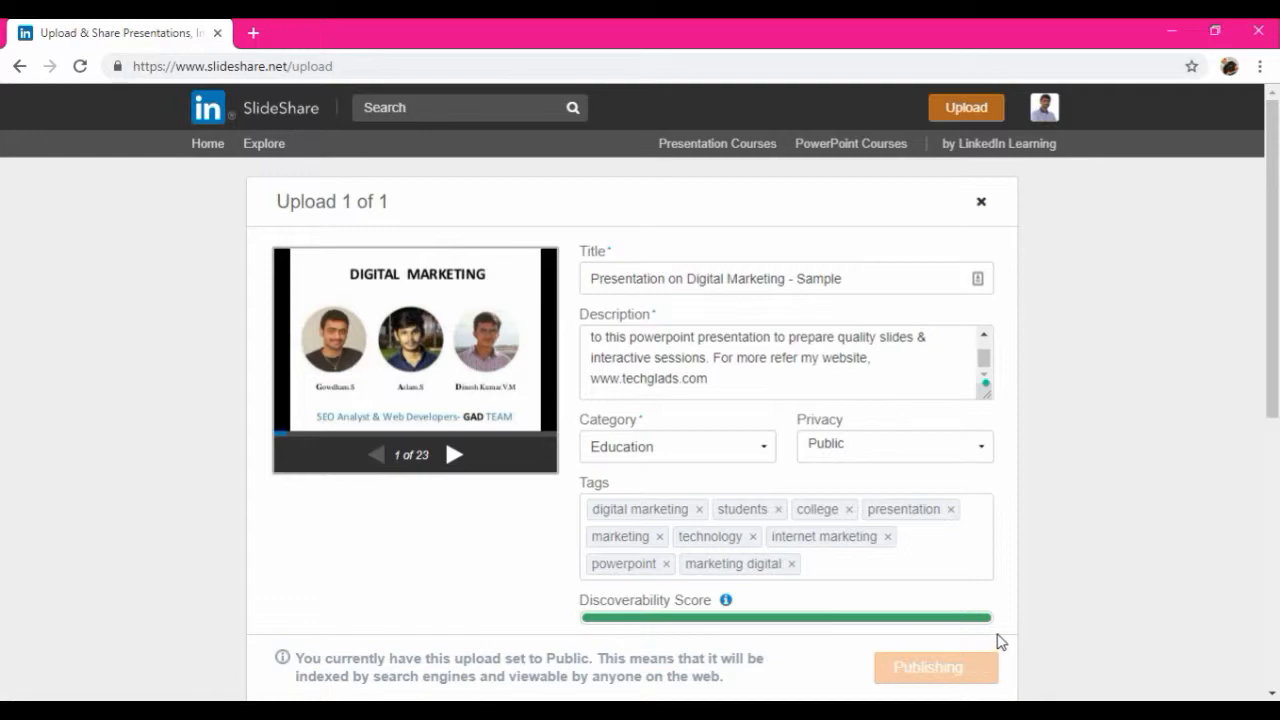
left_click(936, 668)
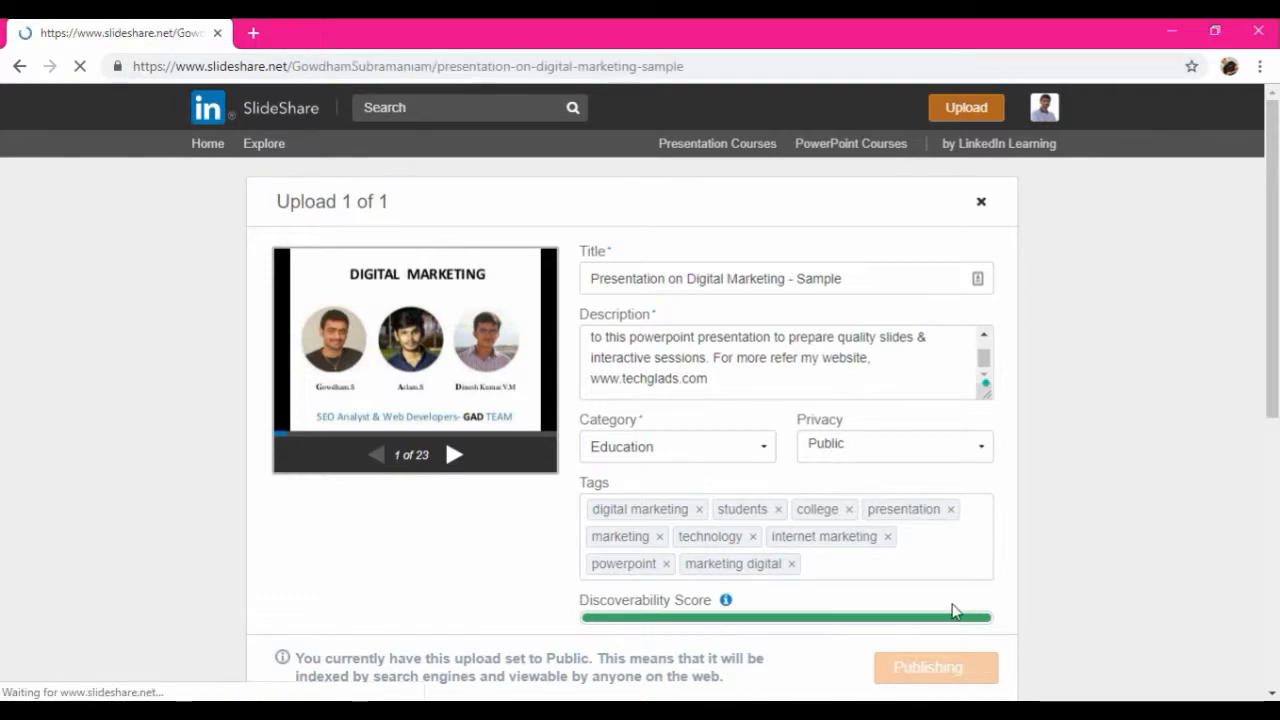
left_click(936, 668)
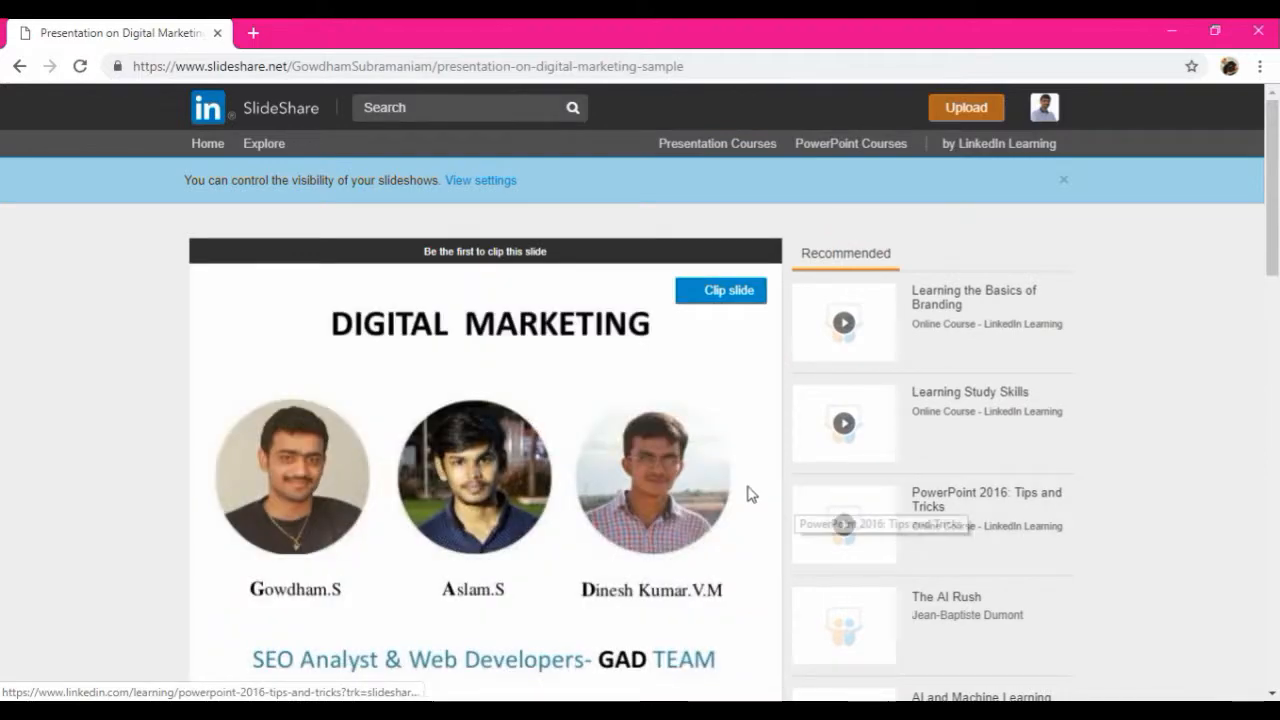
scroll("down", 3)
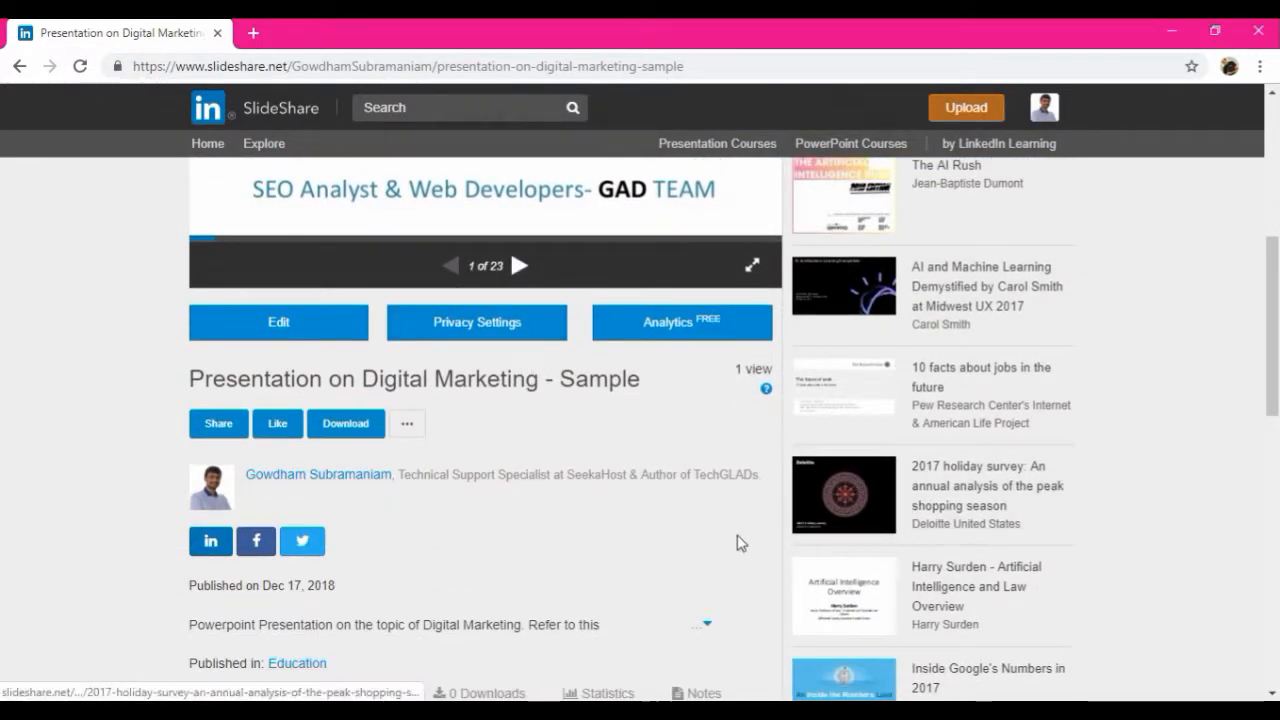
scroll("down", 3)
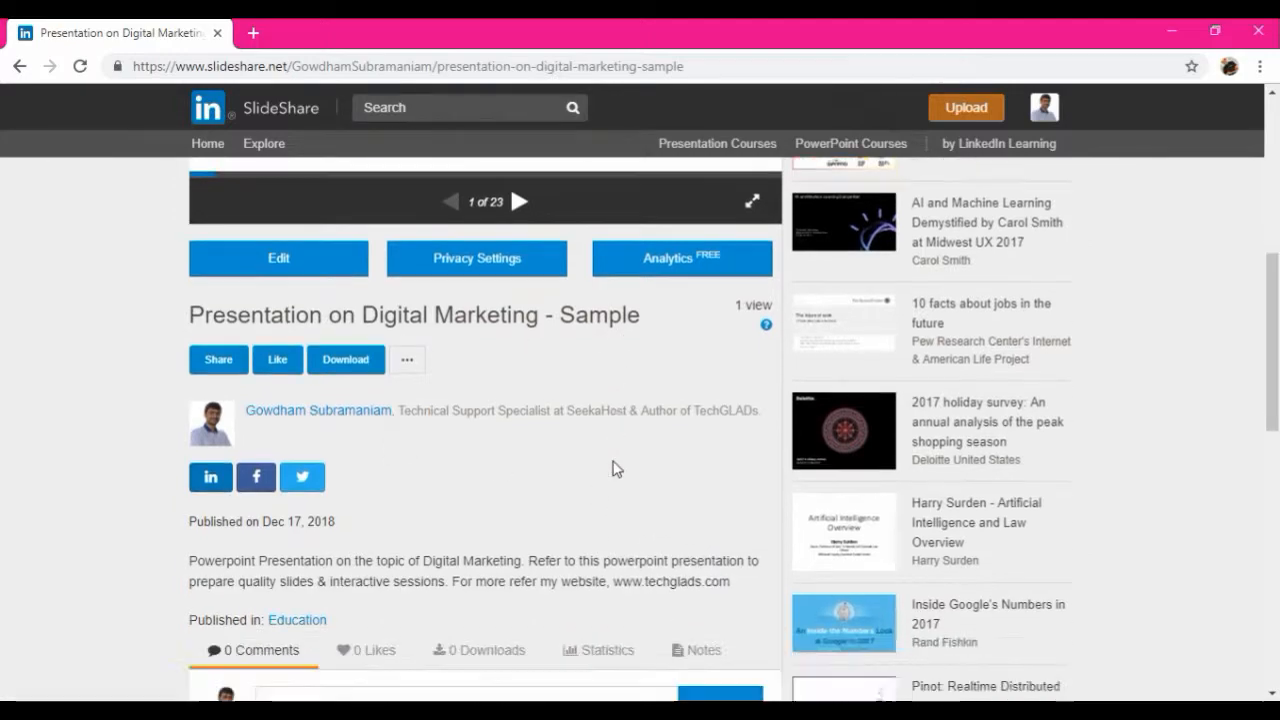
scroll("down", 3)
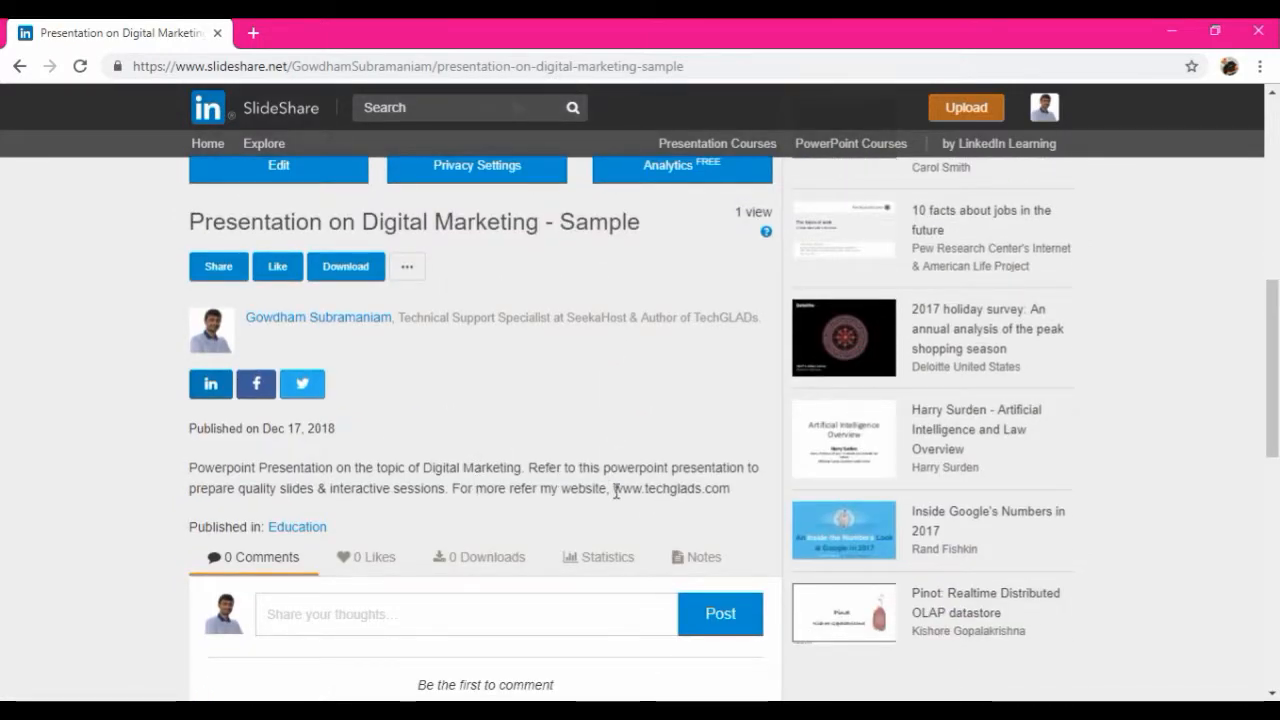
mouse_move(736, 500)
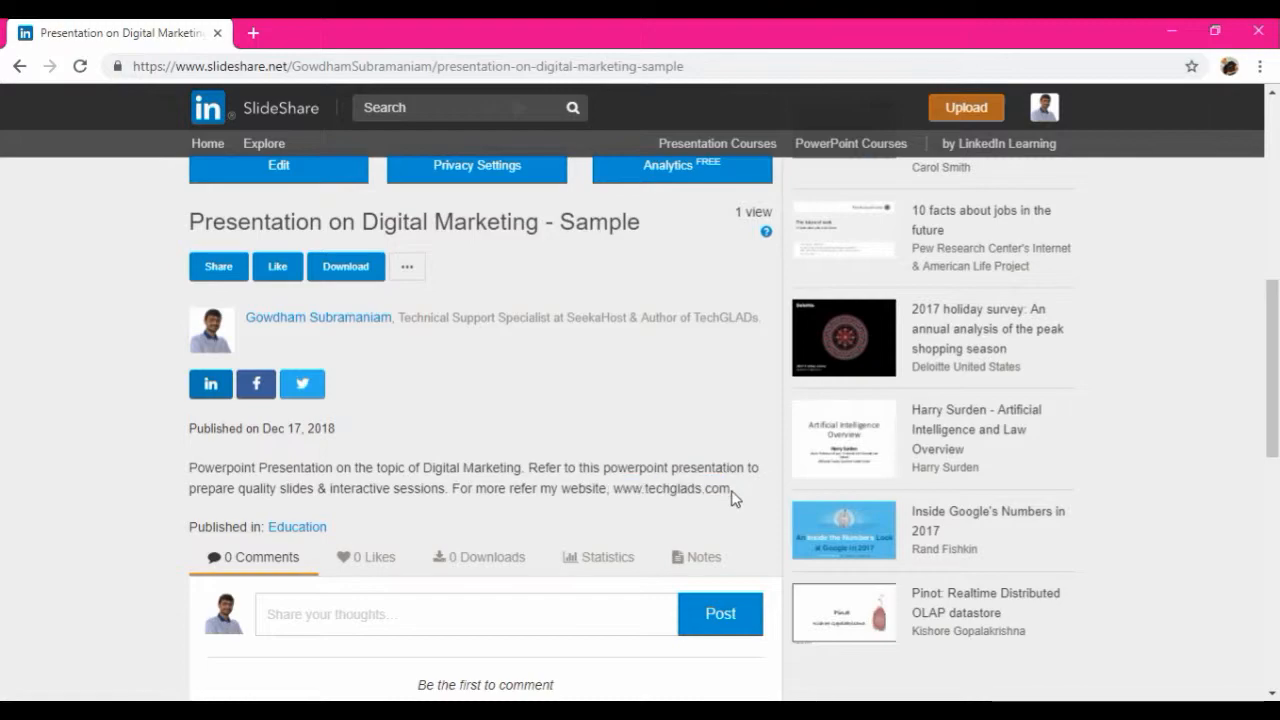
scroll("down", 3)
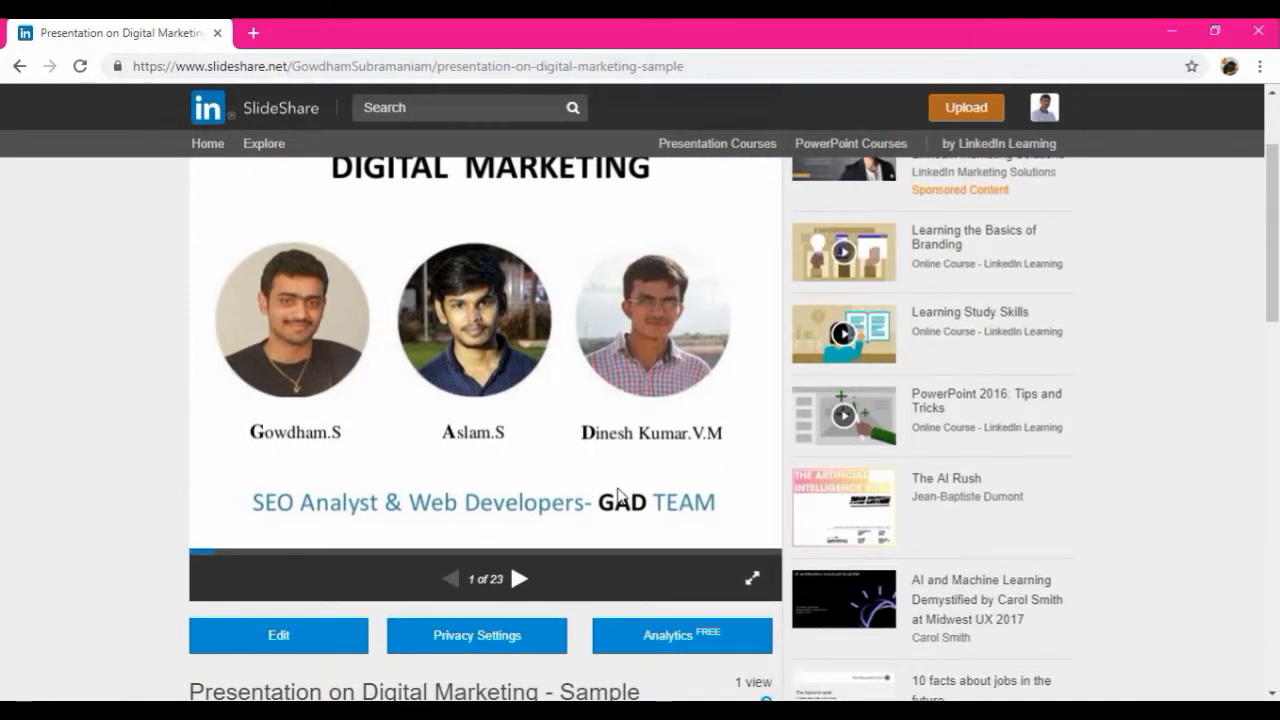
mouse_move(520, 578)
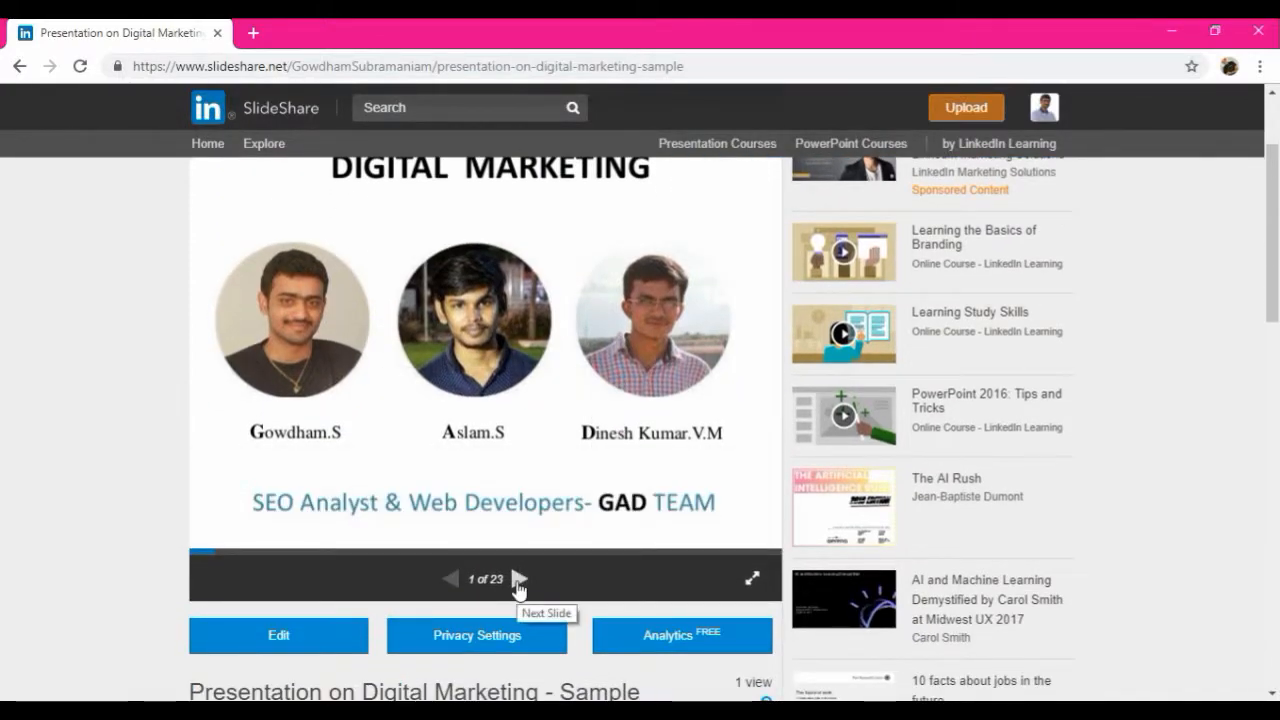
- Page to slide 23 of 23, follow its techglads.com link, then return to the presentation tab
left_click(518, 578)
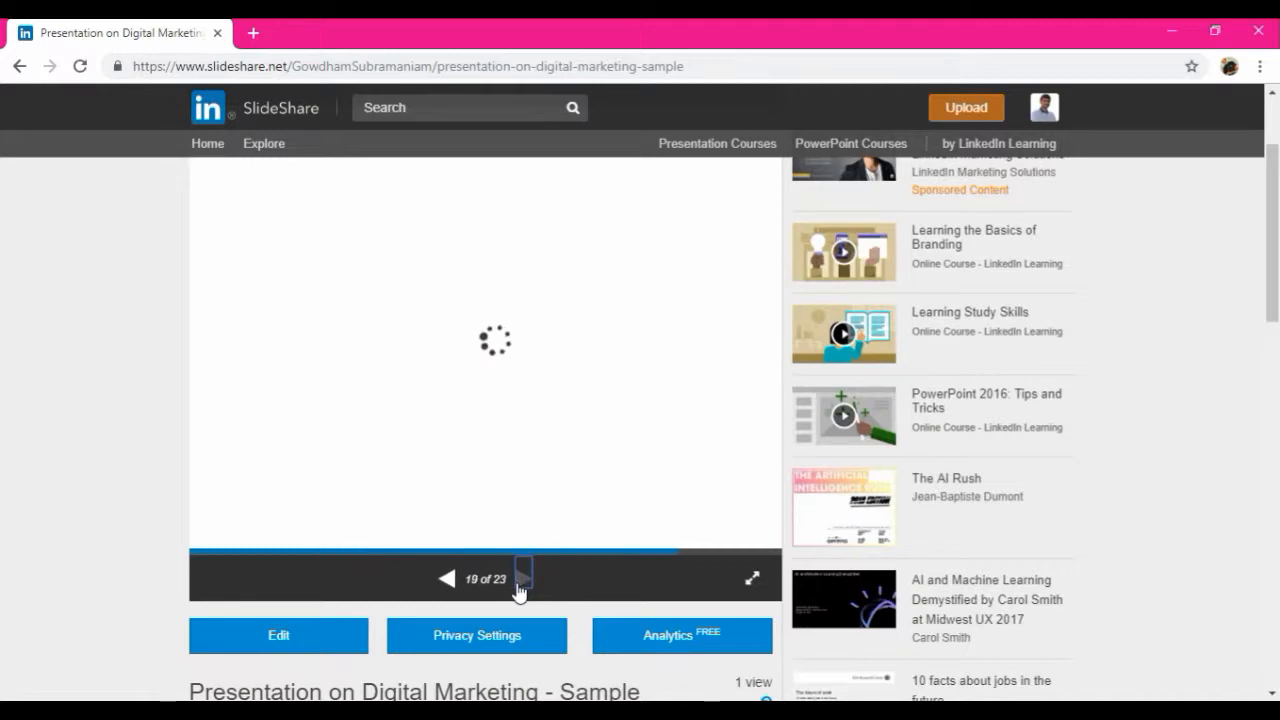
left_click(524, 578)
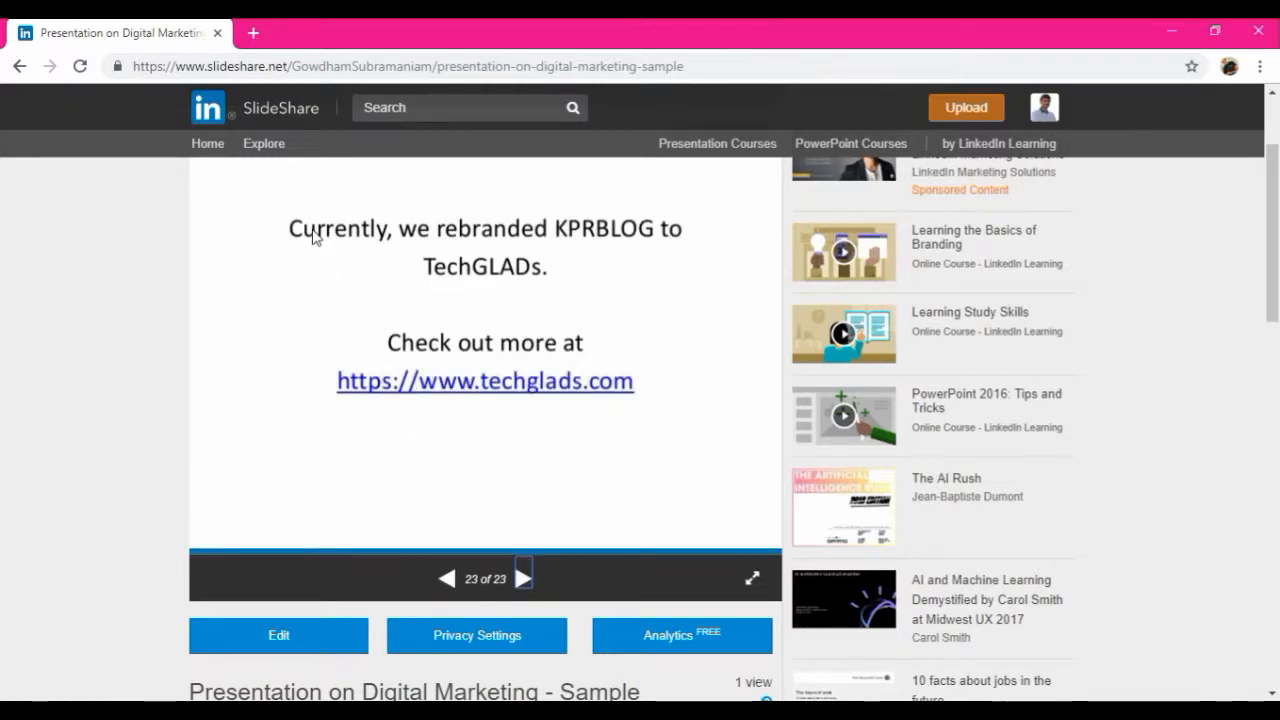
mouse_move(464, 252)
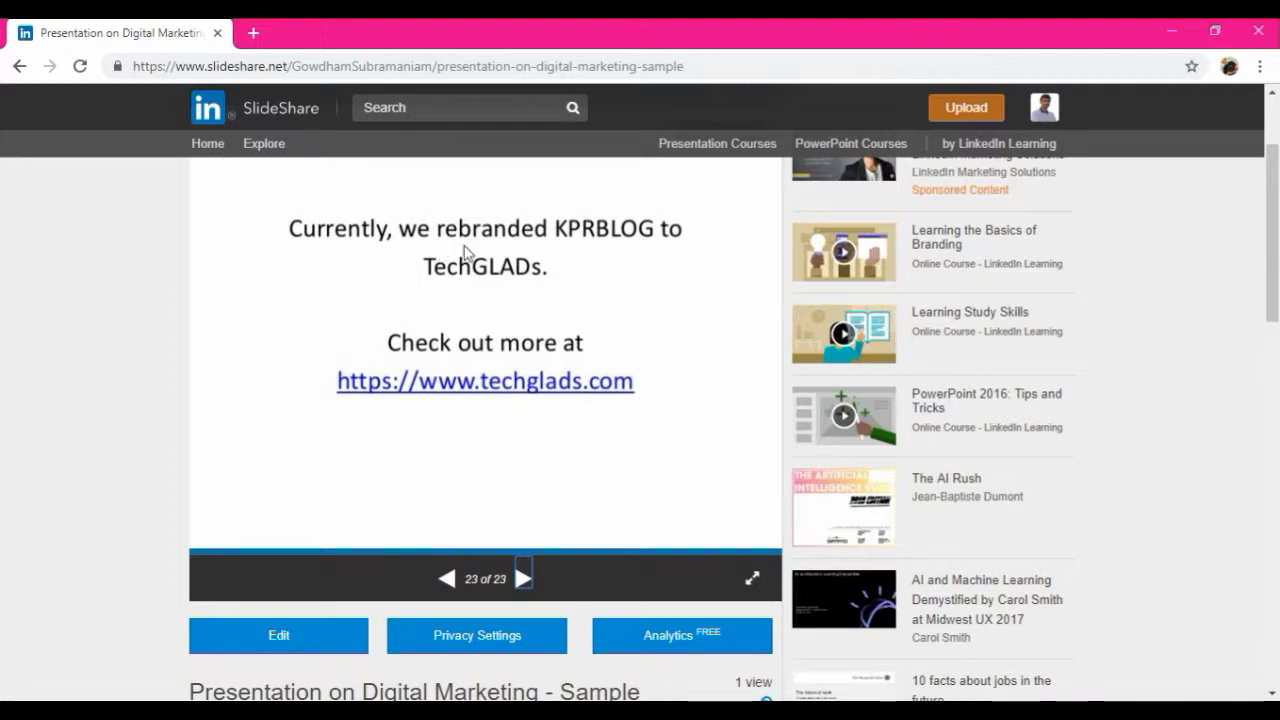
mouse_move(590, 248)
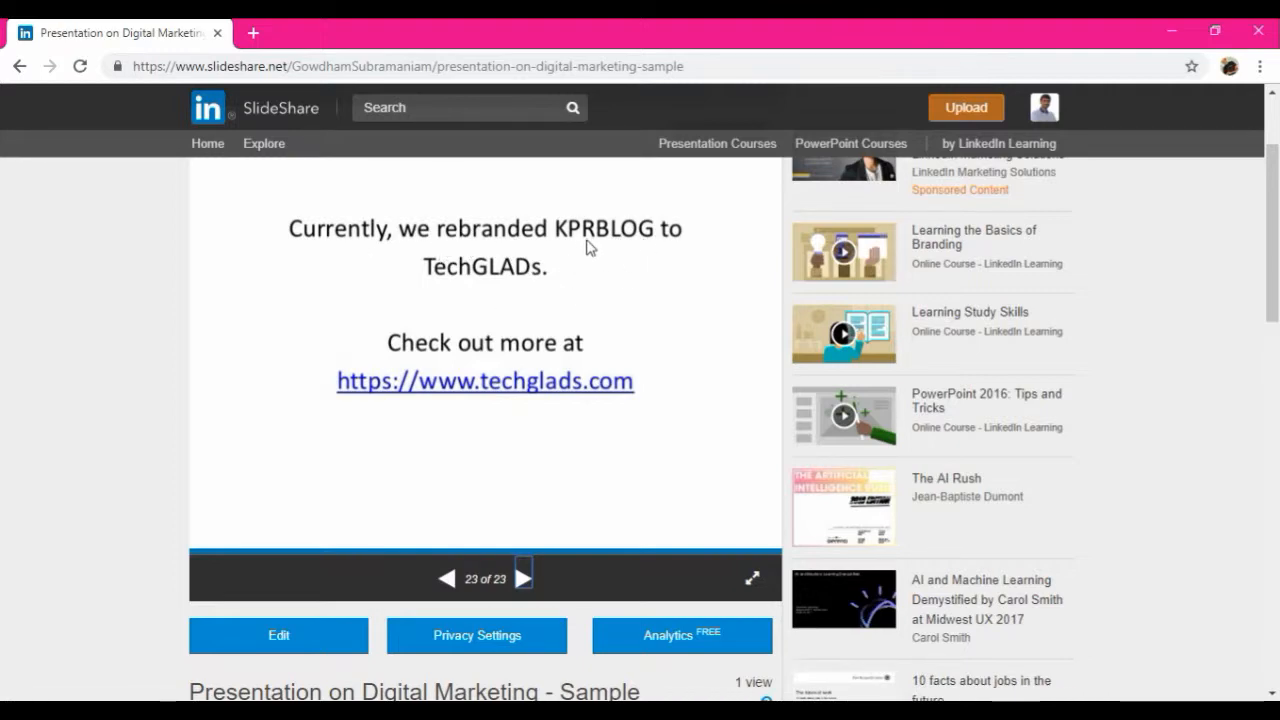
mouse_move(408, 360)
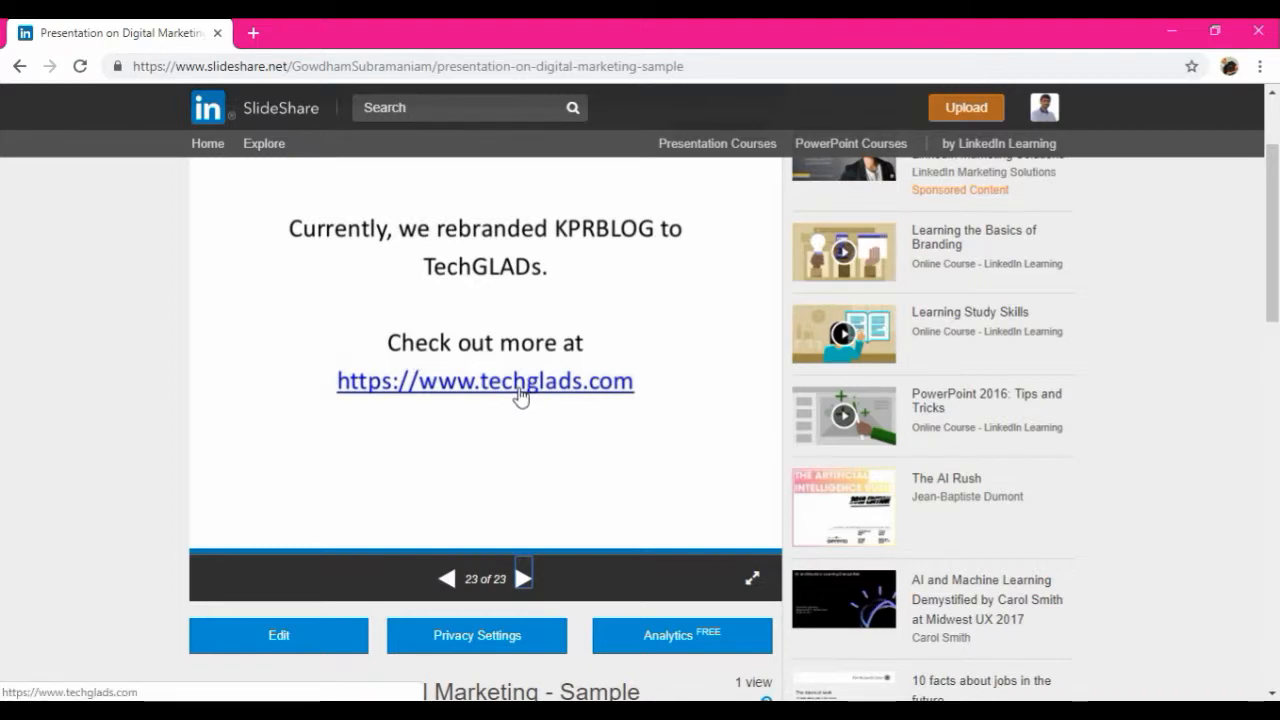
mouse_move(452, 392)
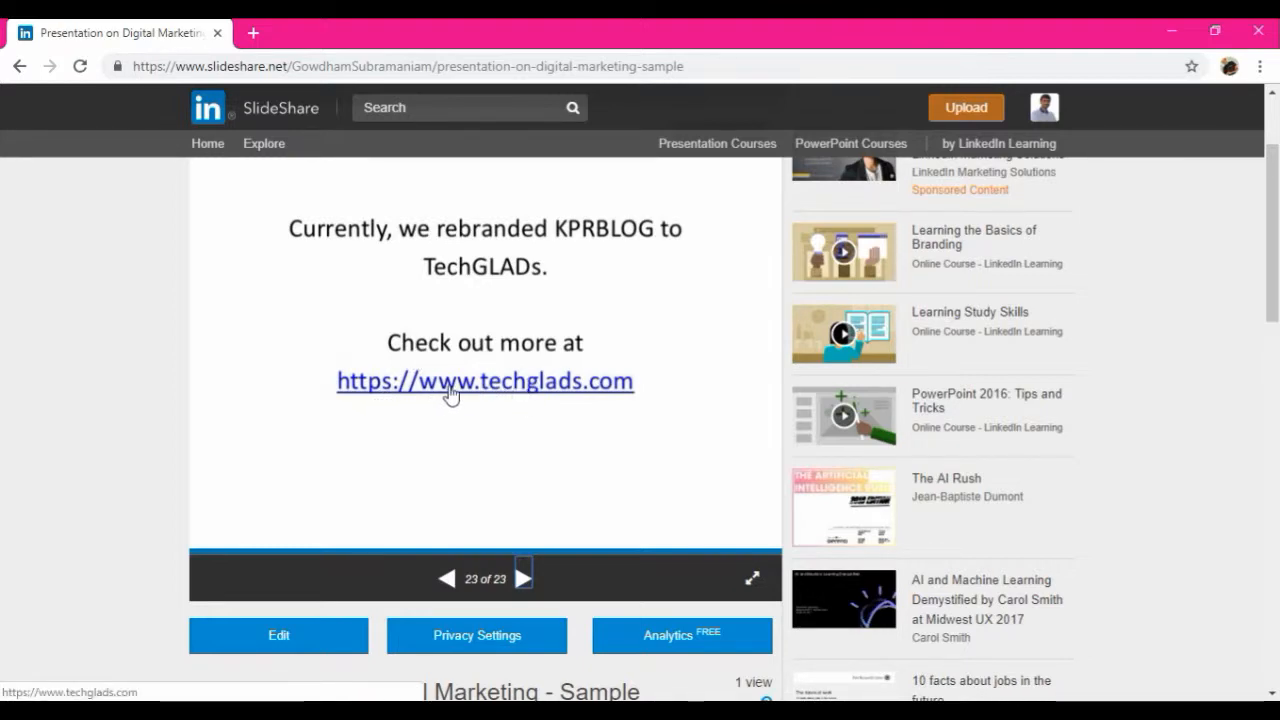
left_click(484, 380)
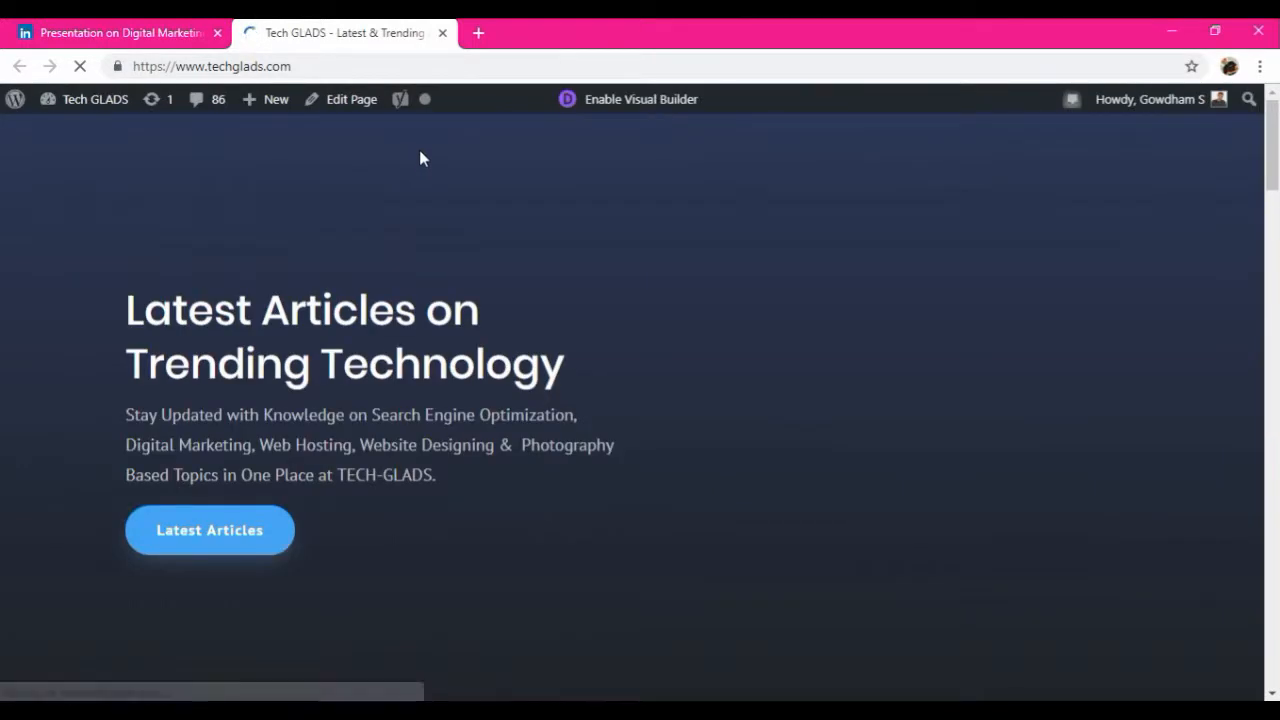
left_click(442, 32)
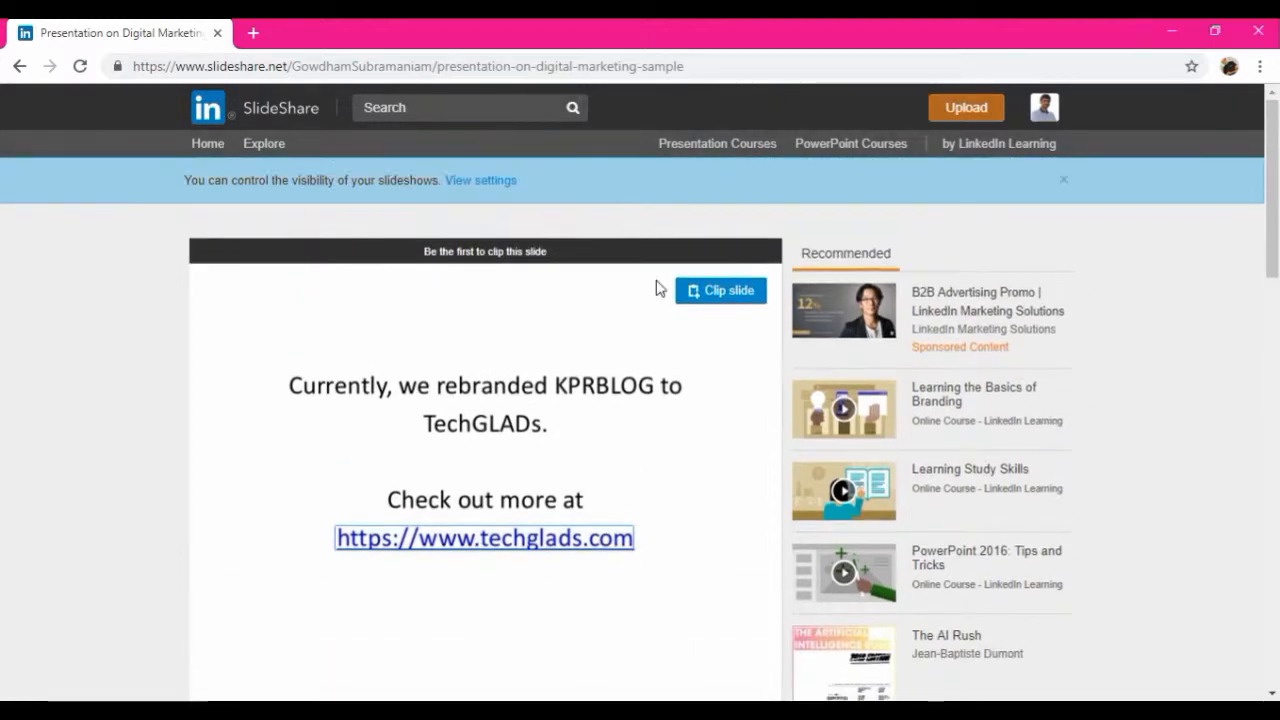
- Upload DIGITAL MARKETING.pdf from Downloads so its details form shows title 'Digital marketing'
scroll("down", 3)
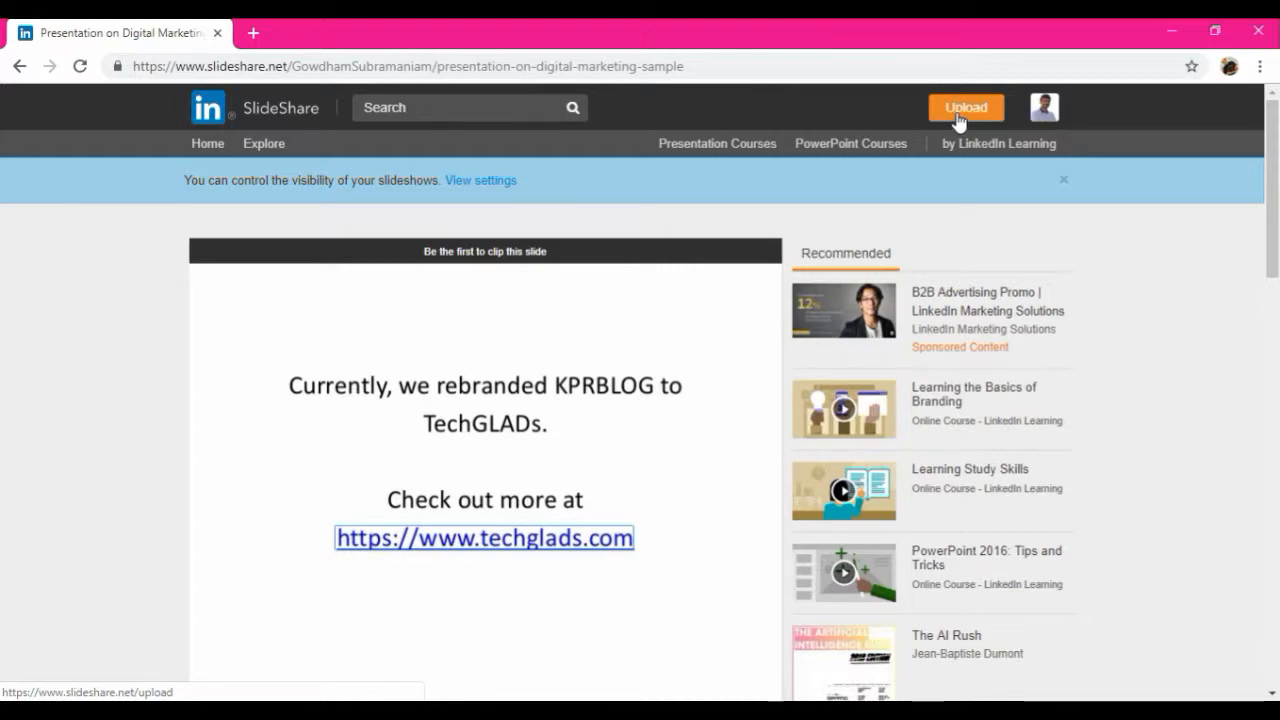
left_click(484, 538)
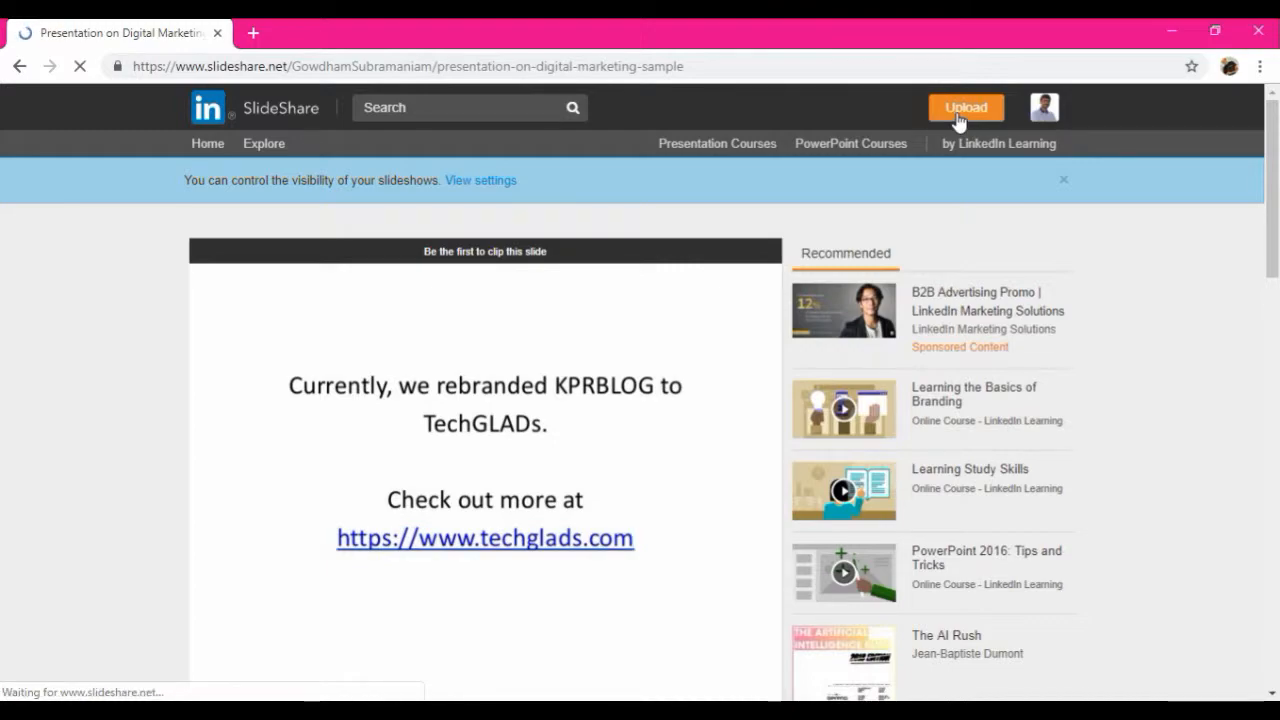
left_click(964, 108)
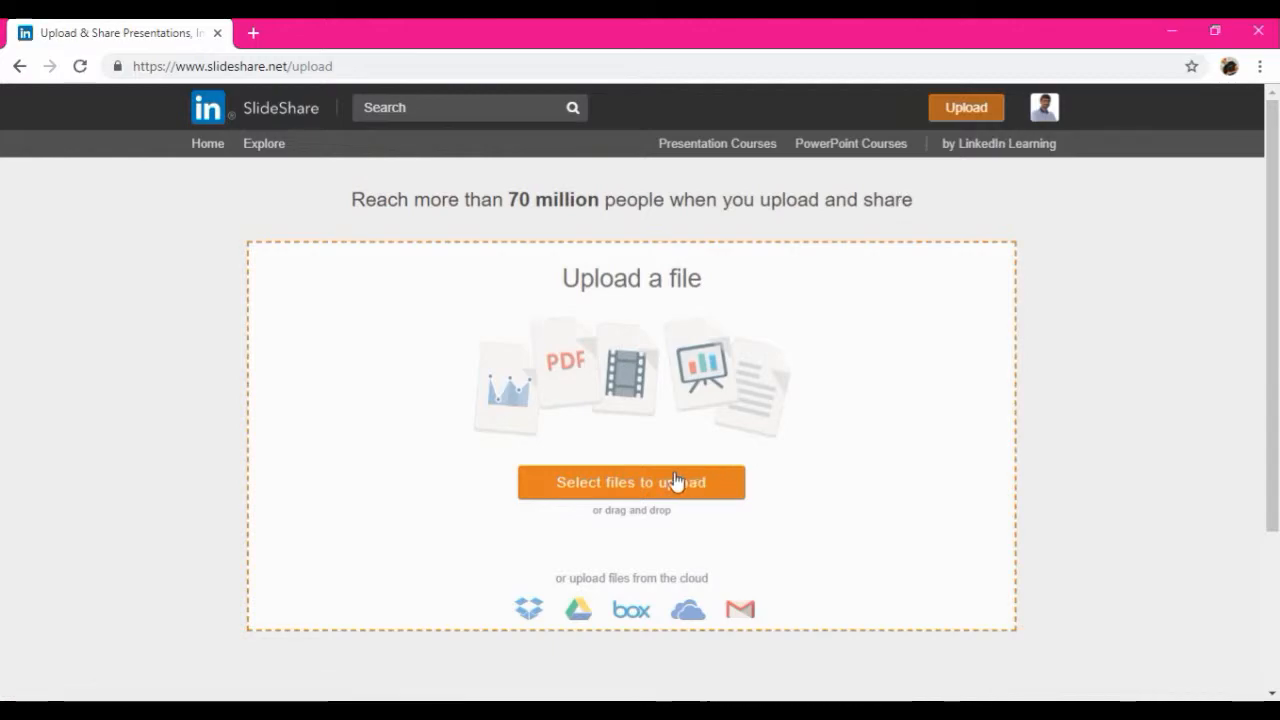
left_click(632, 482)
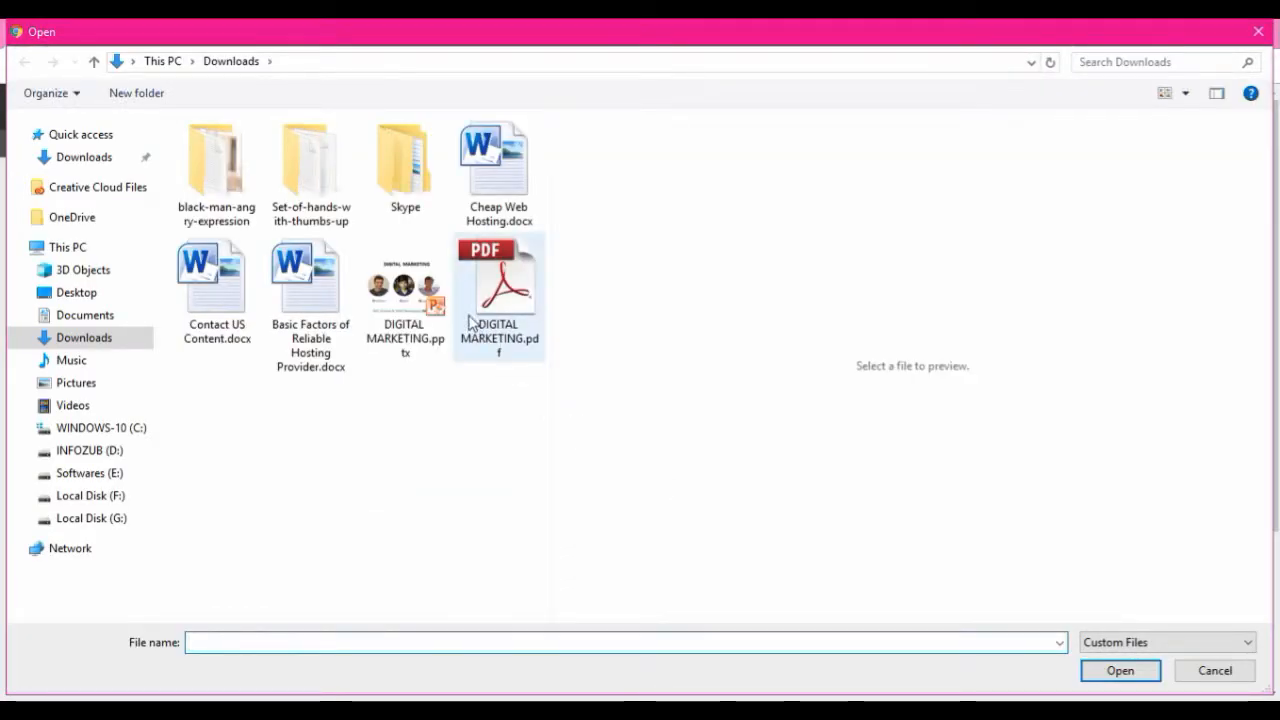
left_click(498, 280)
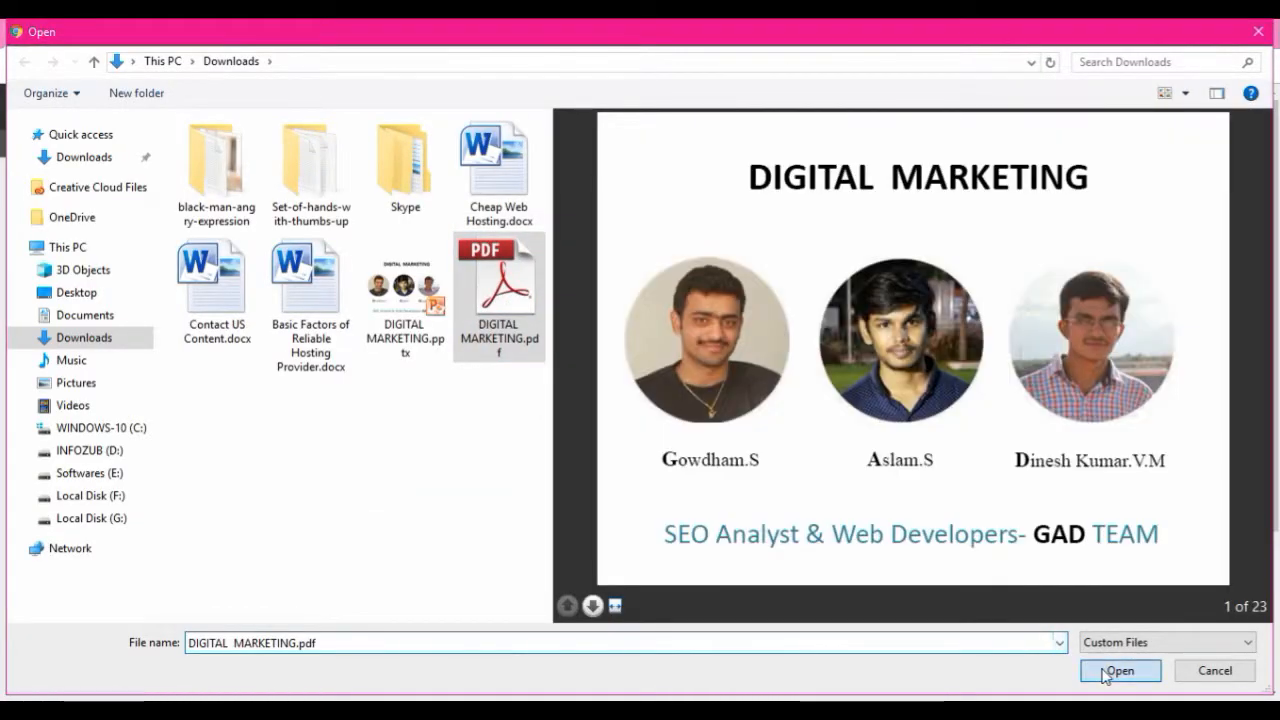
left_click(1120, 670)
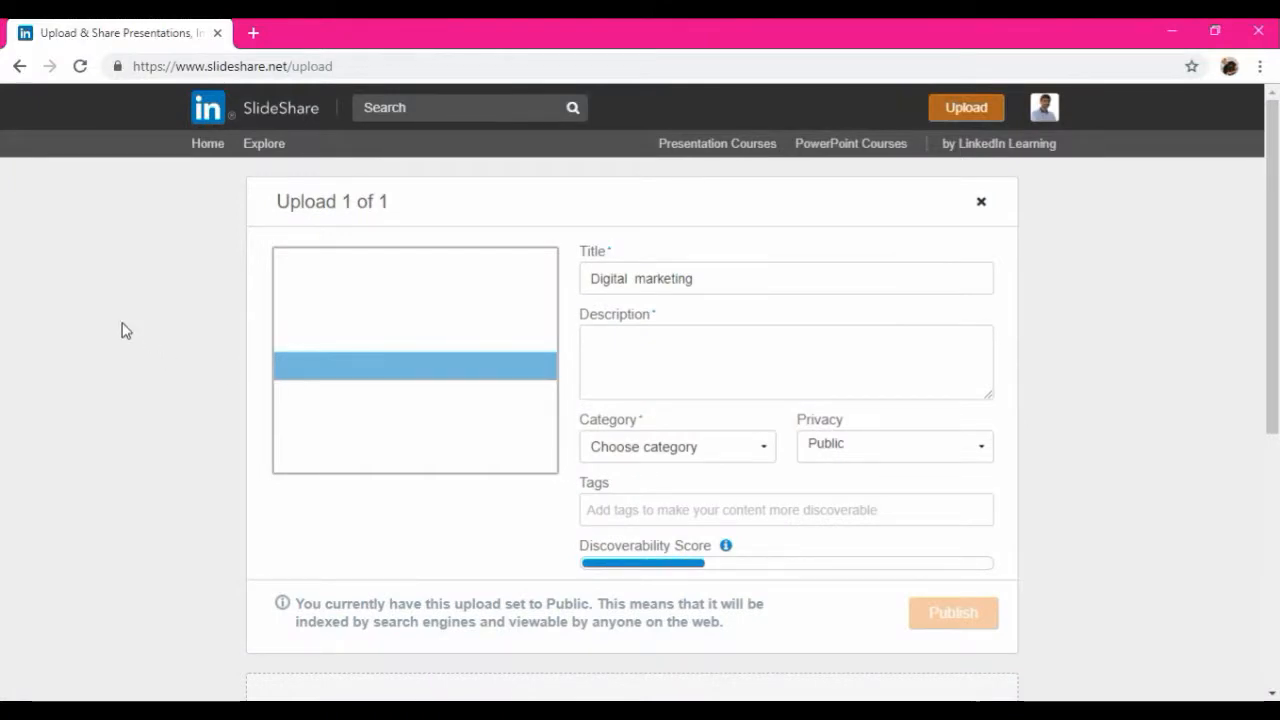
- Replace the default title with "Presentation on Digital Marketing - Sample" and move to the description
double_click(664, 278)
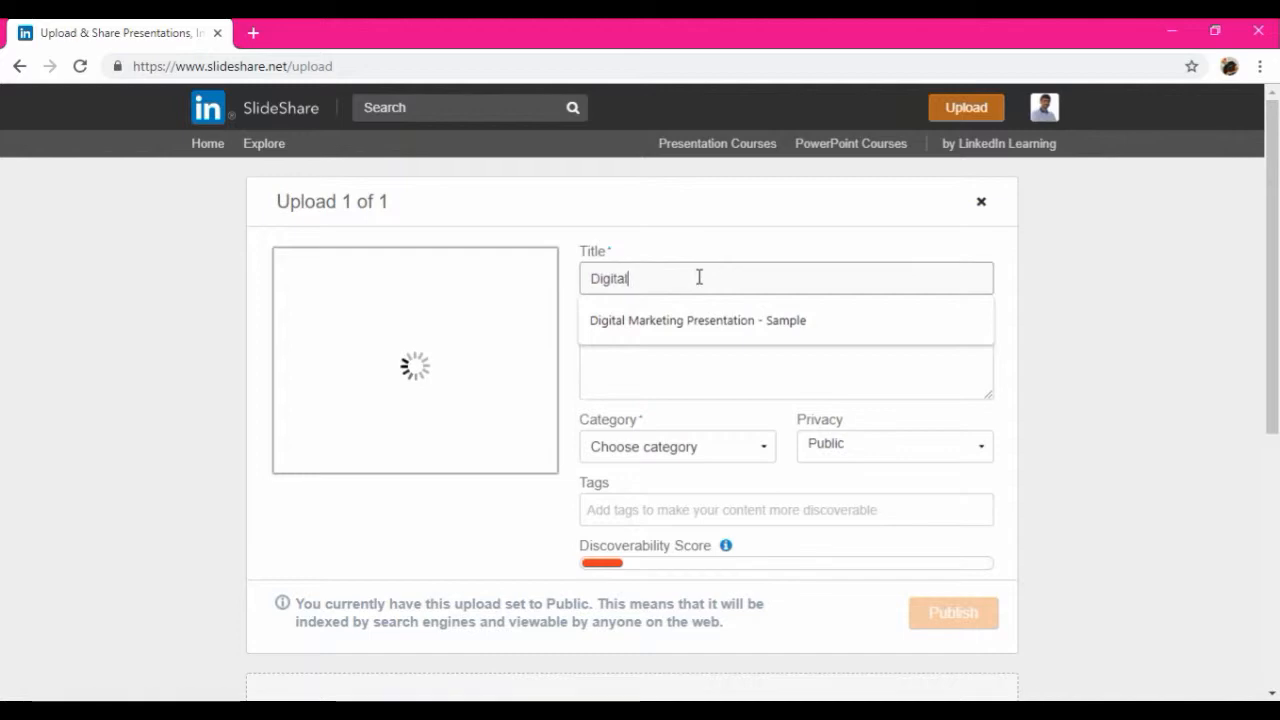
type("Pre")
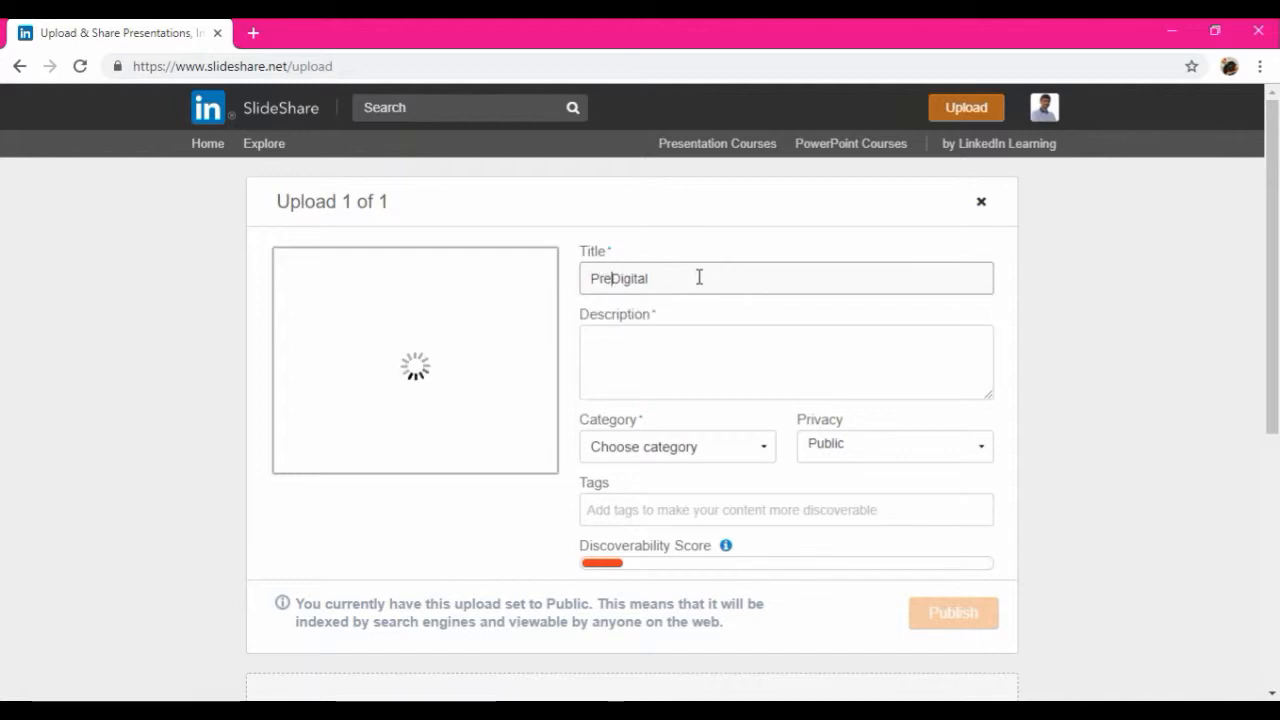
type("Presentation on Digital")
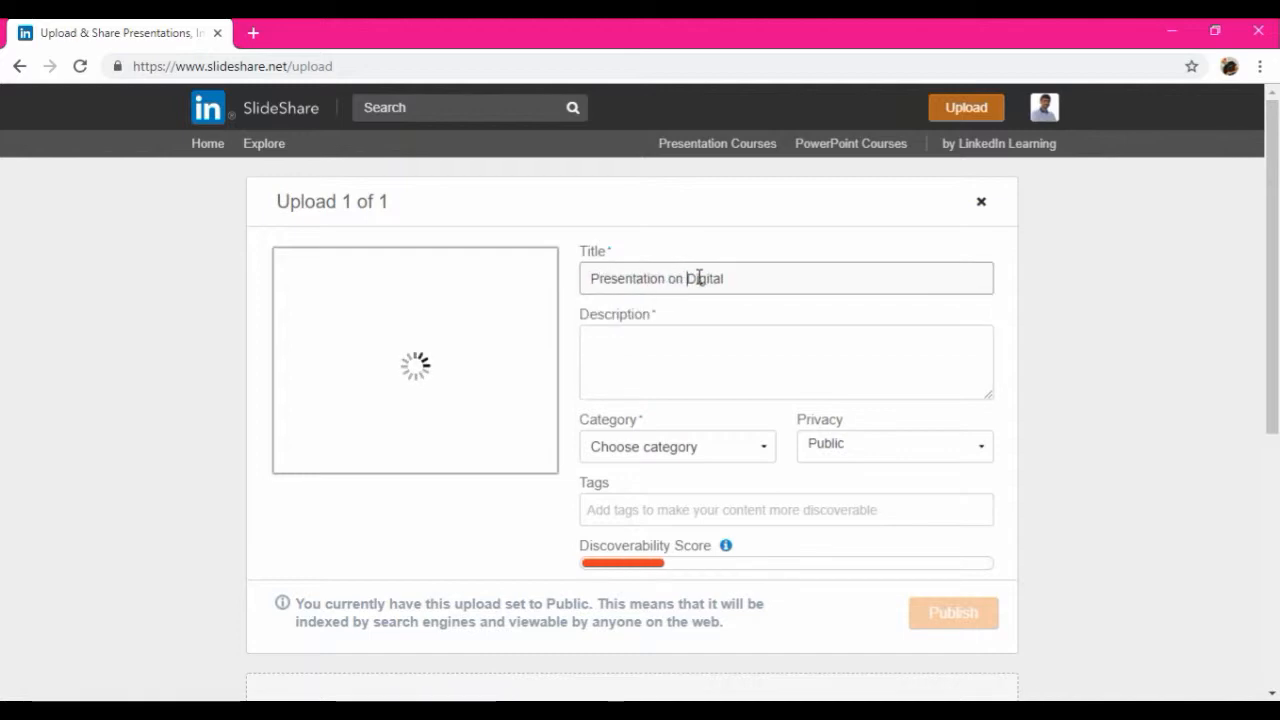
type("Marketing")
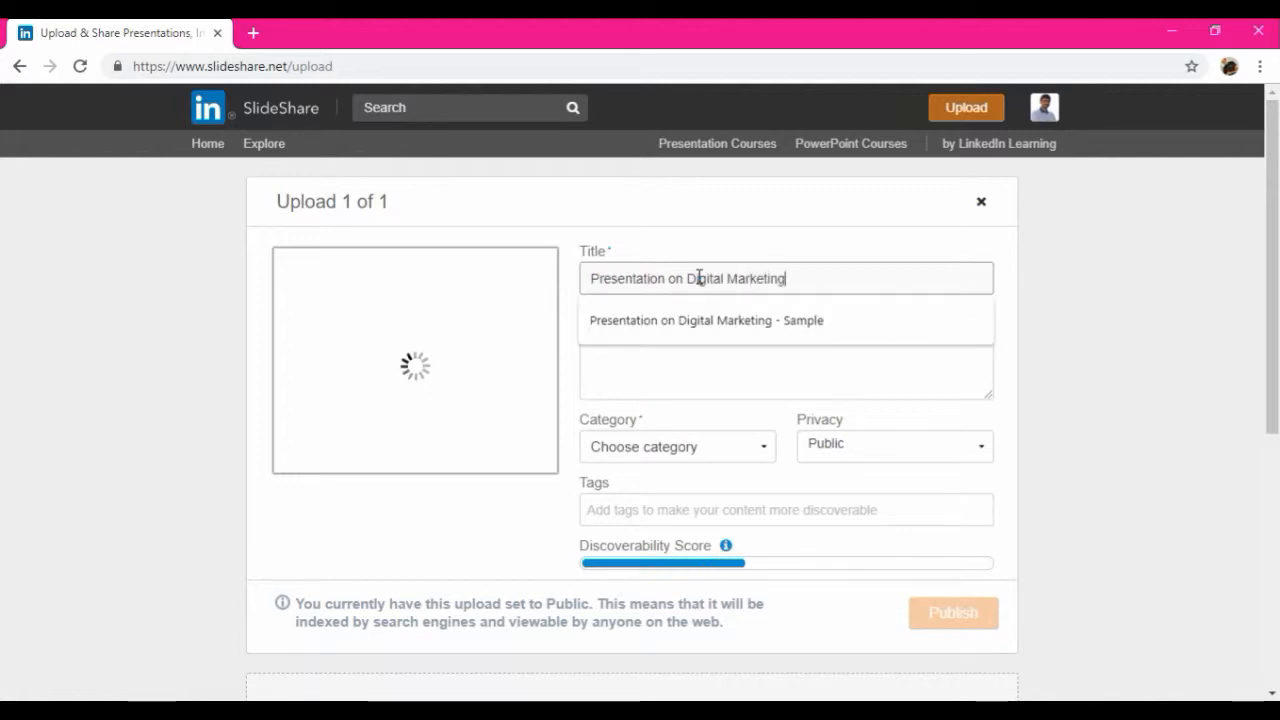
type("- Sam")
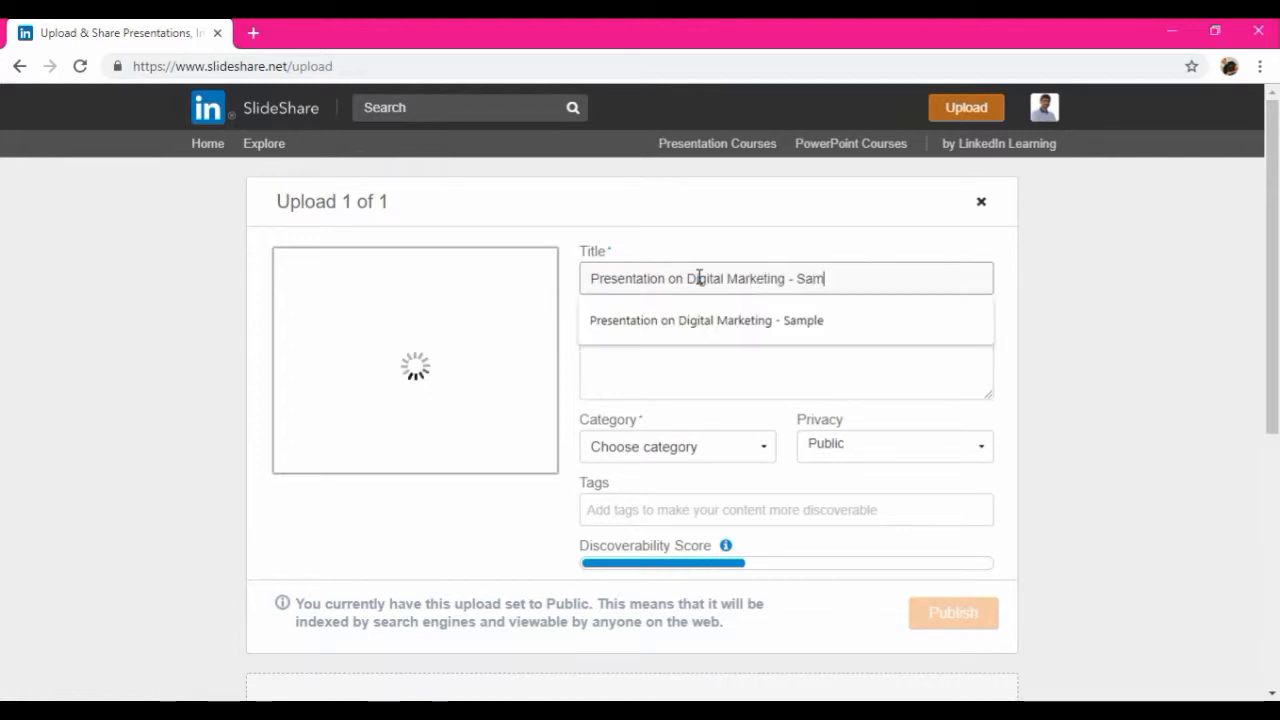
left_click(706, 320)
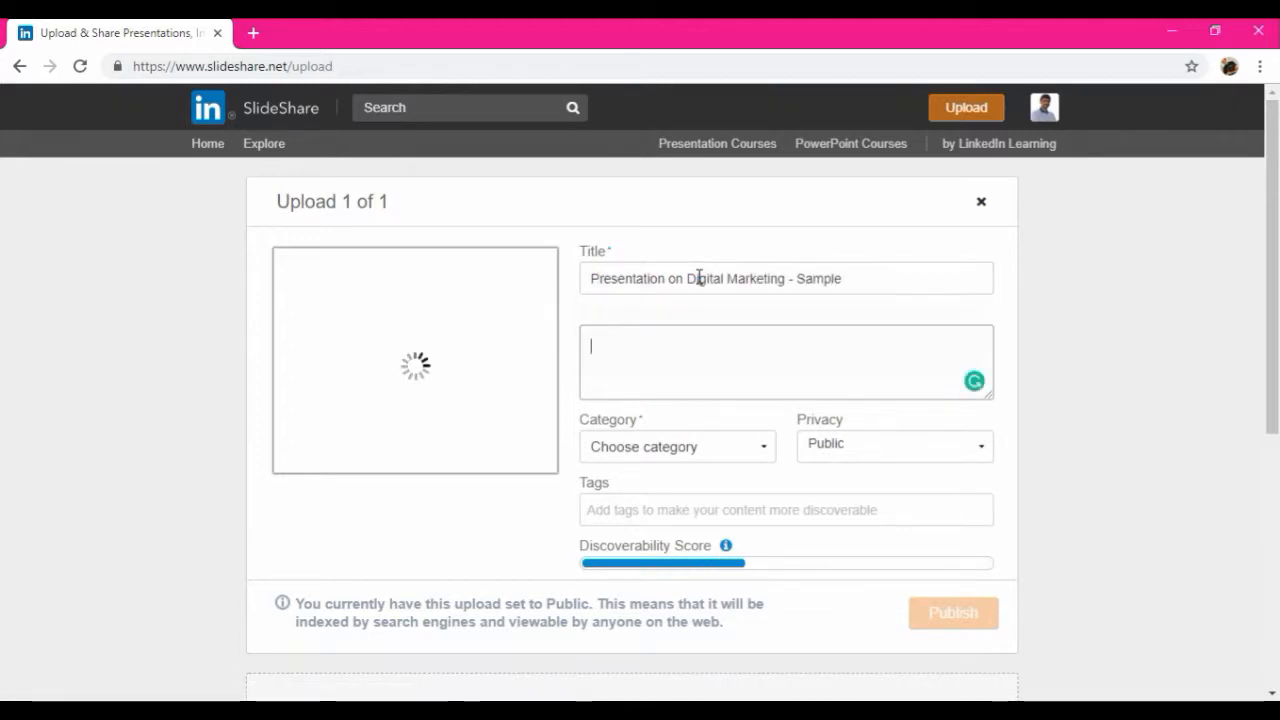
- Write the description: a sample digital marketing presentation students can refer to for interactive PPT presentations
type("Digital Ma")
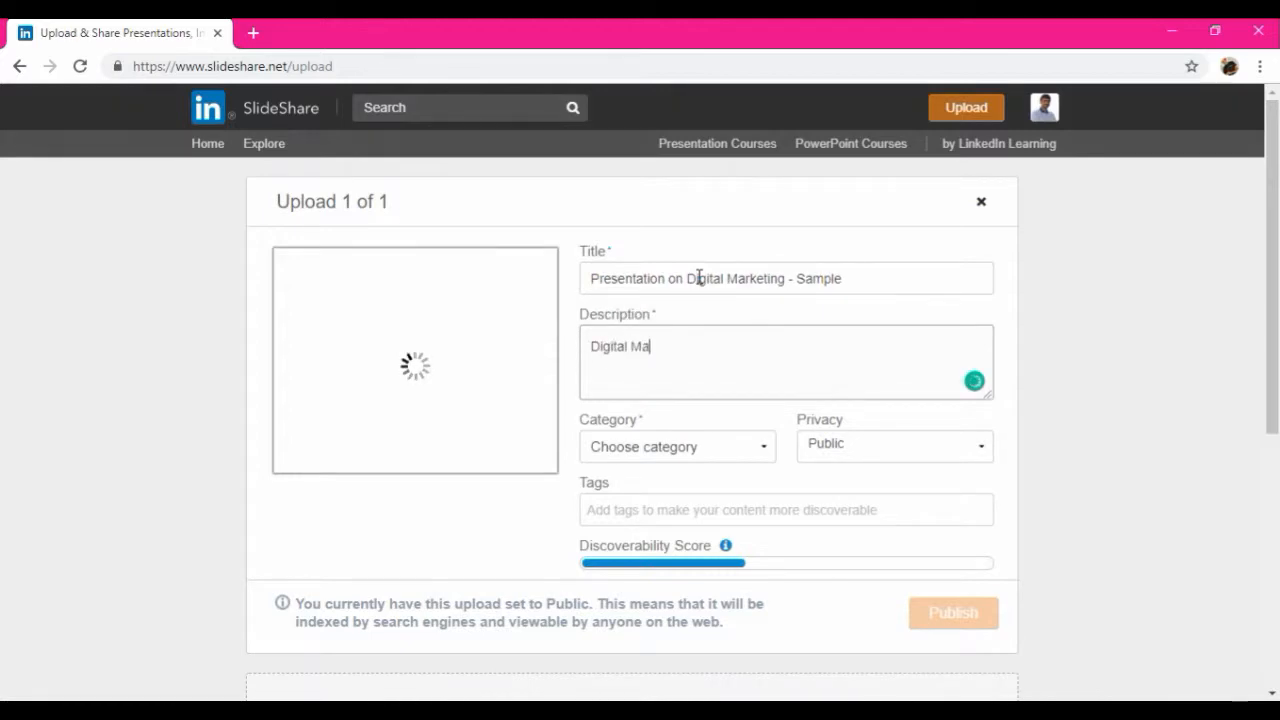
type("rketing Presentation")
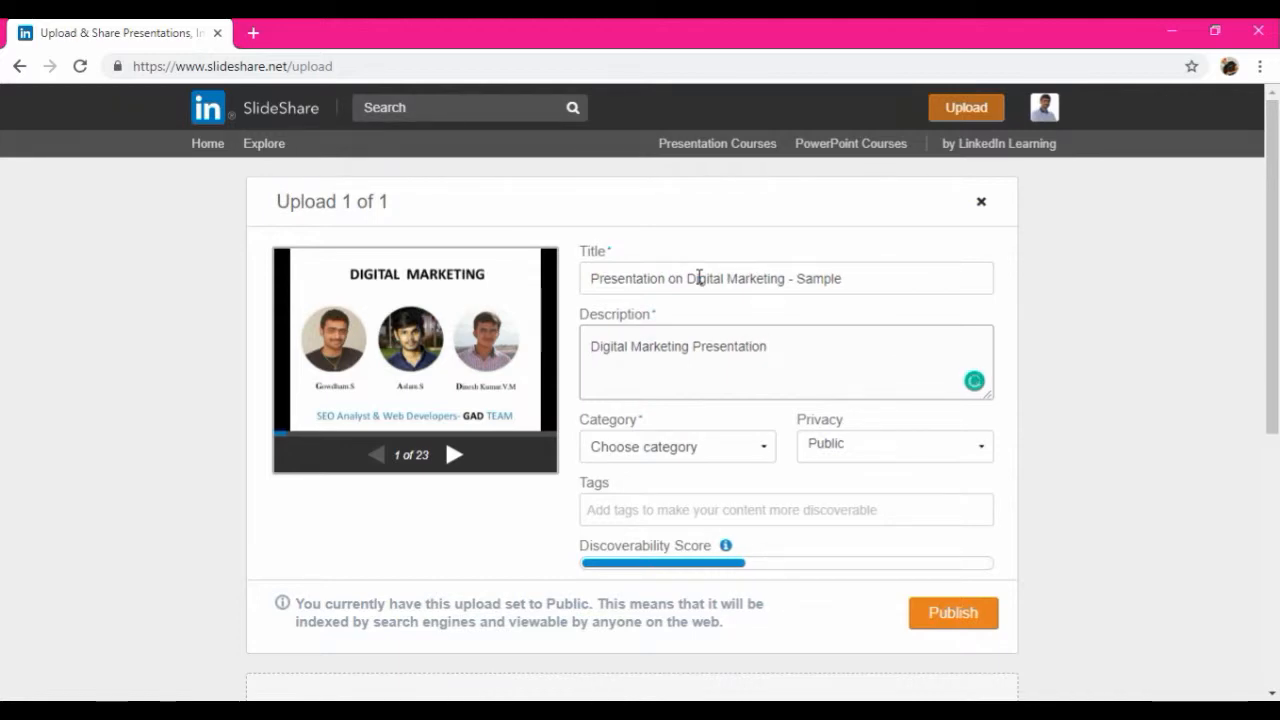
type("for Sample.")
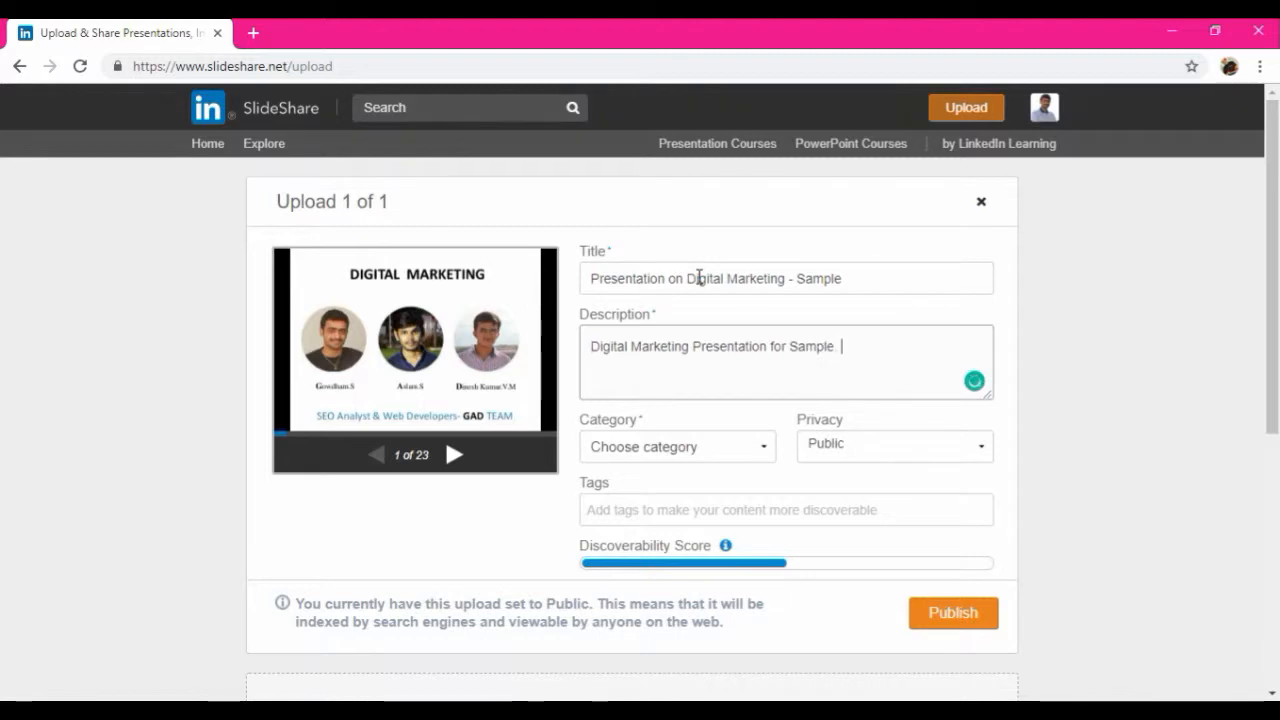
type("Students or people who look to create a")
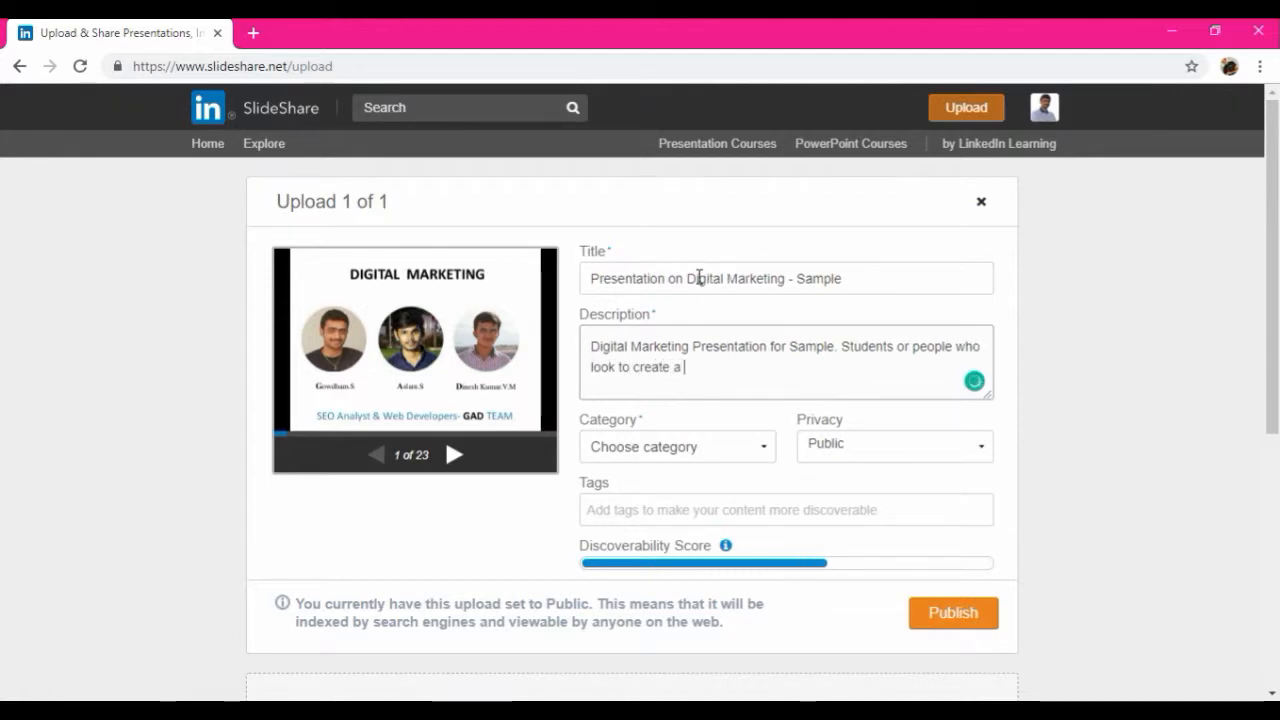
type("n interac")
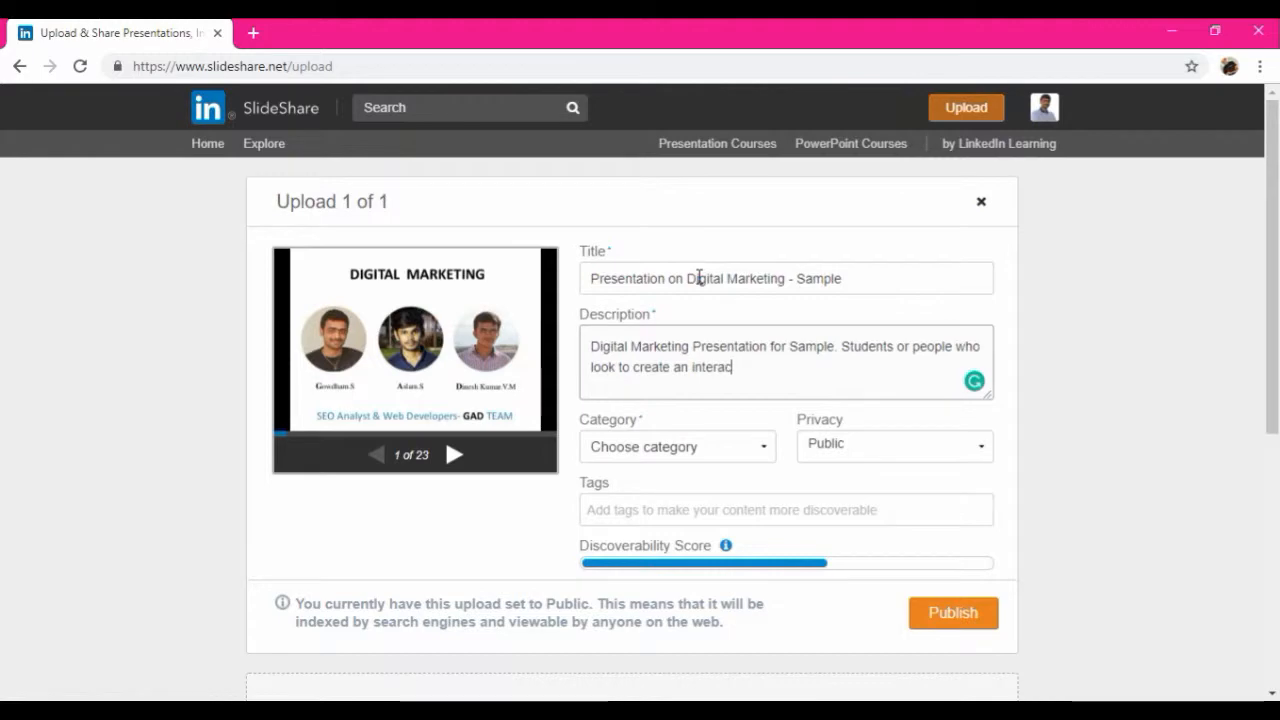
type("tive PPT")
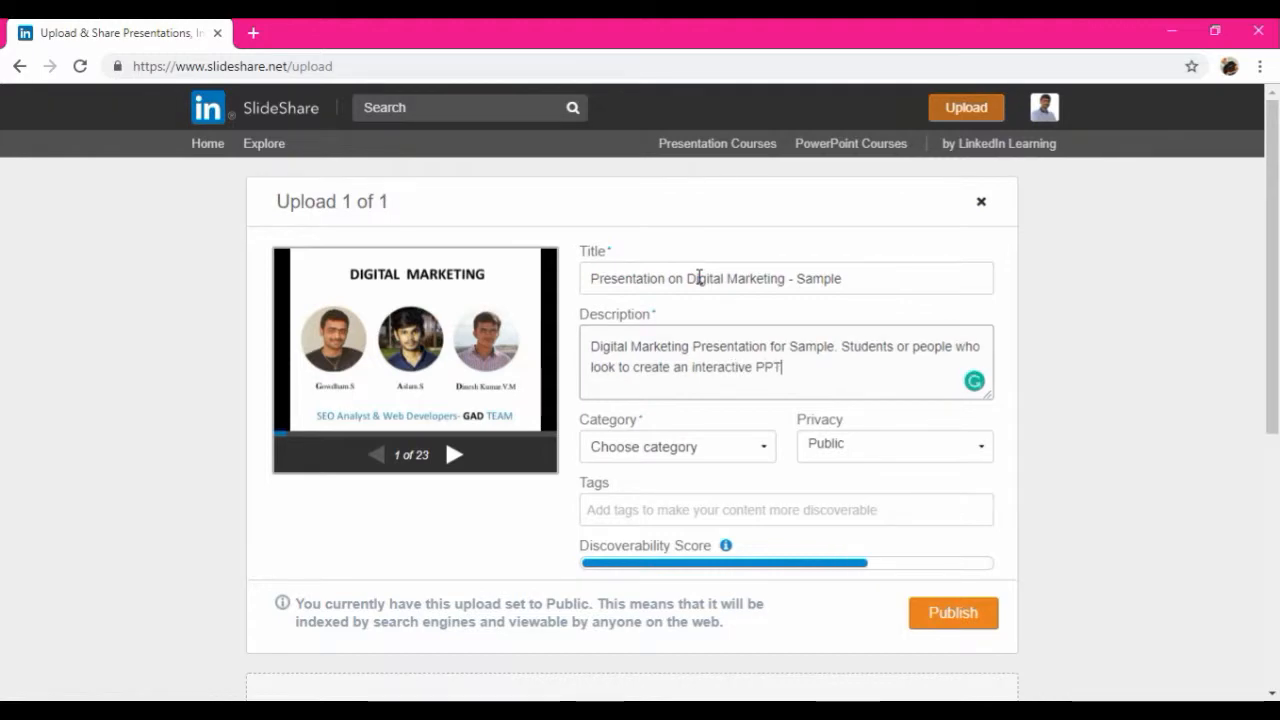
type("Presenatio")
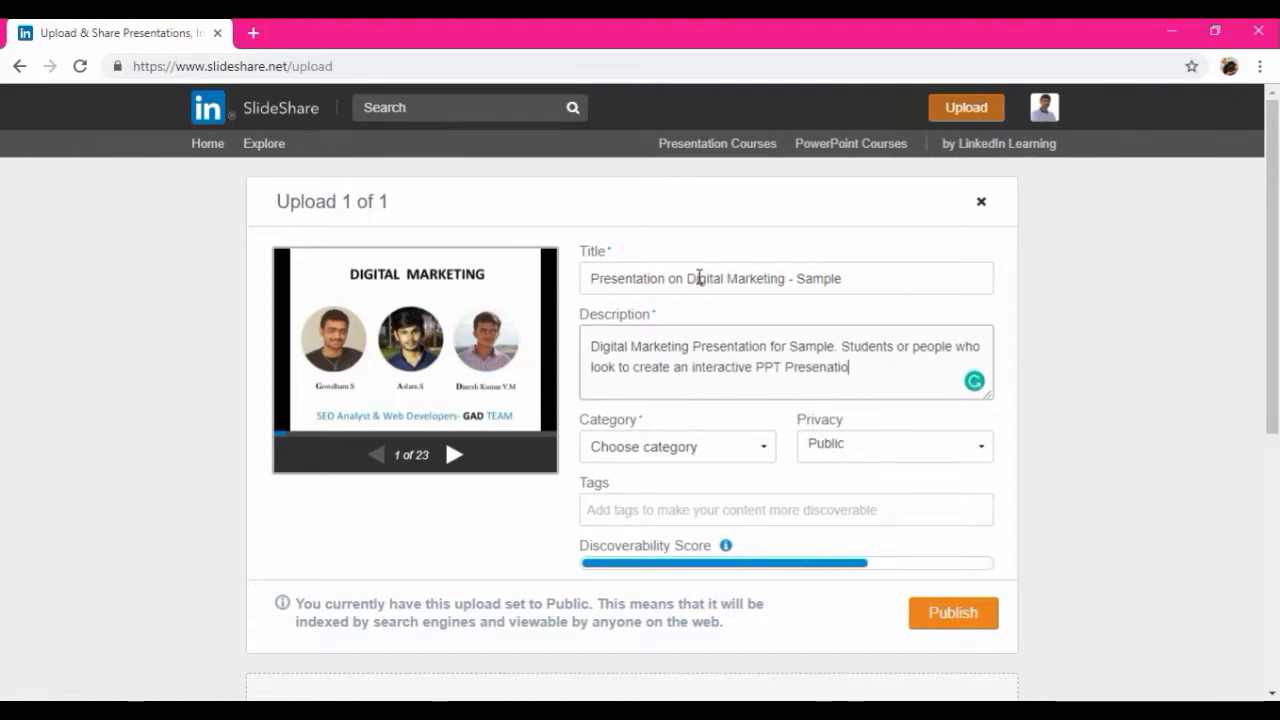
type("s can refer")
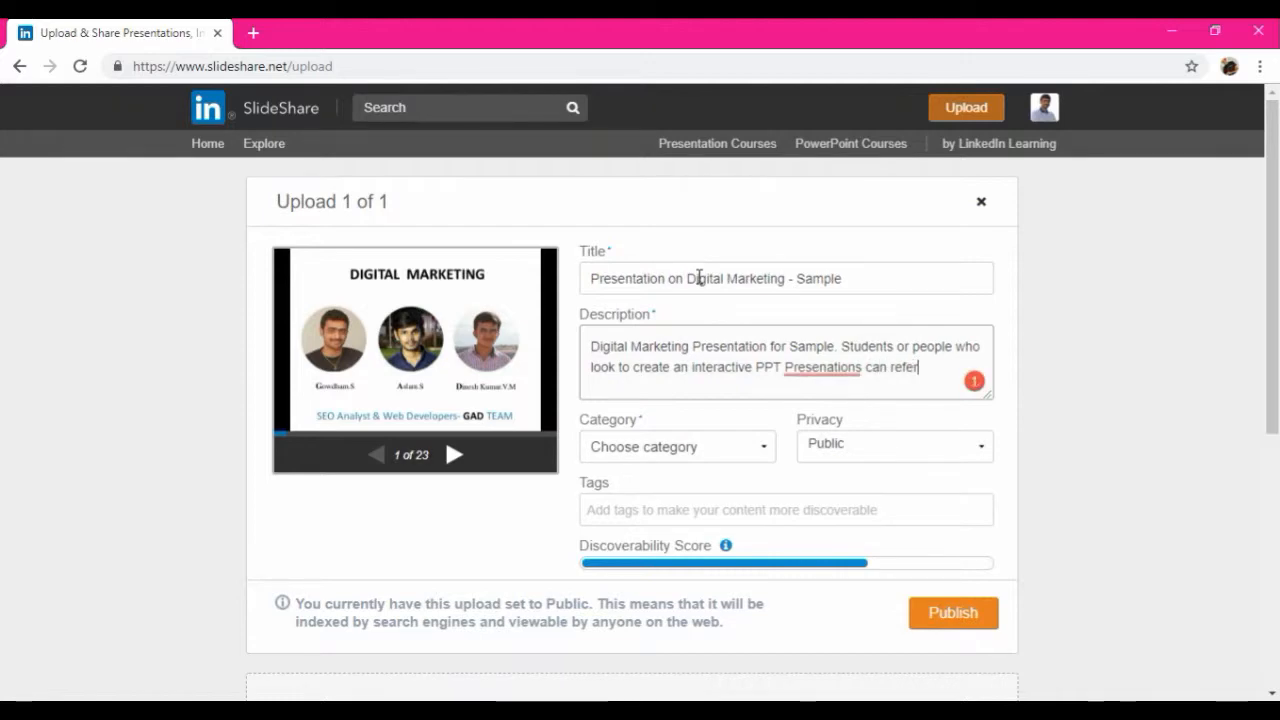
type("to this for clear idea.")
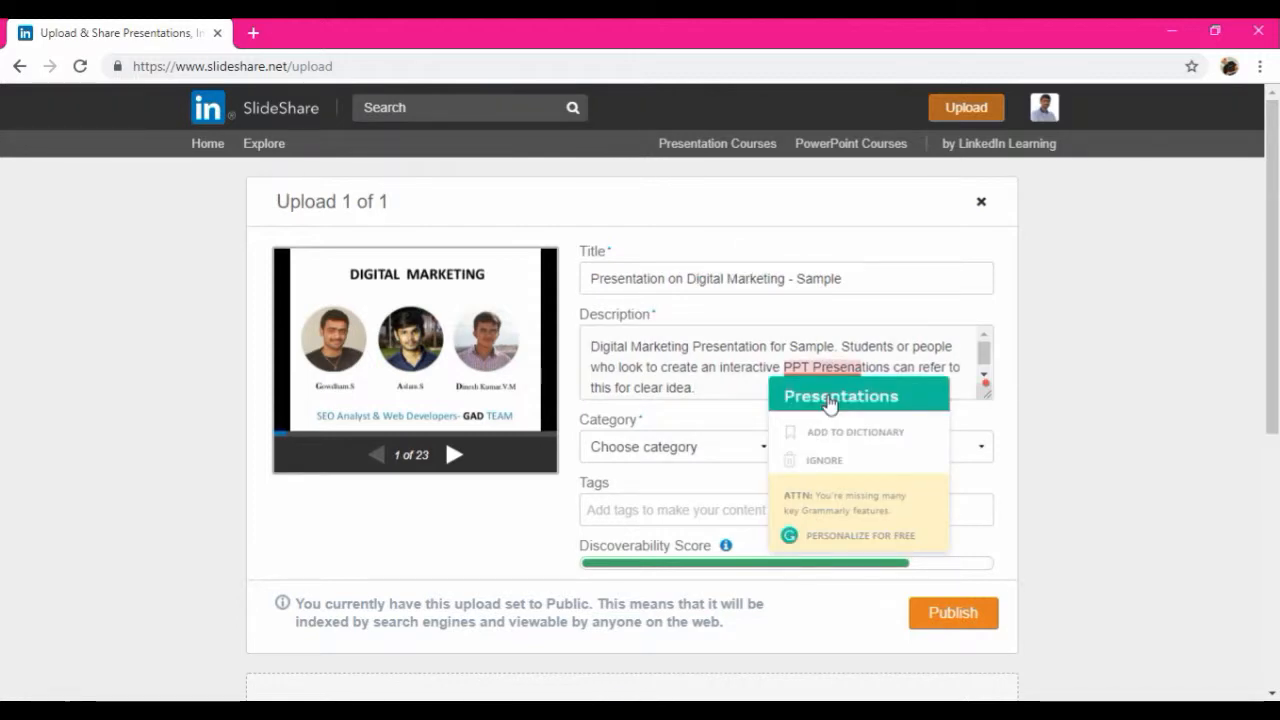
- Set the upload's category to Education
left_click(676, 446)
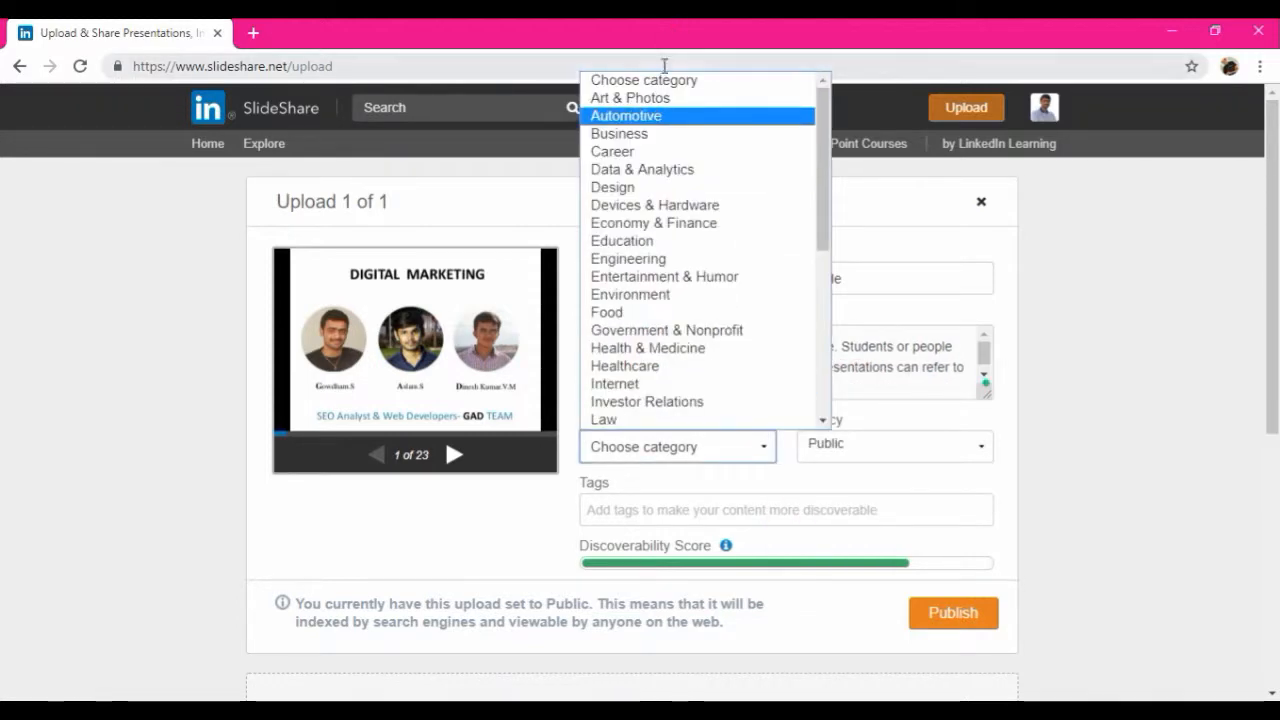
mouse_move(622, 240)
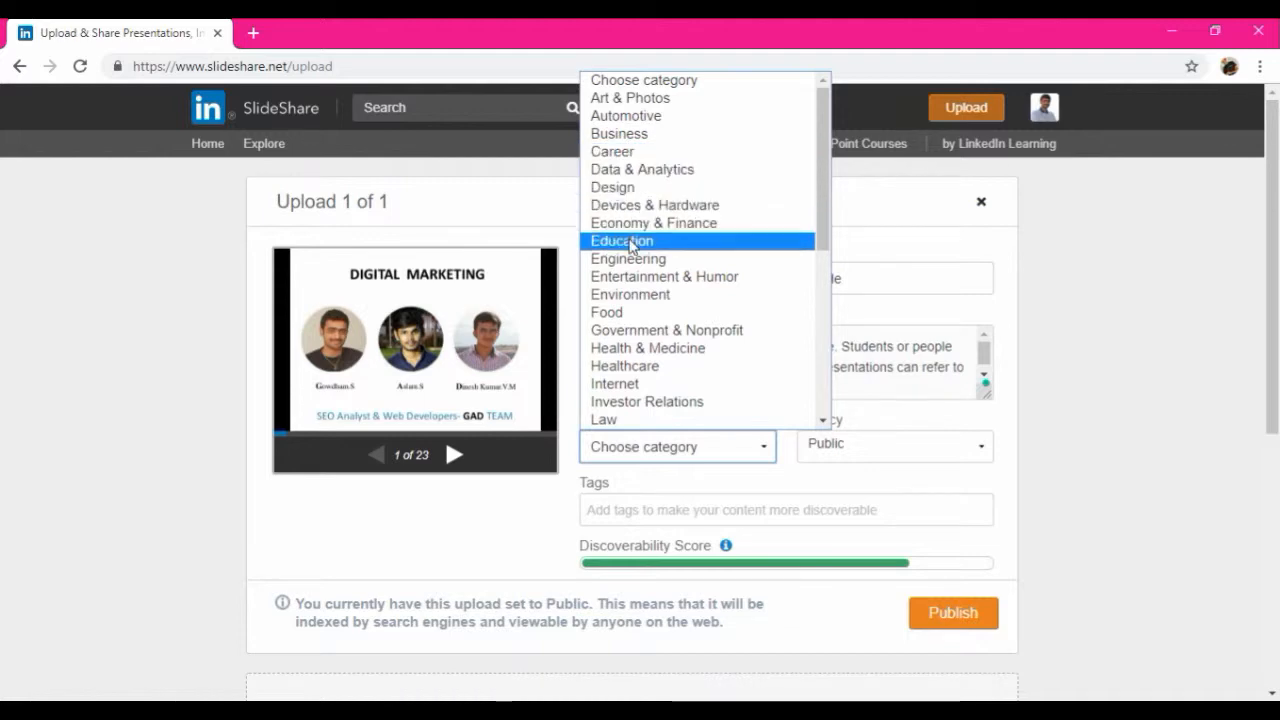
left_click(620, 240)
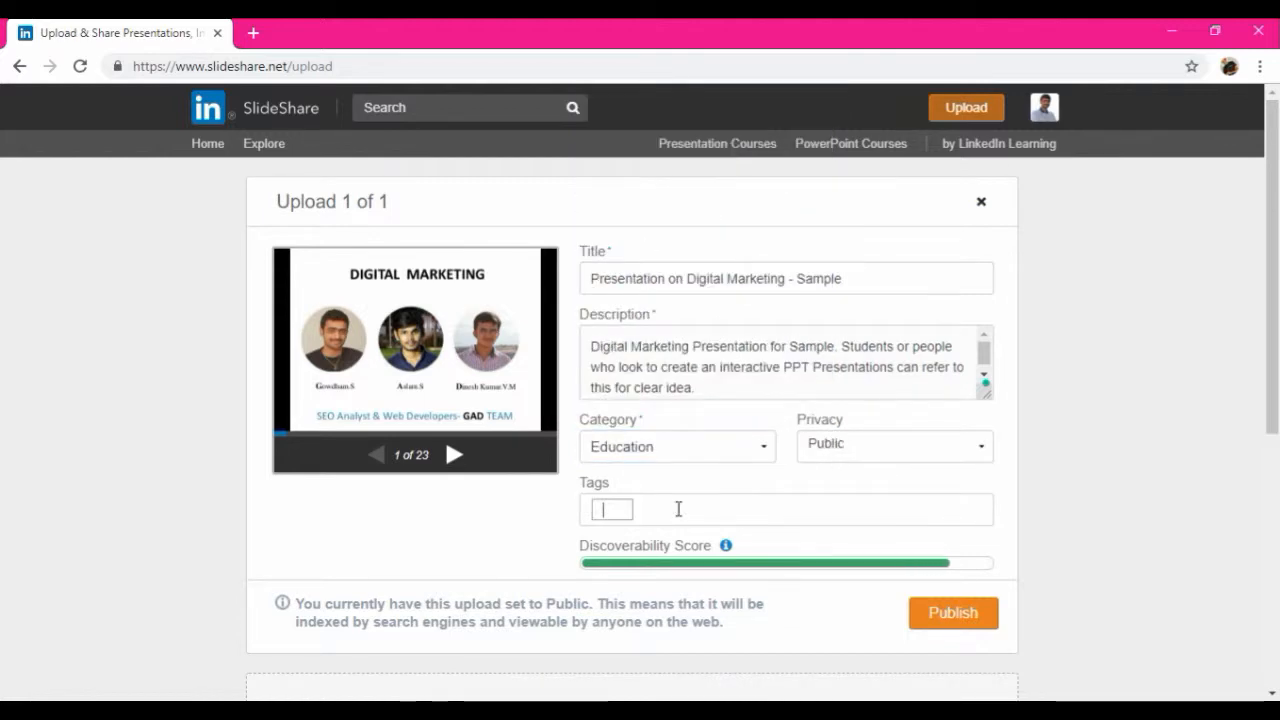
- Add the tags digital marketing, marketing, students, college and ppt
type("Digital marketing")
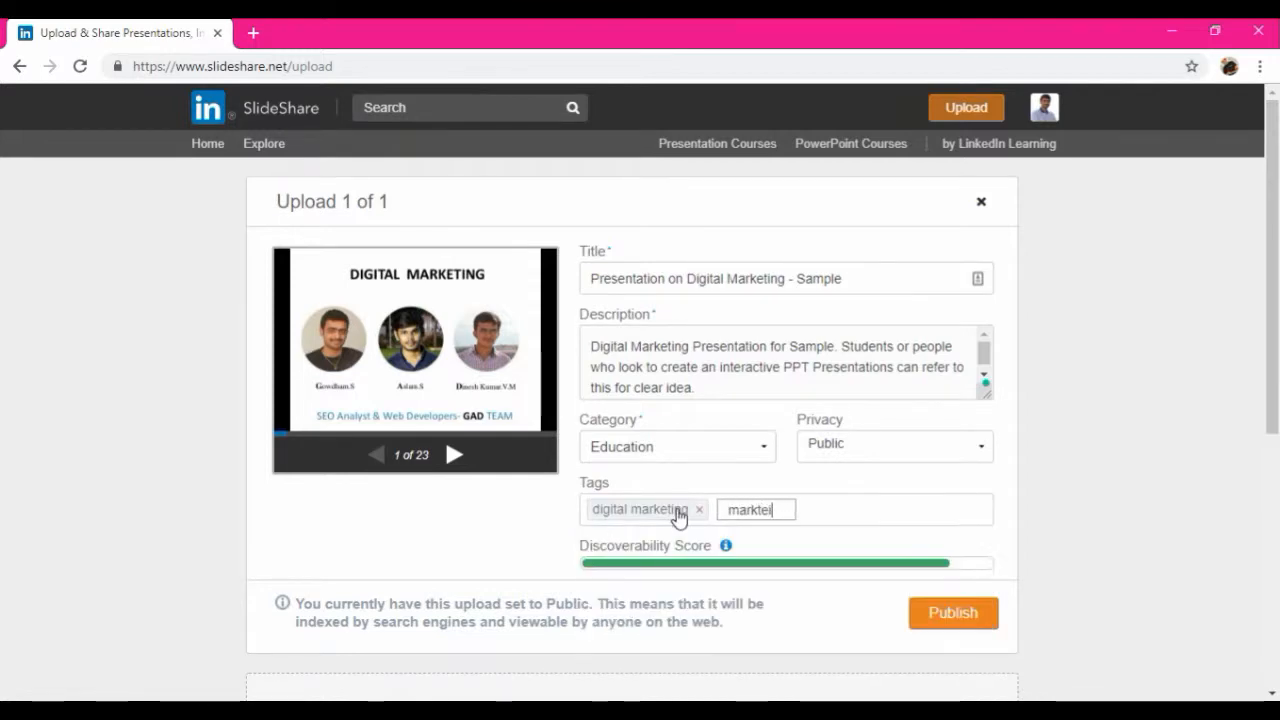
type("mark")
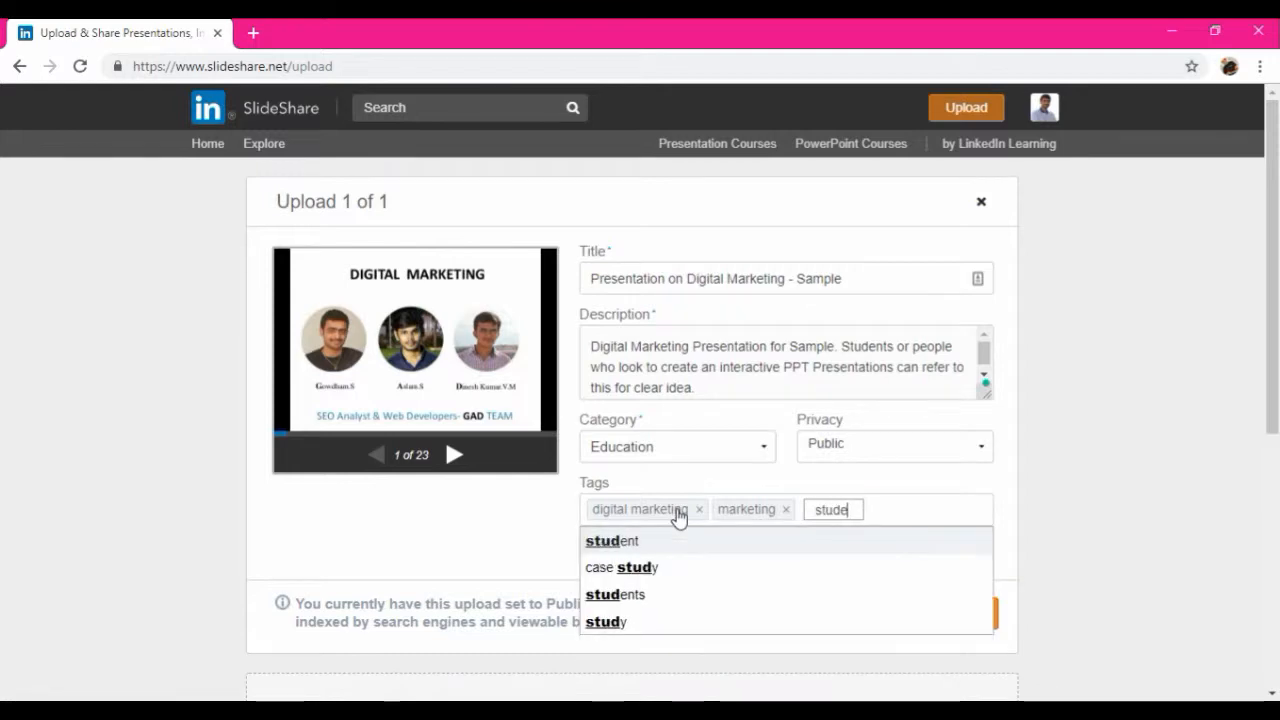
left_click(616, 594)
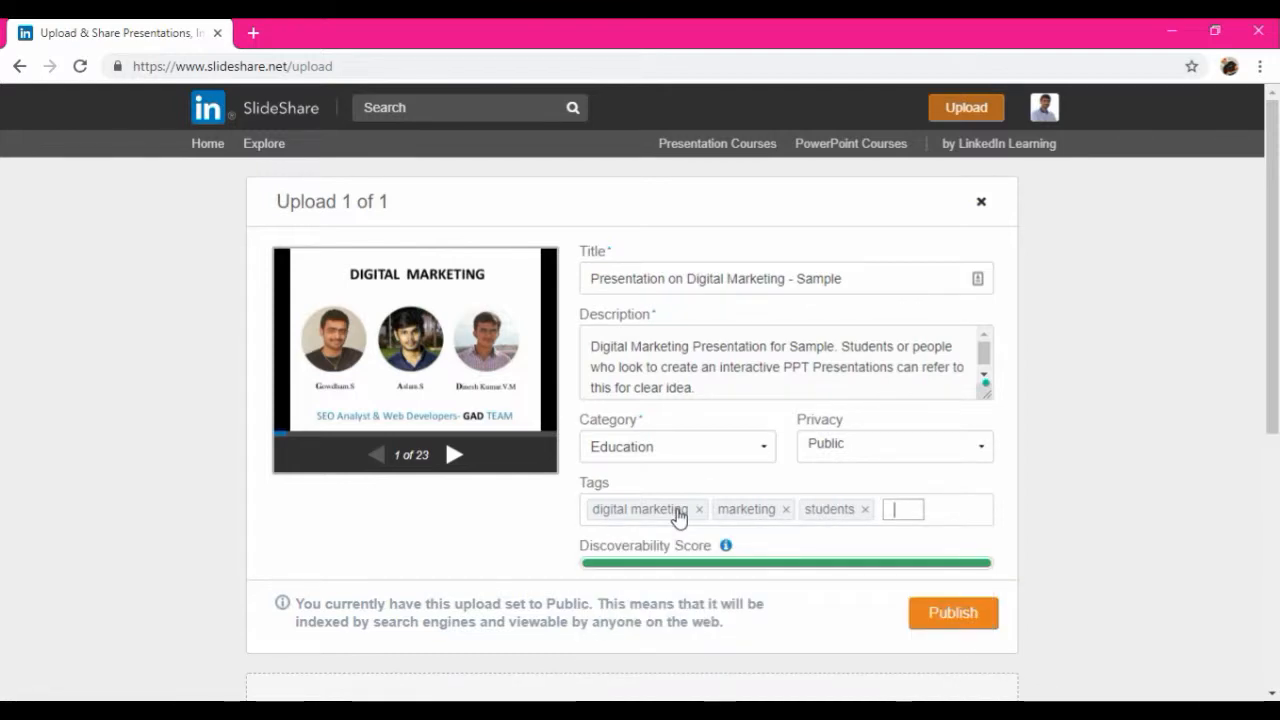
type("college ×")
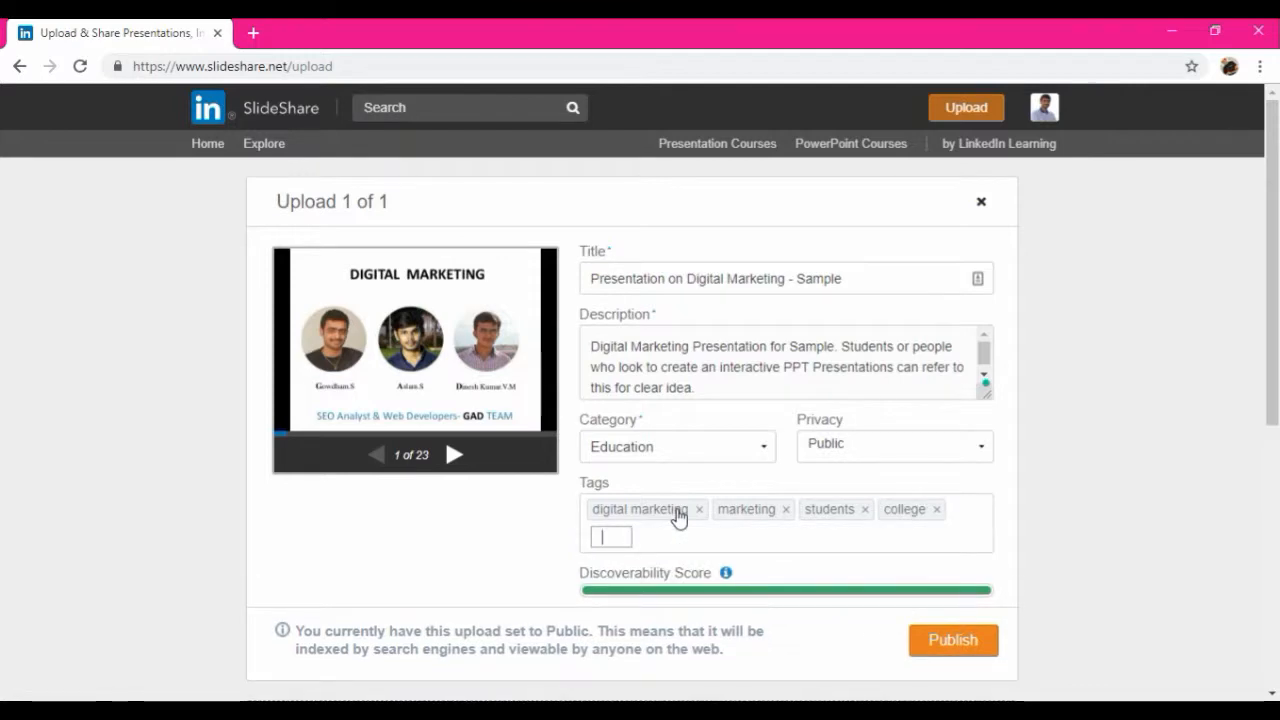
type("ppt")
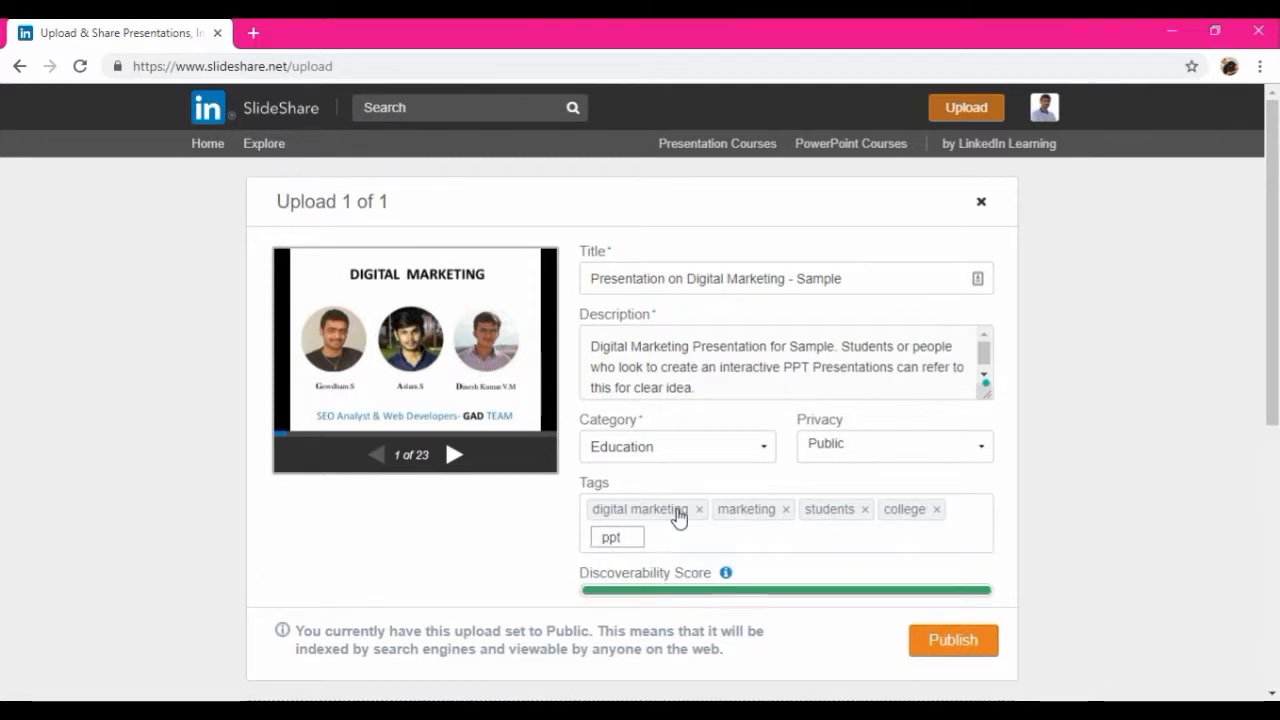
- Add the tags presentation and creative from the suggestions
type("presen")
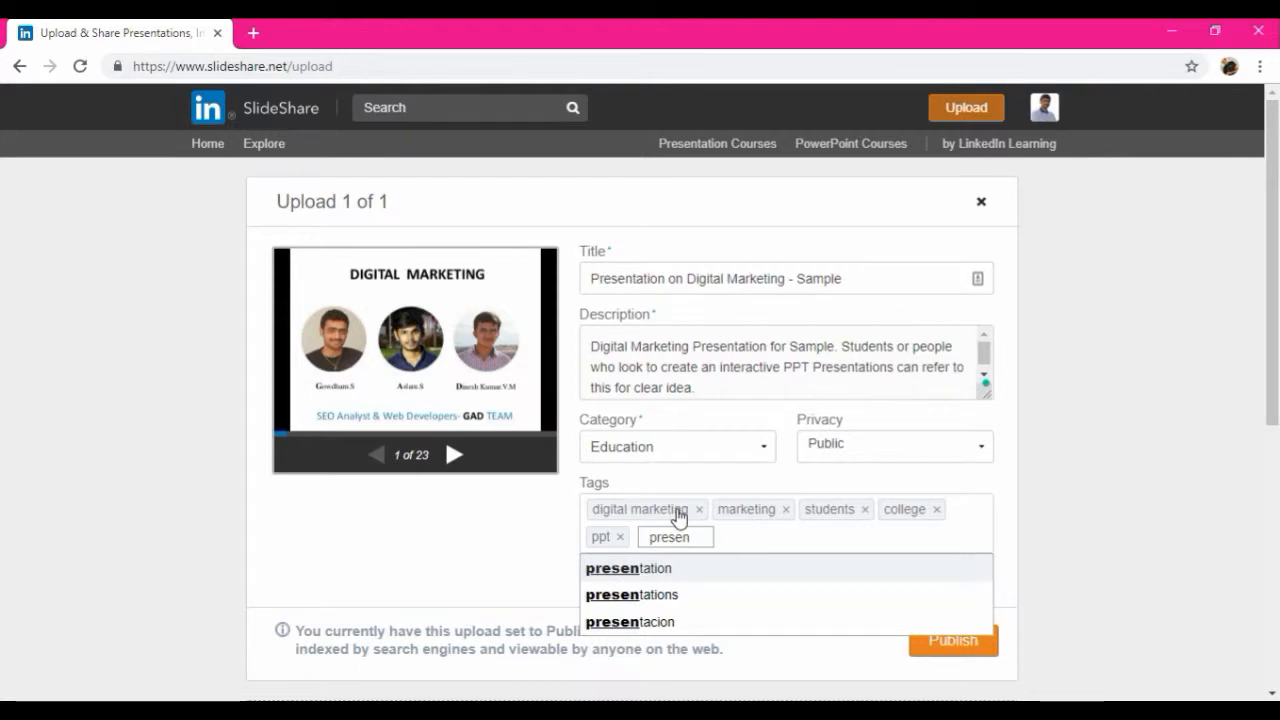
left_click(628, 568)
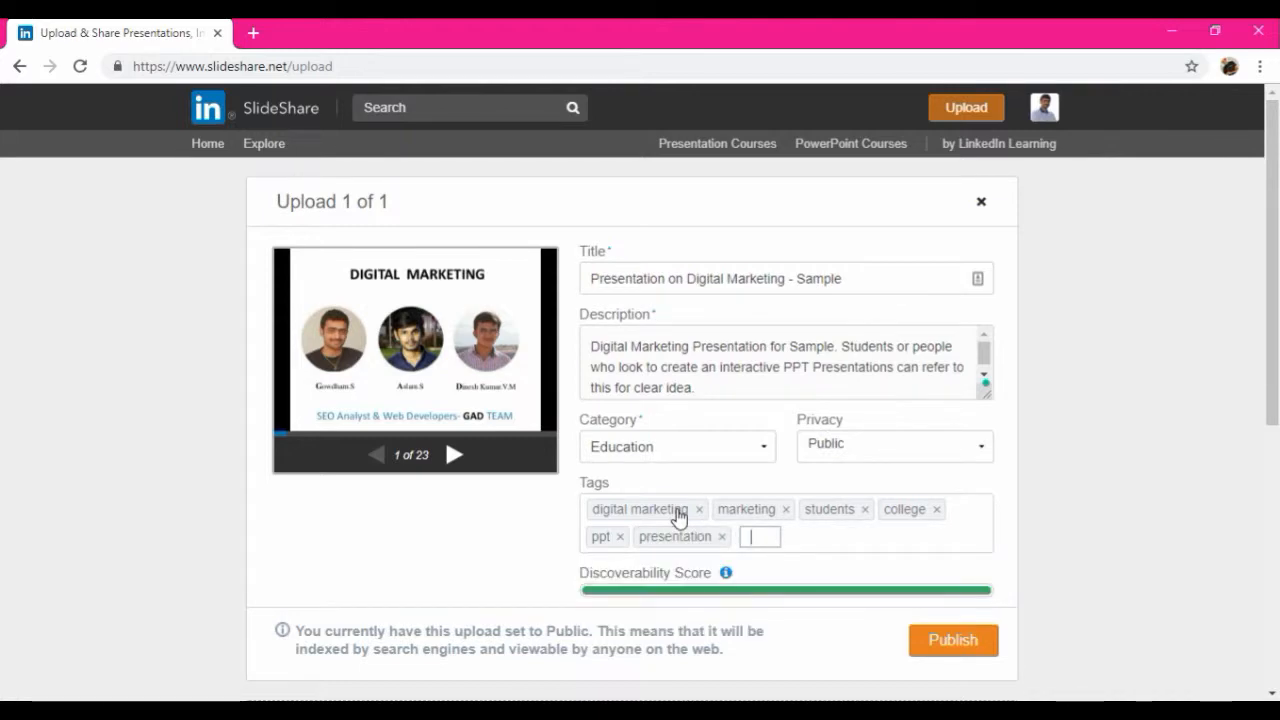
type("d")
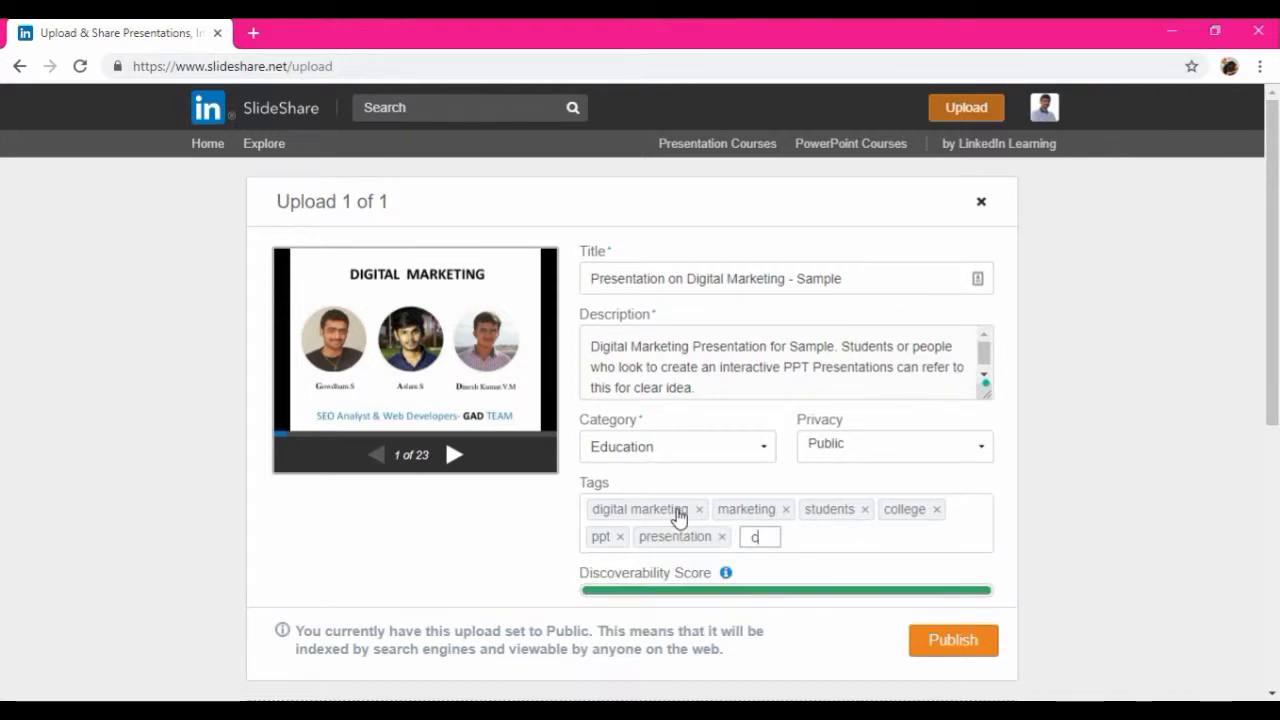
type("creat")
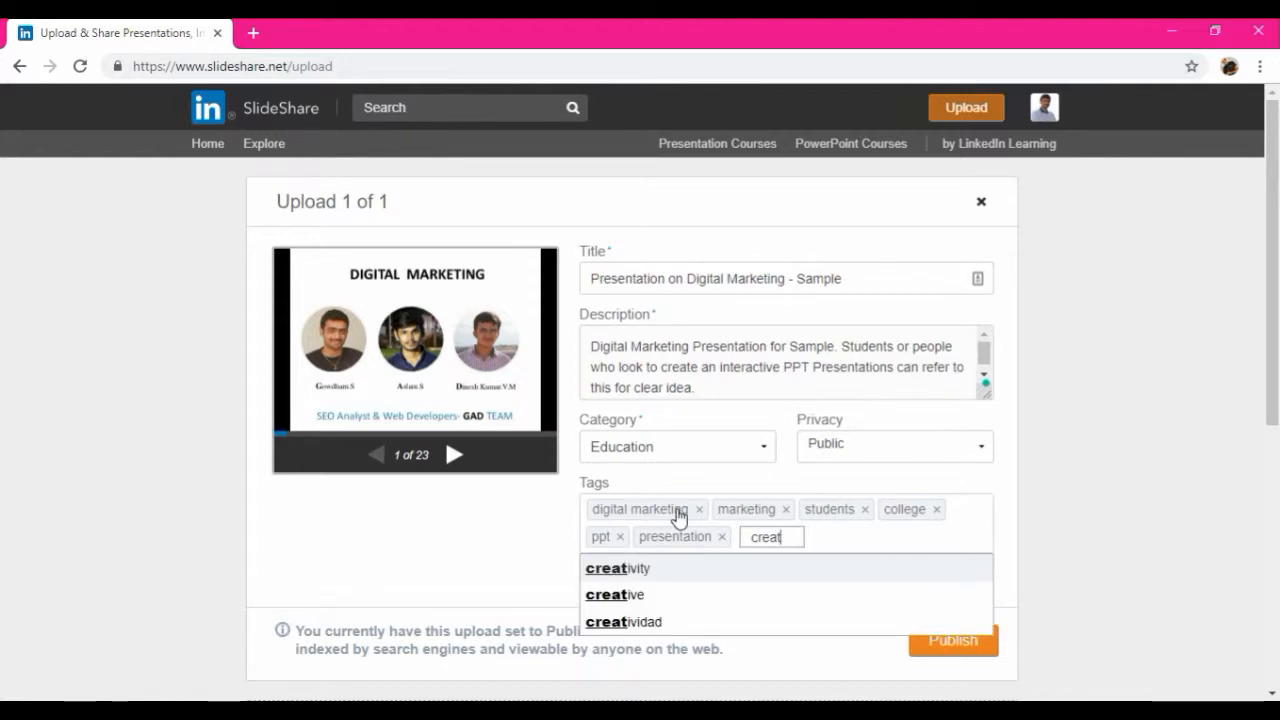
left_click(614, 594)
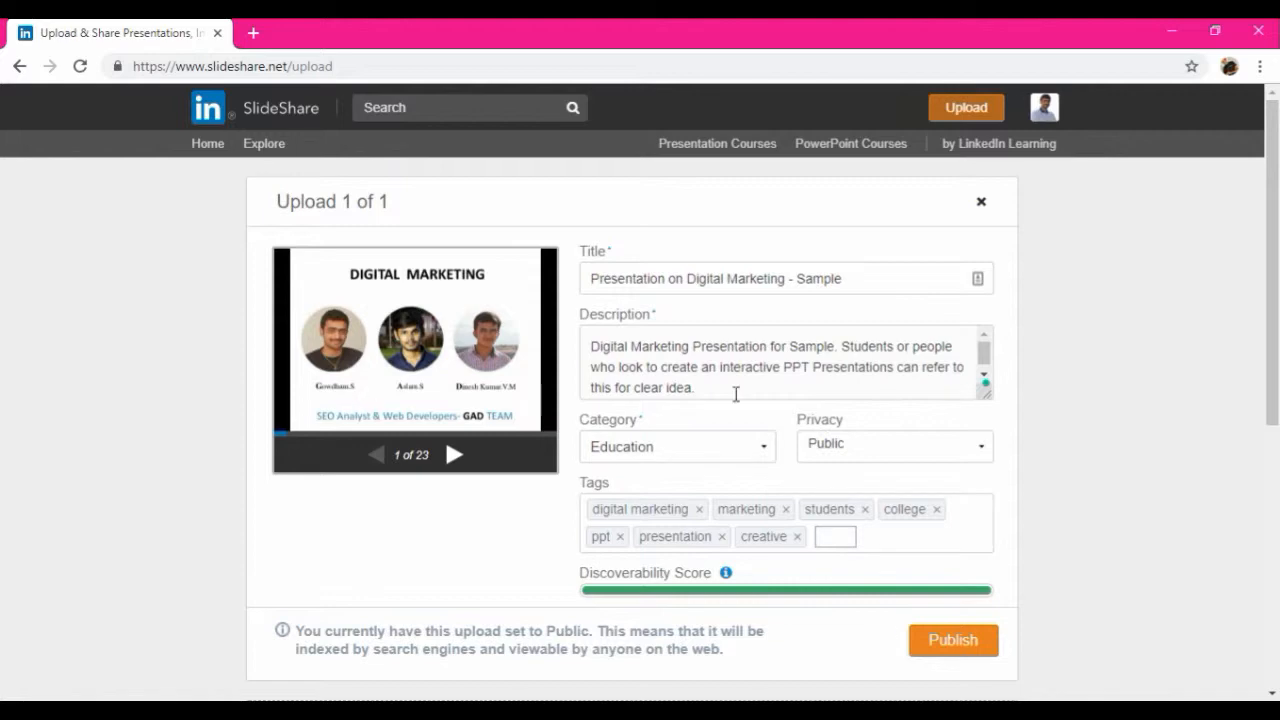
mouse_move(944, 650)
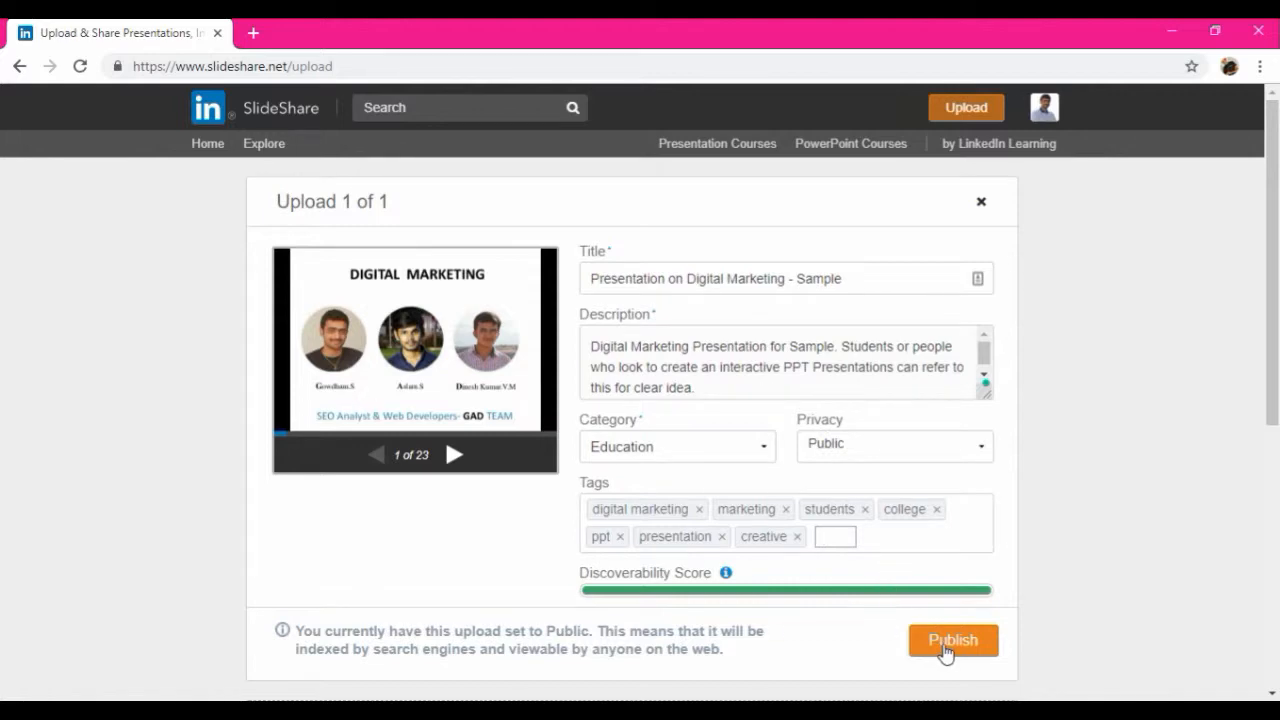
- Publish the presentation and review its public page with the full description expanded
left_click(952, 640)
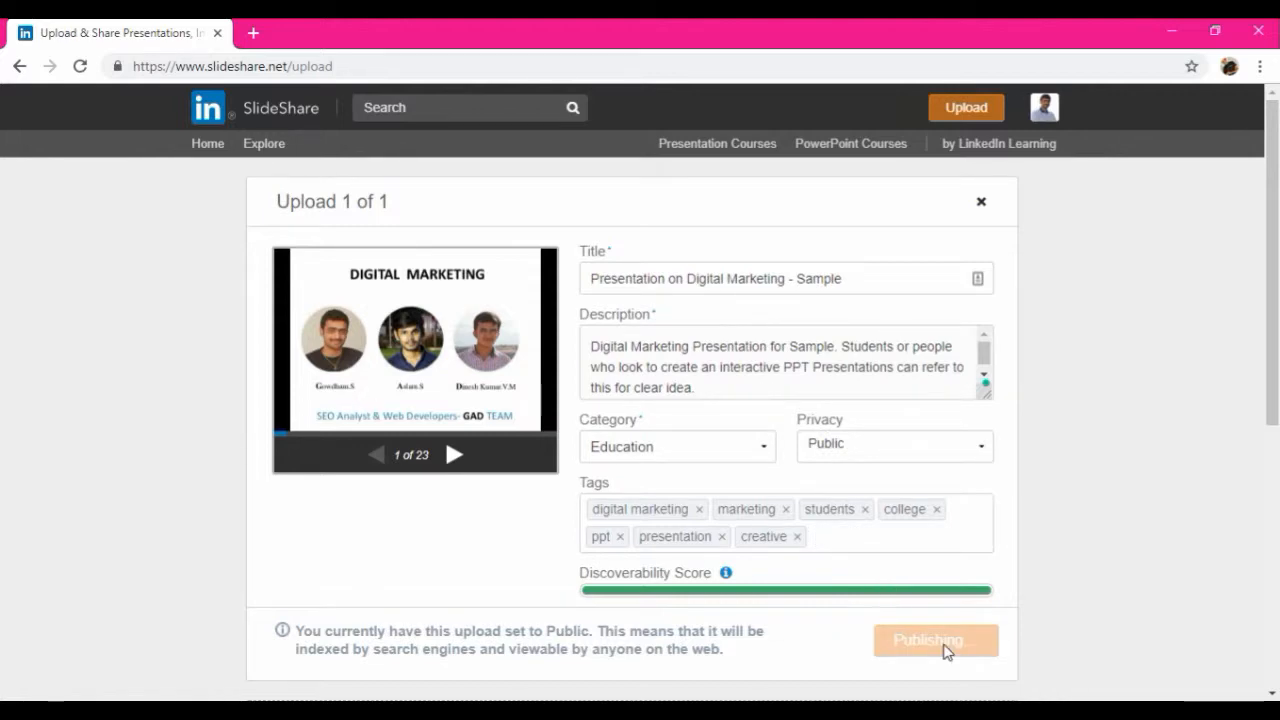
left_click(934, 640)
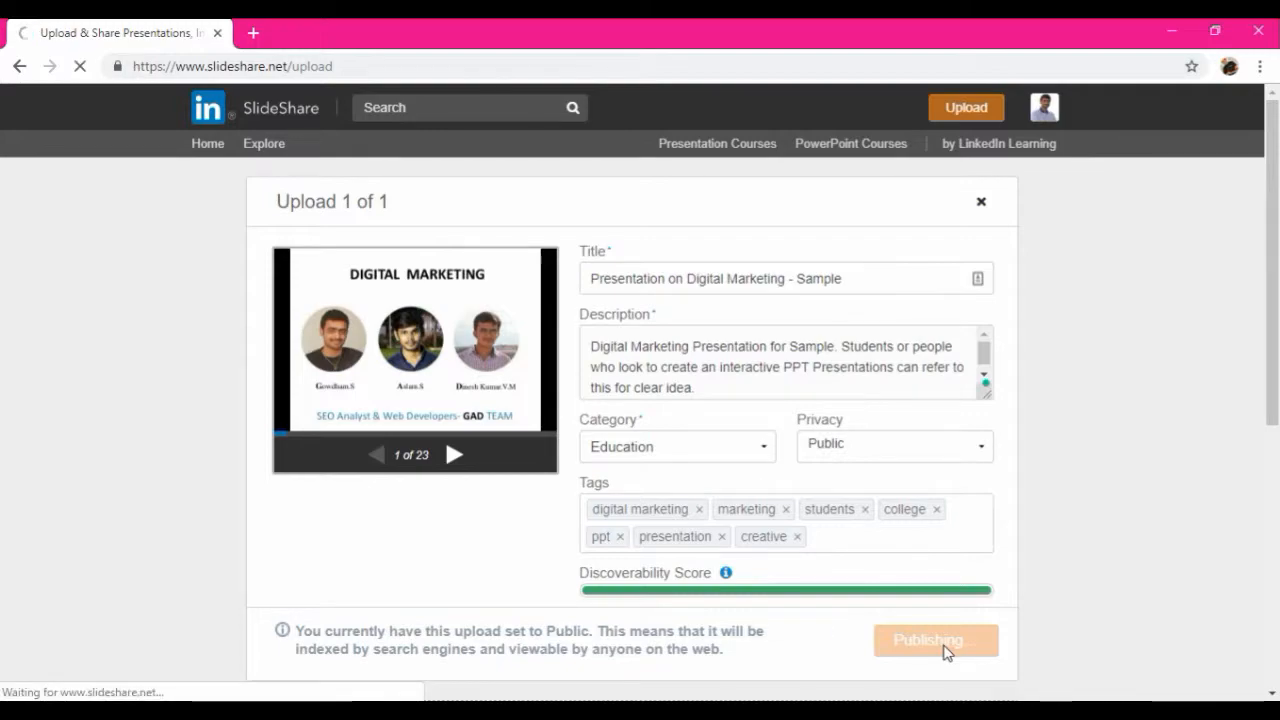
left_click(936, 640)
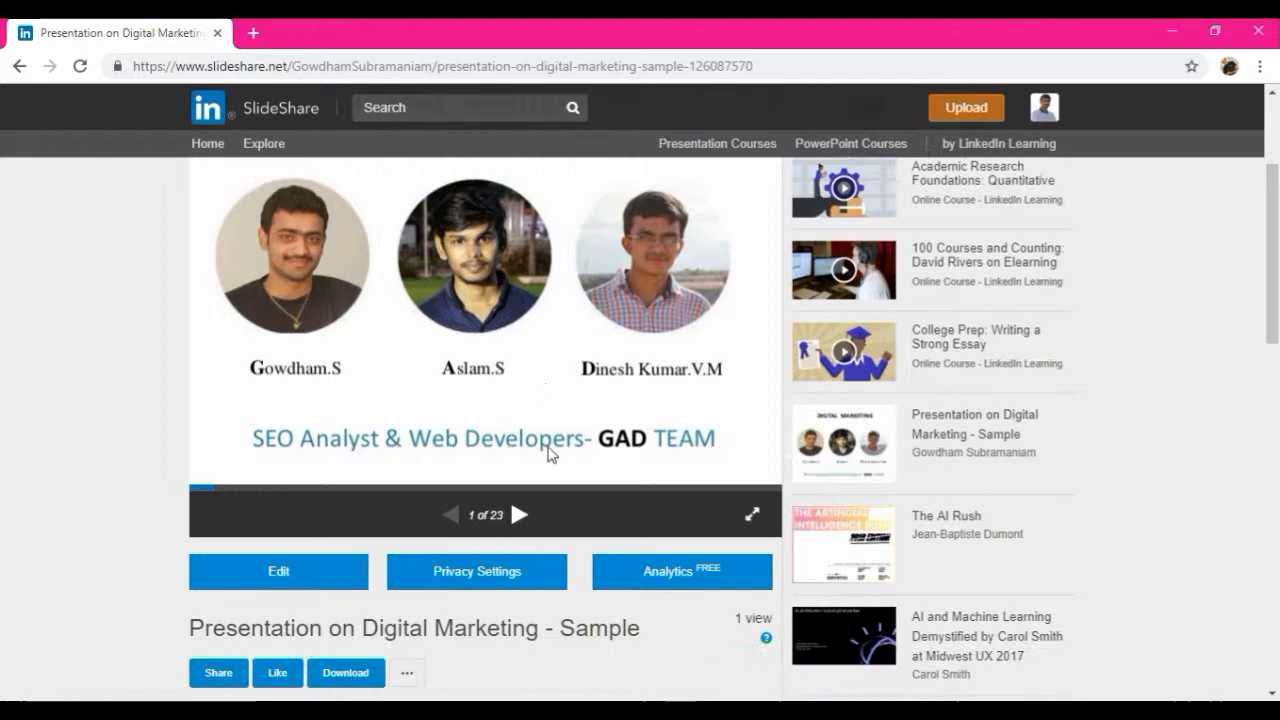
scroll("down", 3)
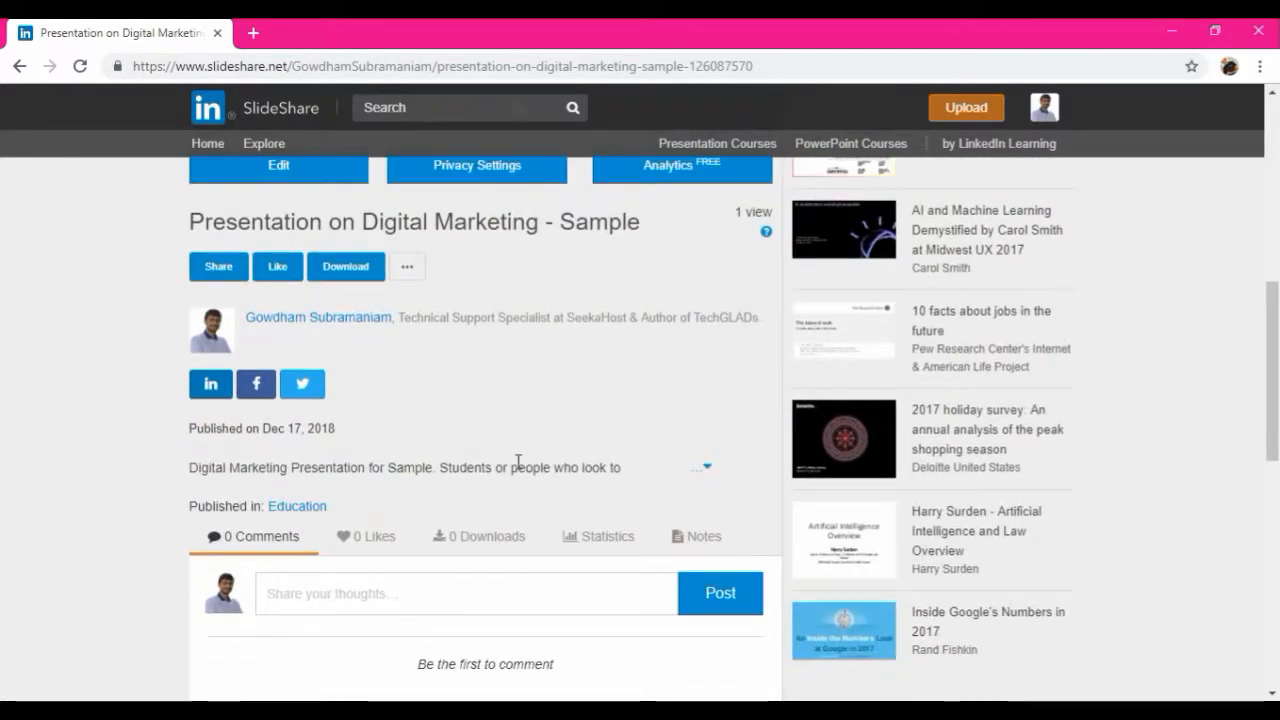
left_click(700, 468)
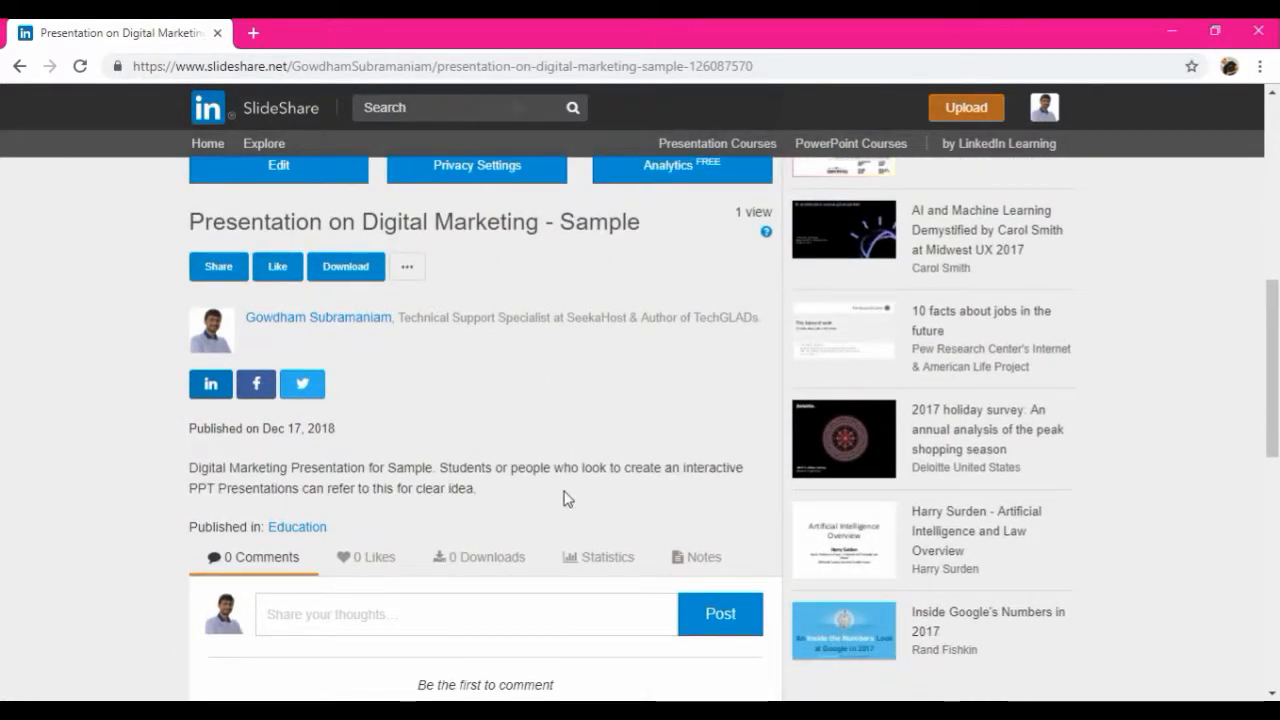
scroll("down", 3)
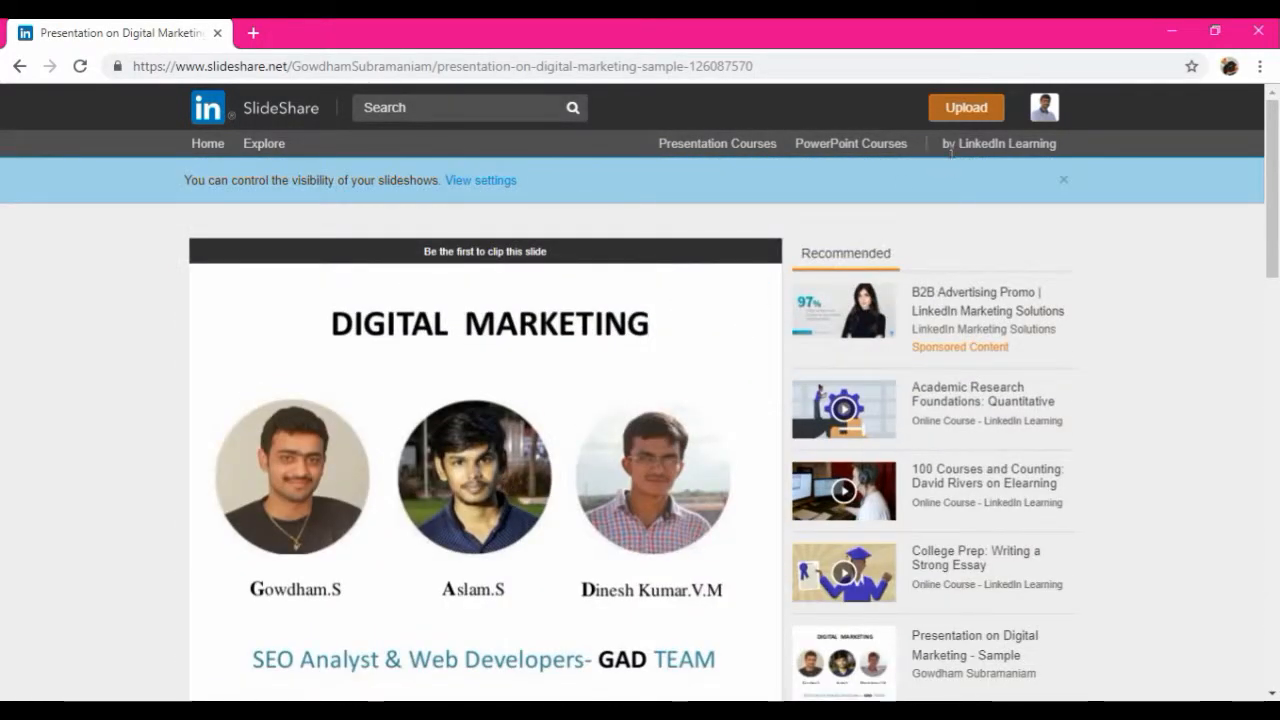
- Go to My Uploads from the account menu and view the newest Digital Marketing presentation
left_click(1044, 108)
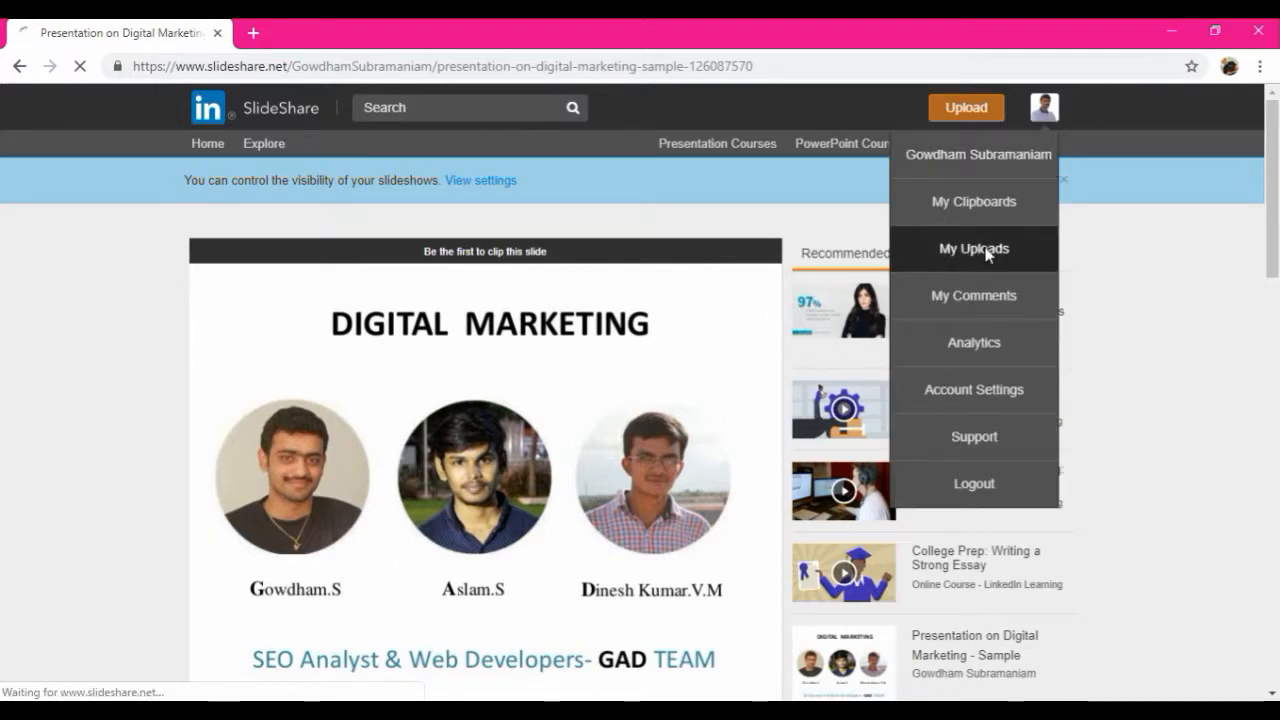
left_click(972, 248)
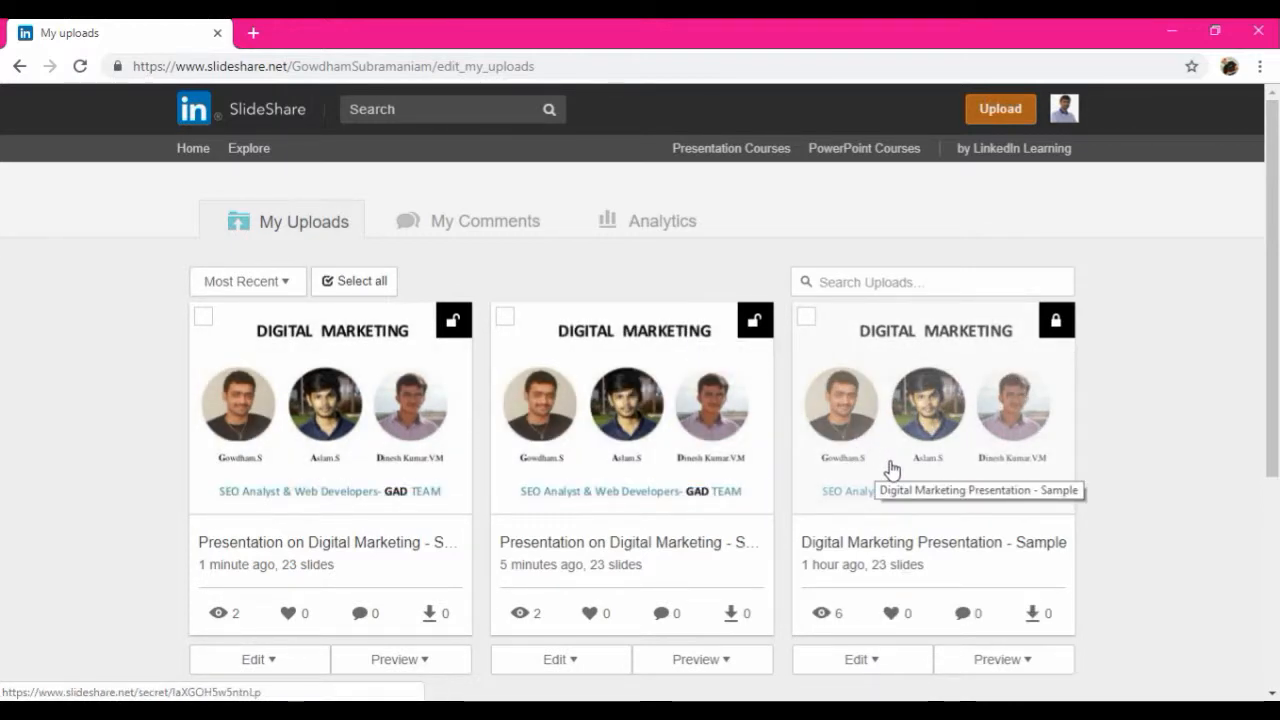
mouse_move(324, 420)
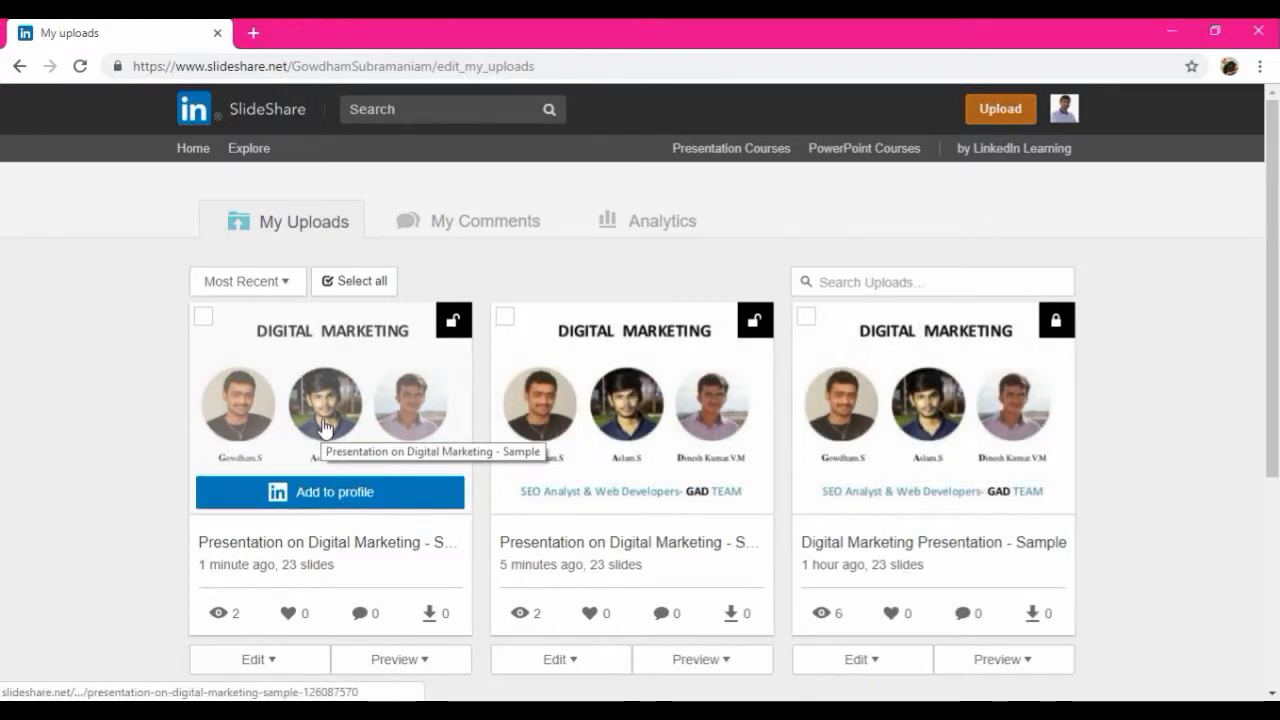
scroll("down", 3)
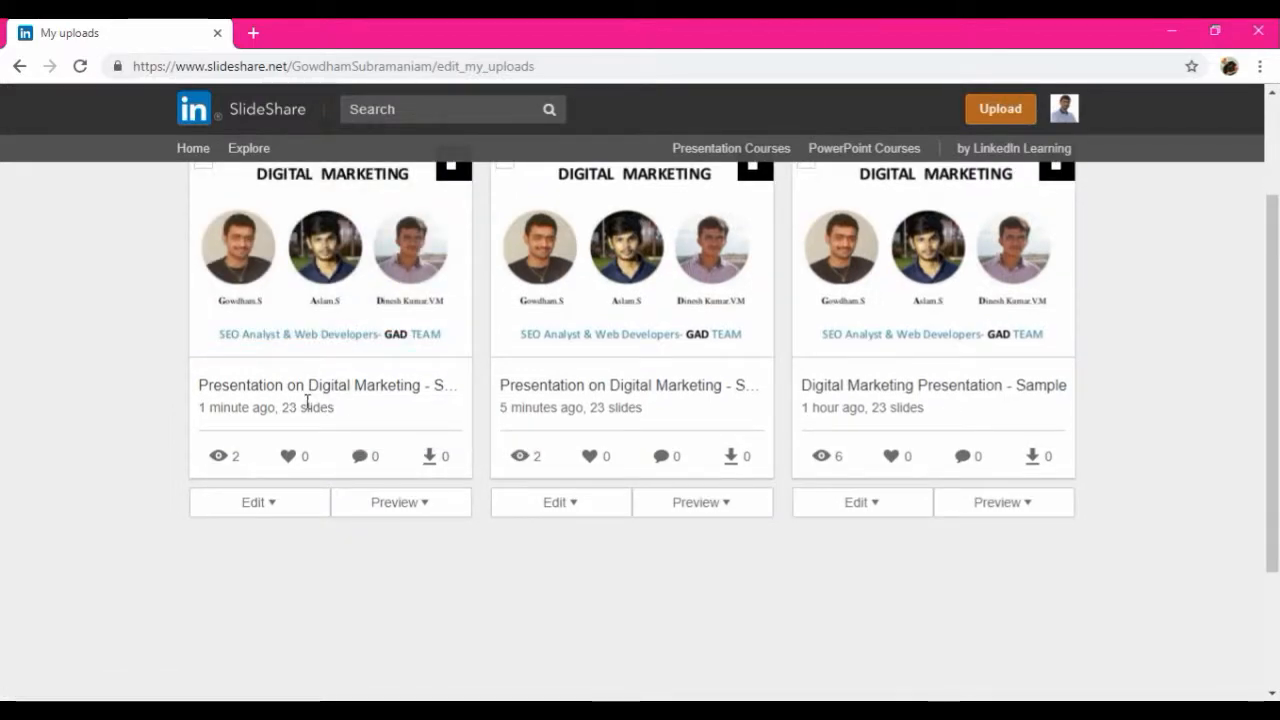
mouse_move(252, 368)
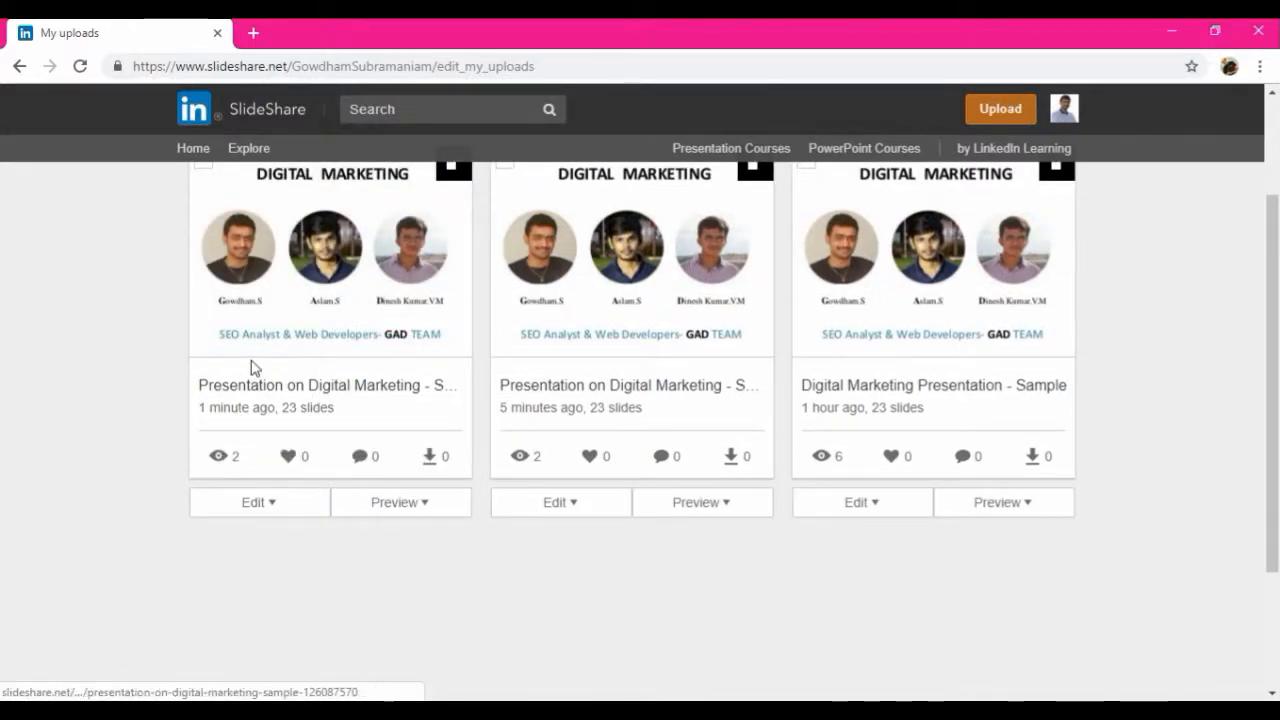
left_click(400, 502)
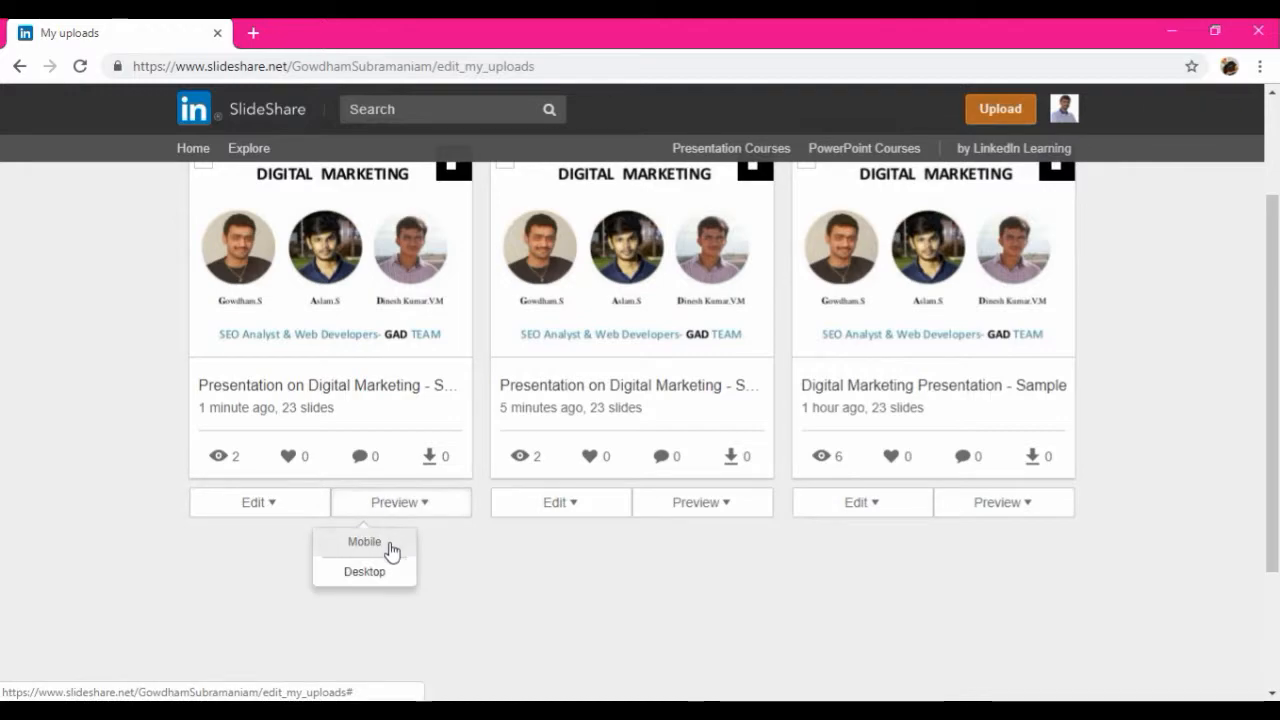
left_click(364, 572)
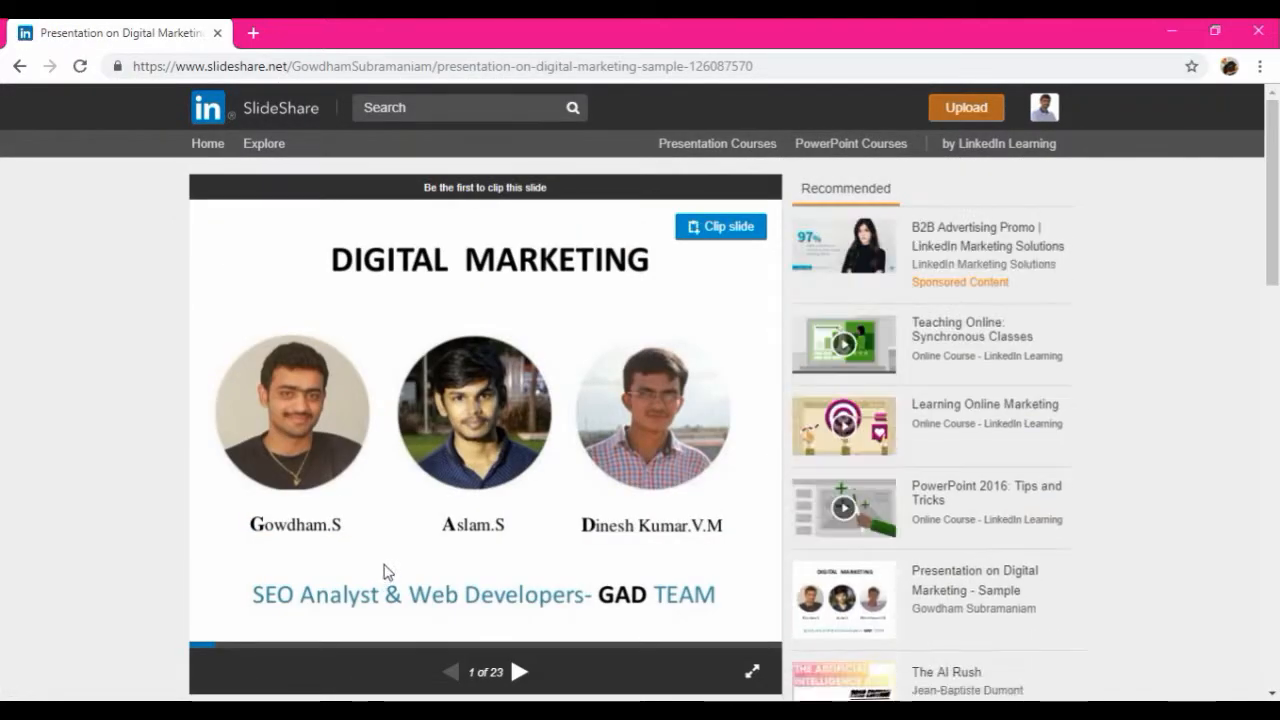
- Scroll through the presentation page to its last slide and the title, description and category details
scroll("down", 3)
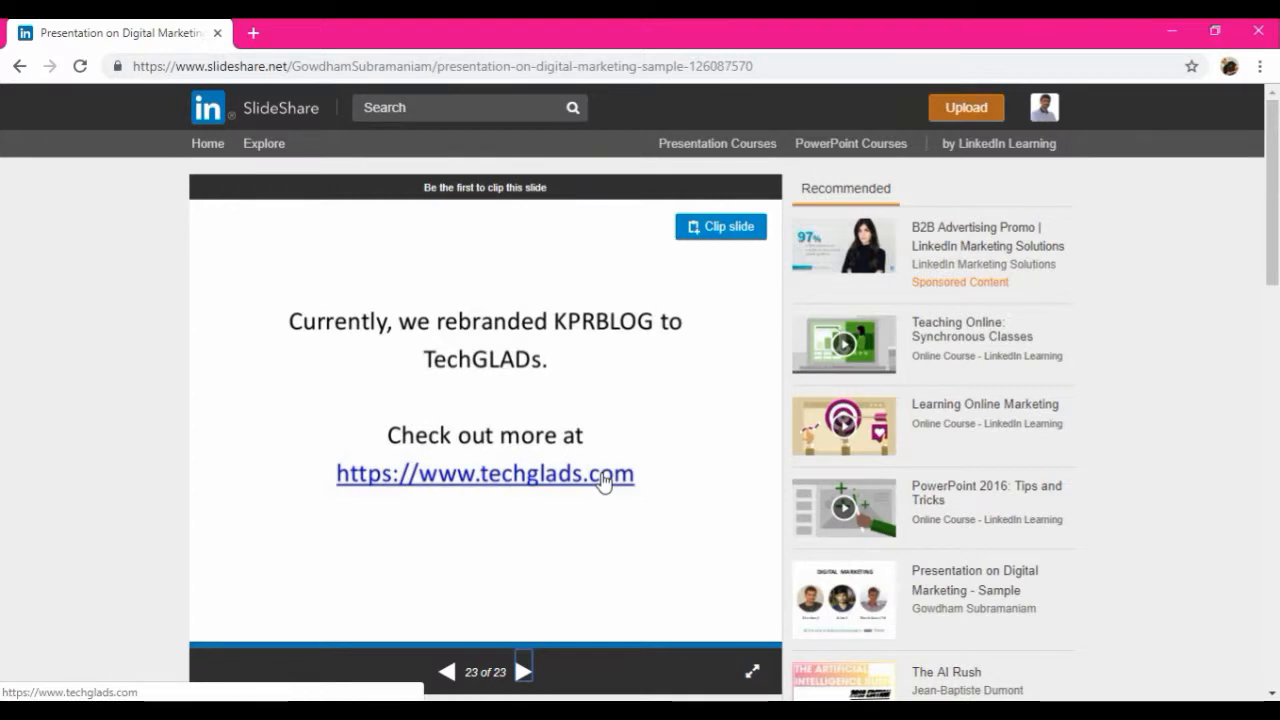
mouse_move(600, 538)
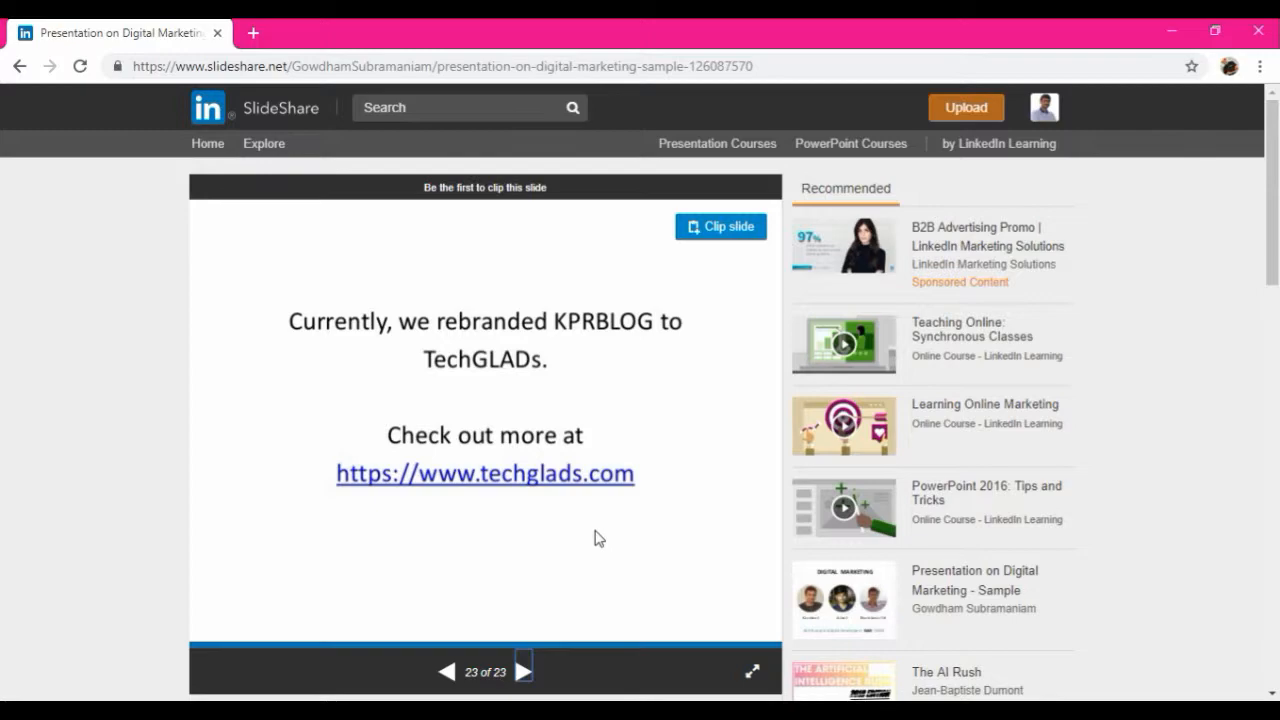
scroll("down", 3)
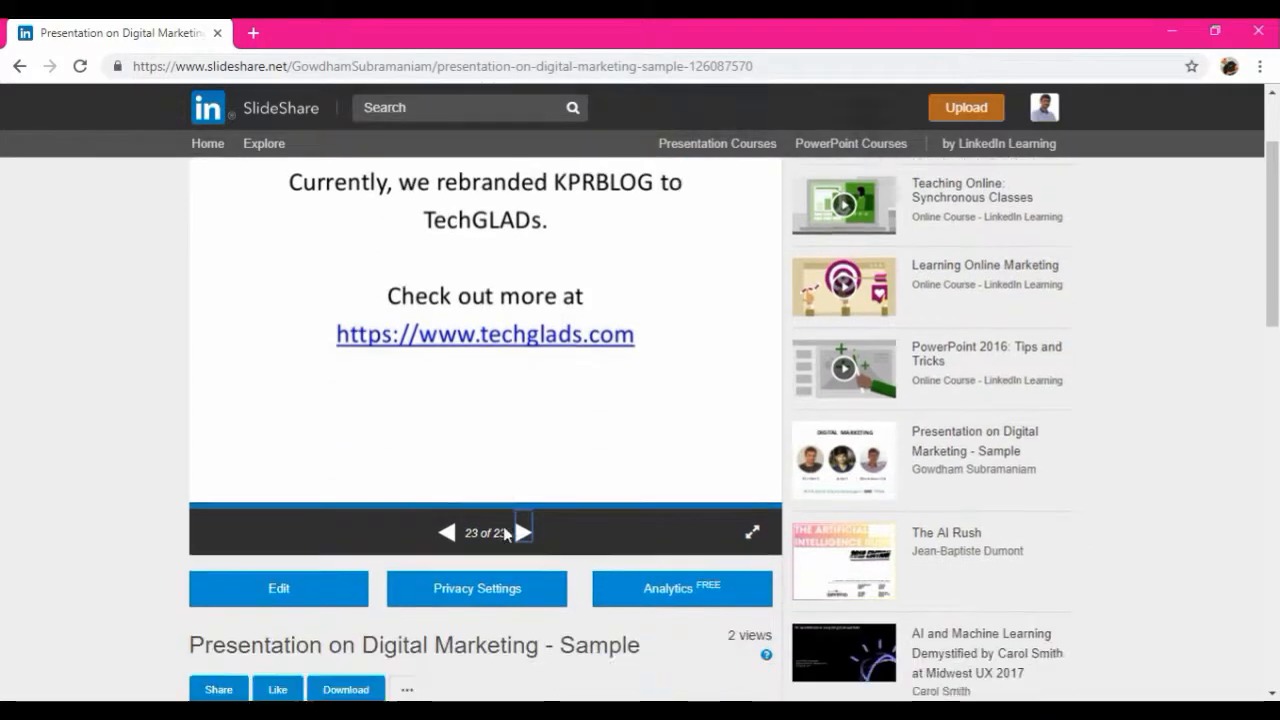
scroll("down", 3)
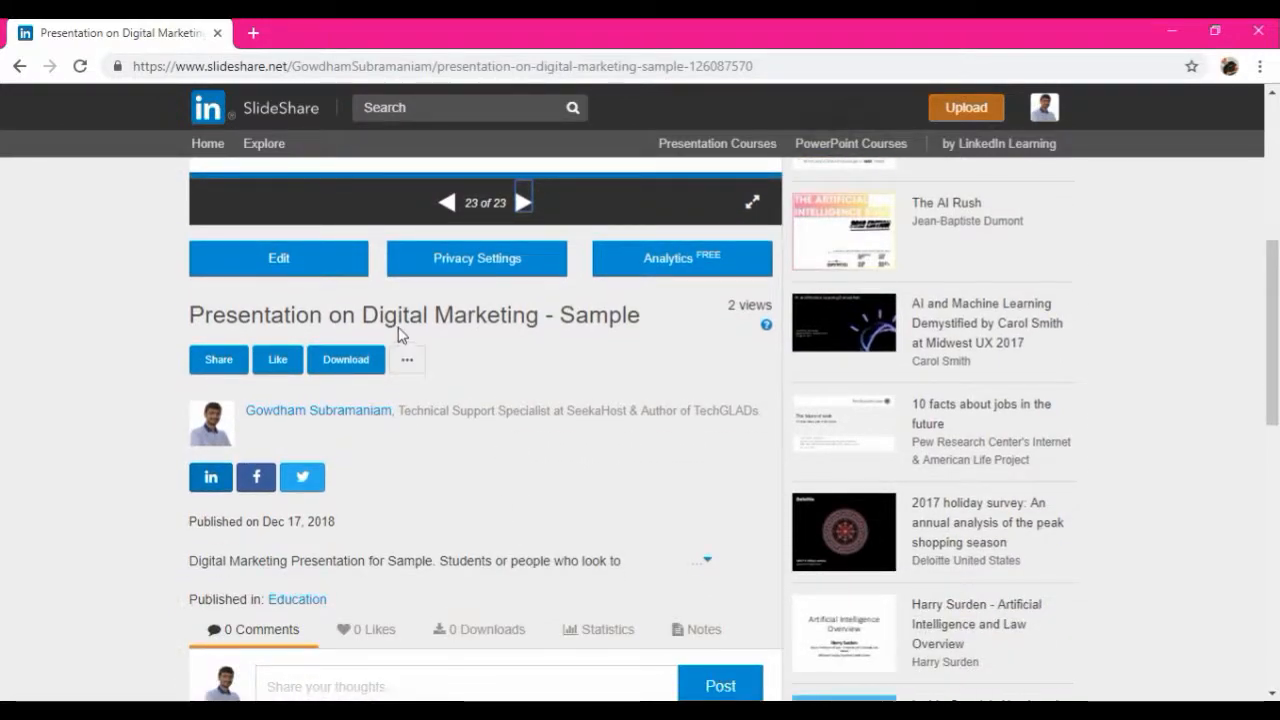
scroll("down", 3)
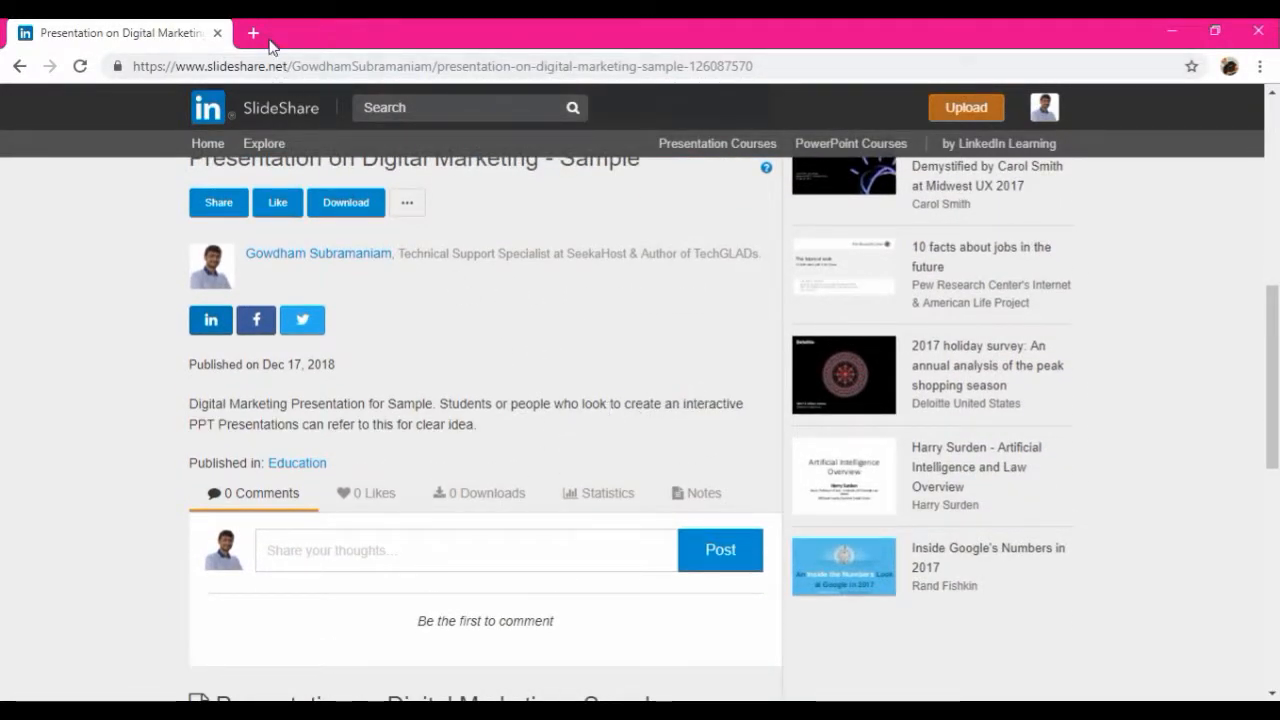
- Search Google for "digital marketing presentation sample" in a new tab, then return to the SlideShare page
left_click(252, 32)
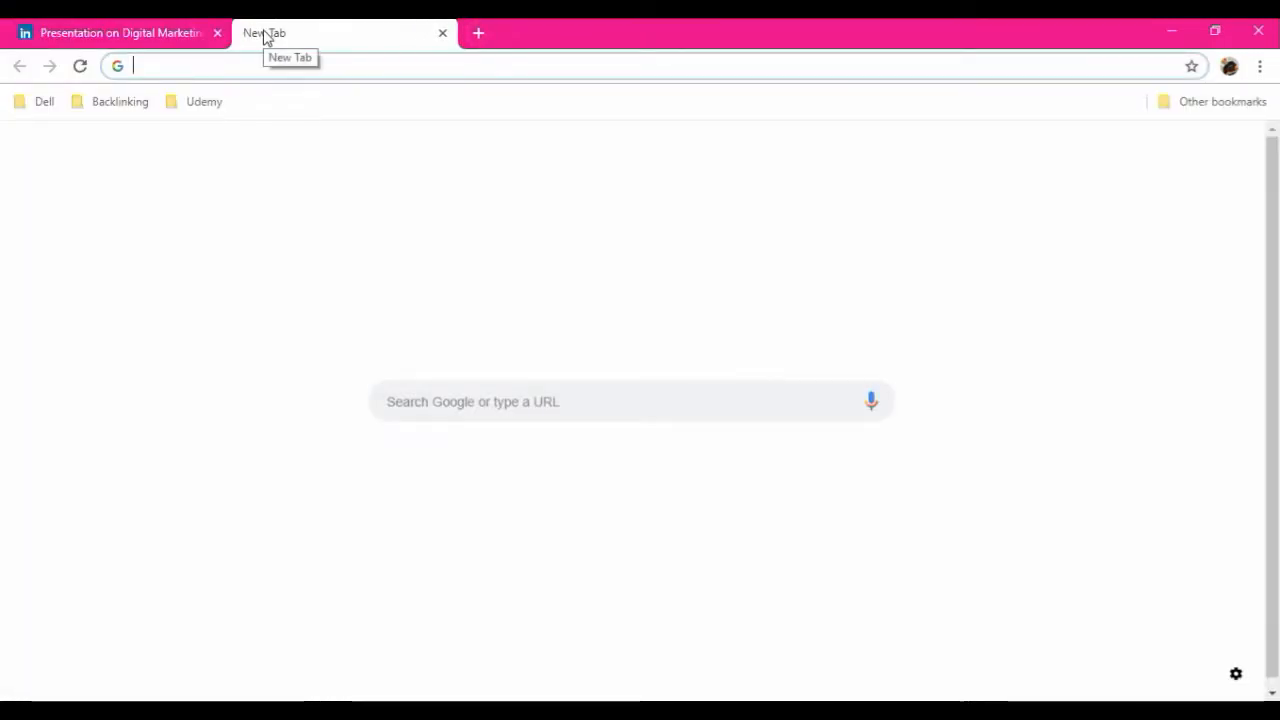
type("digital marketing")
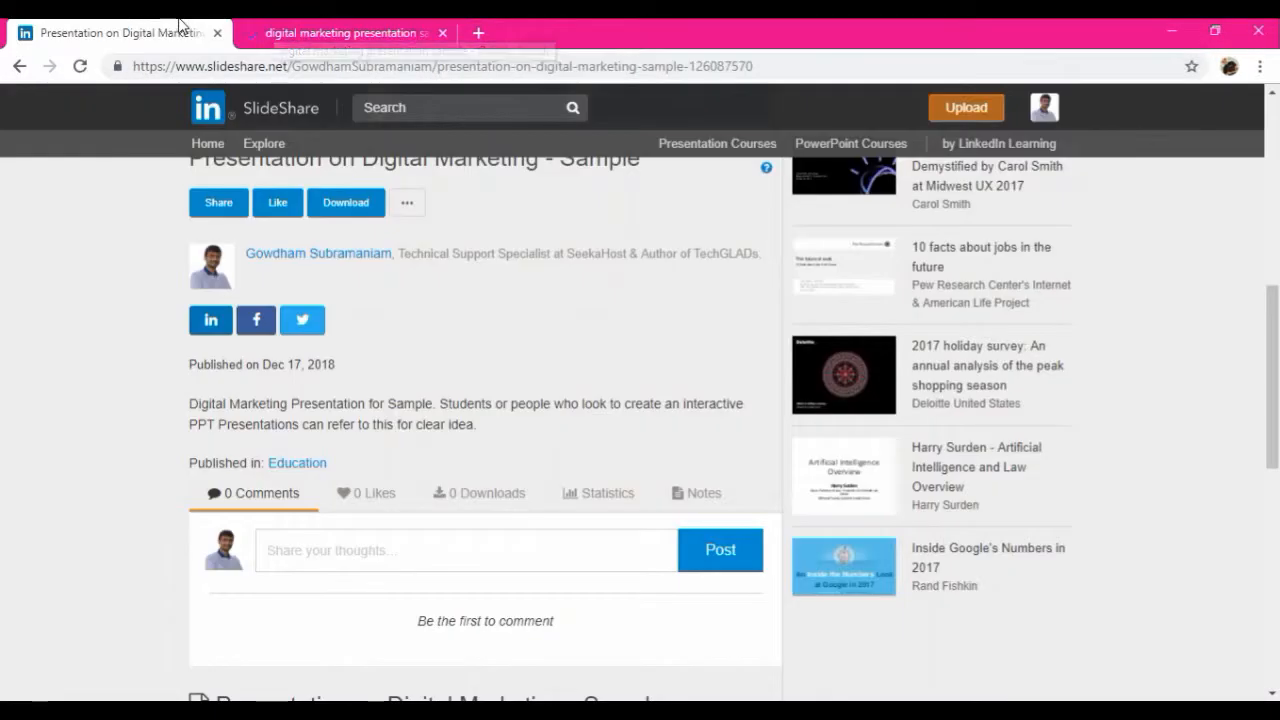
left_click(344, 32)
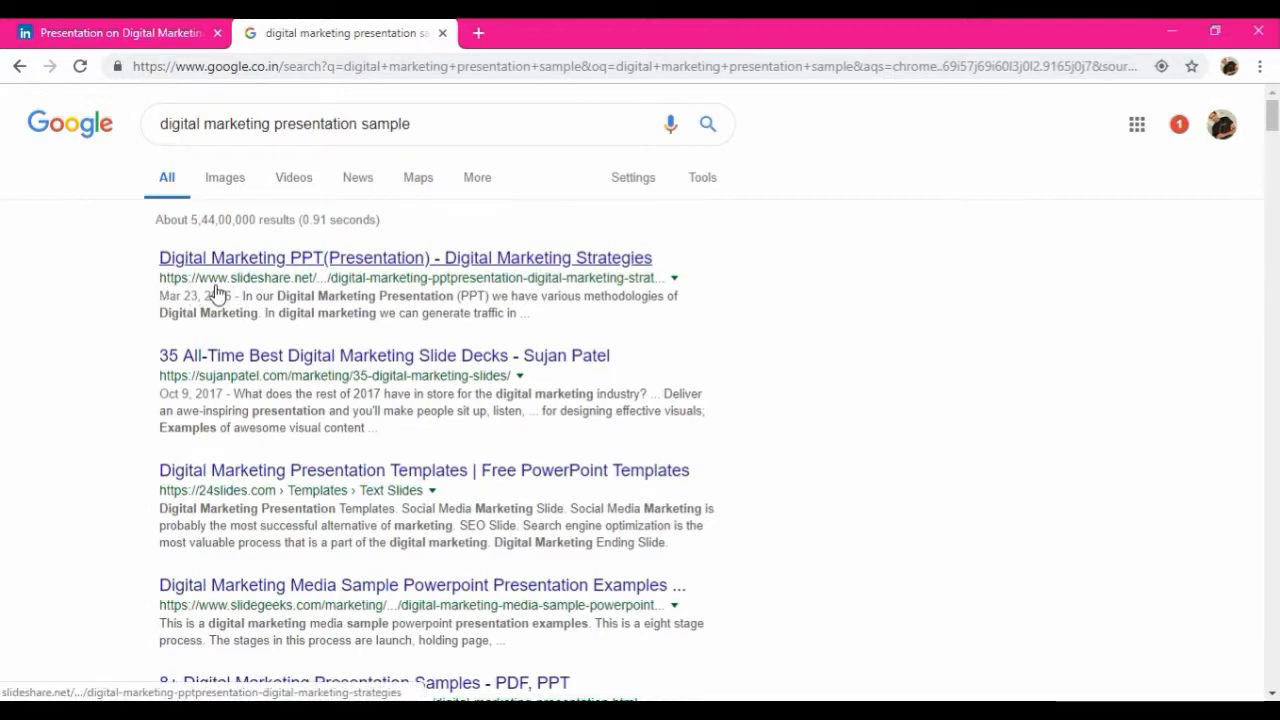
mouse_move(308, 292)
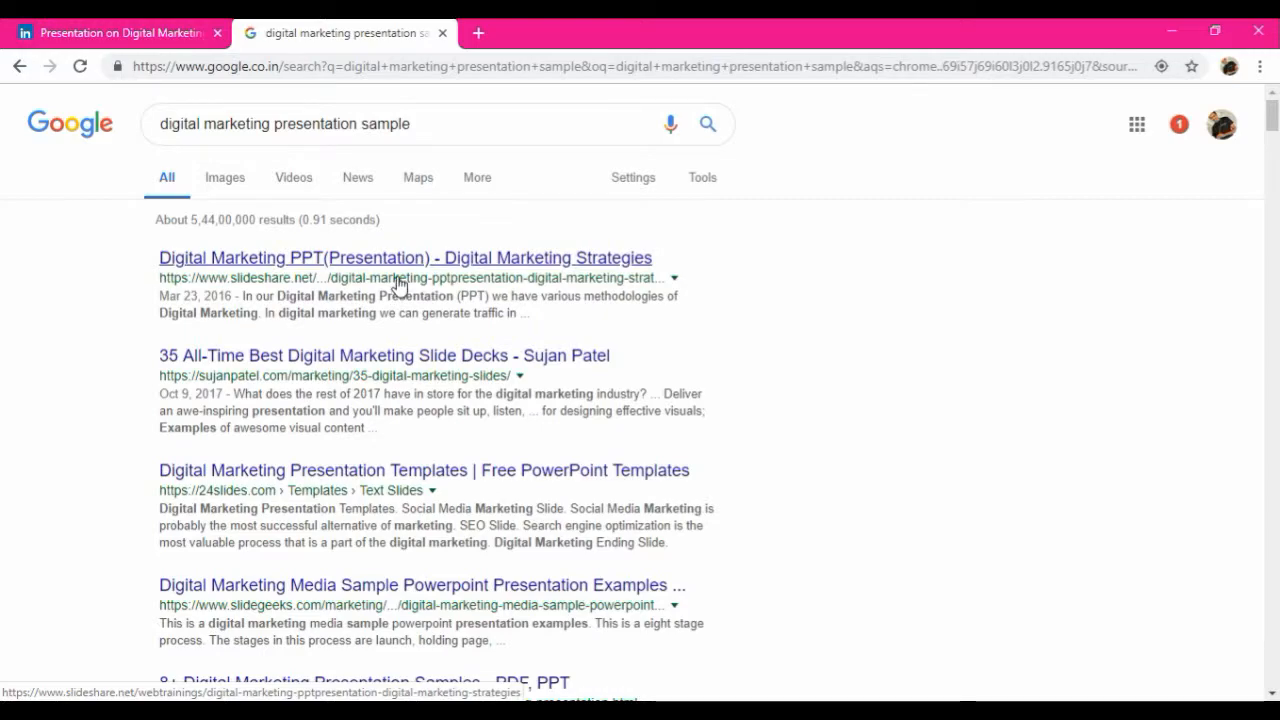
double_click(178, 124)
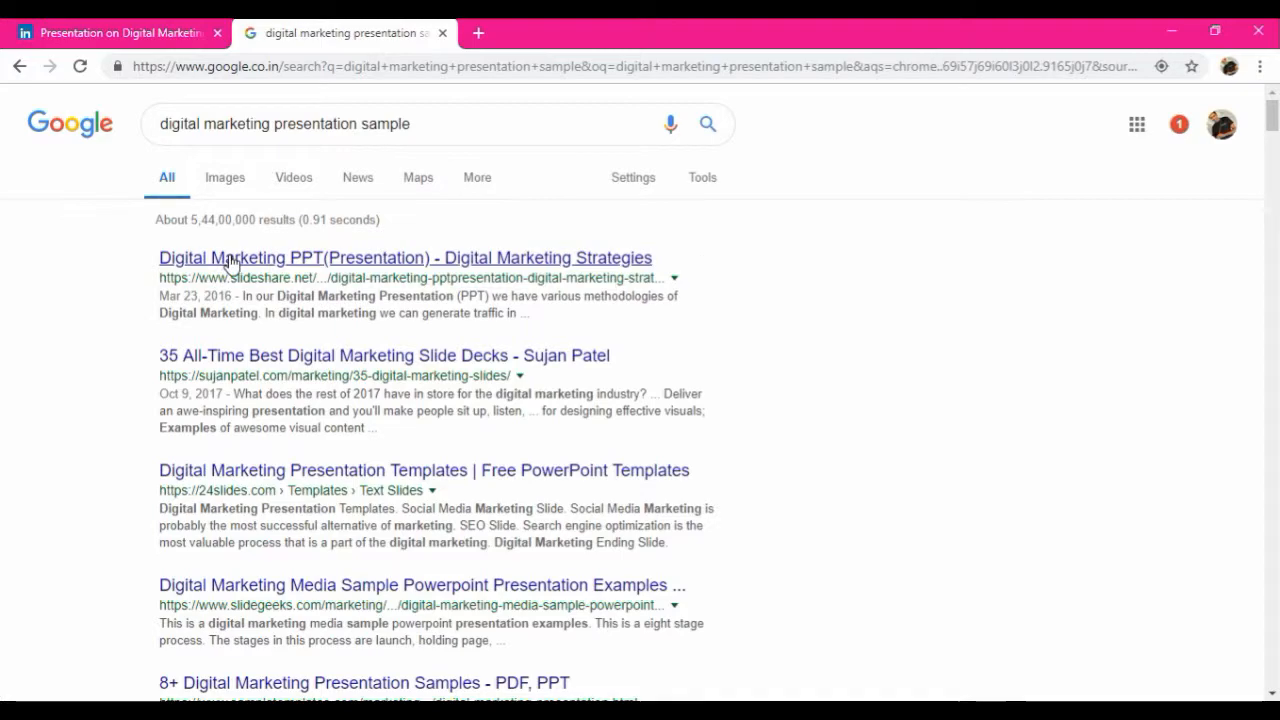
mouse_move(658, 284)
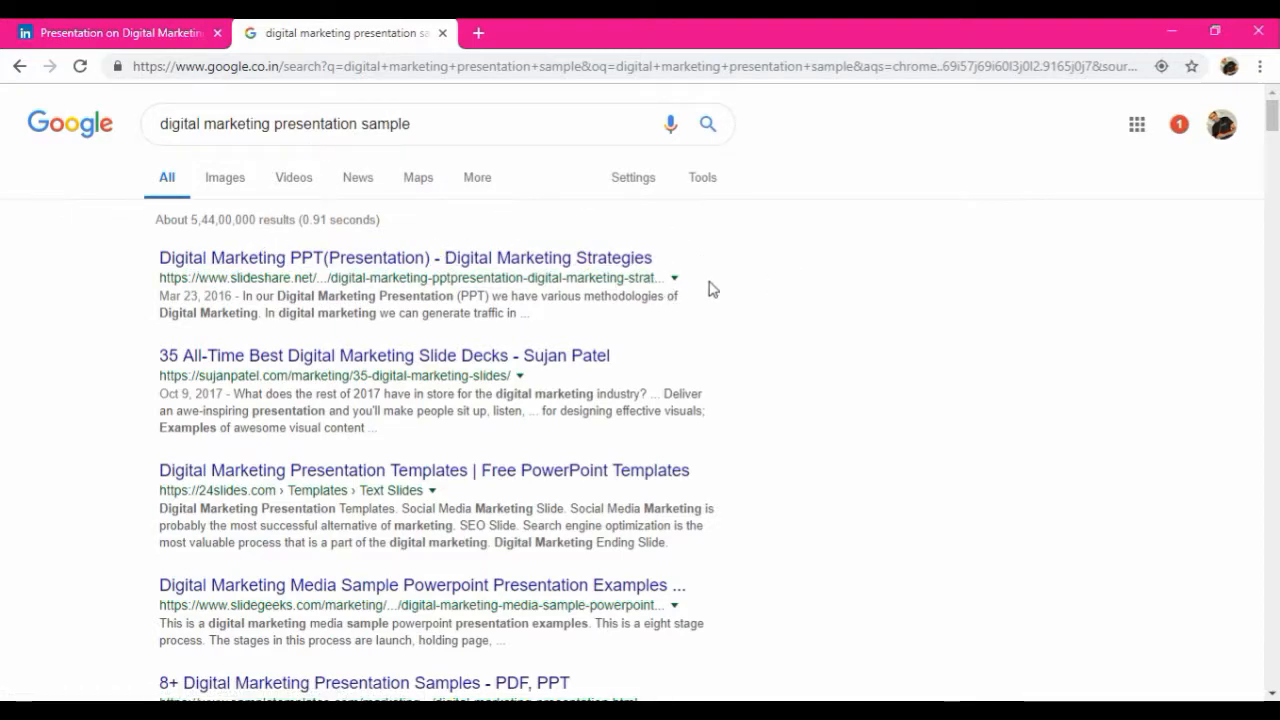
mouse_move(548, 278)
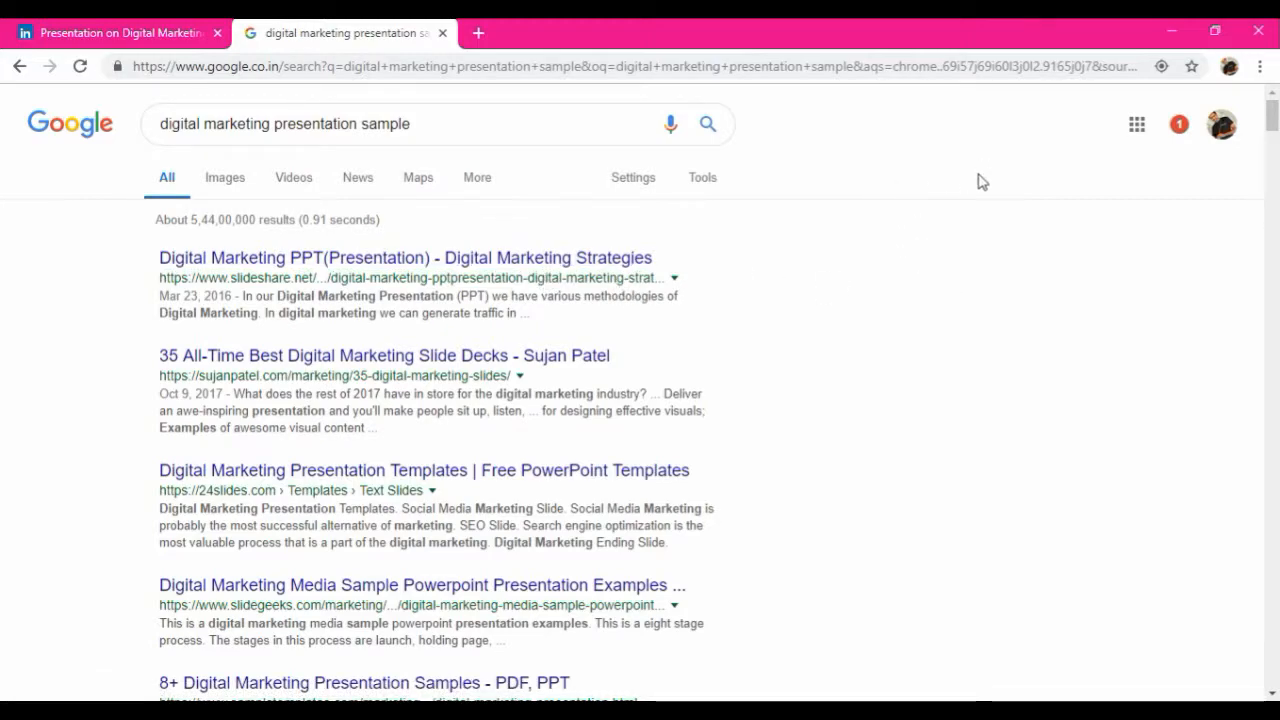
mouse_move(948, 244)
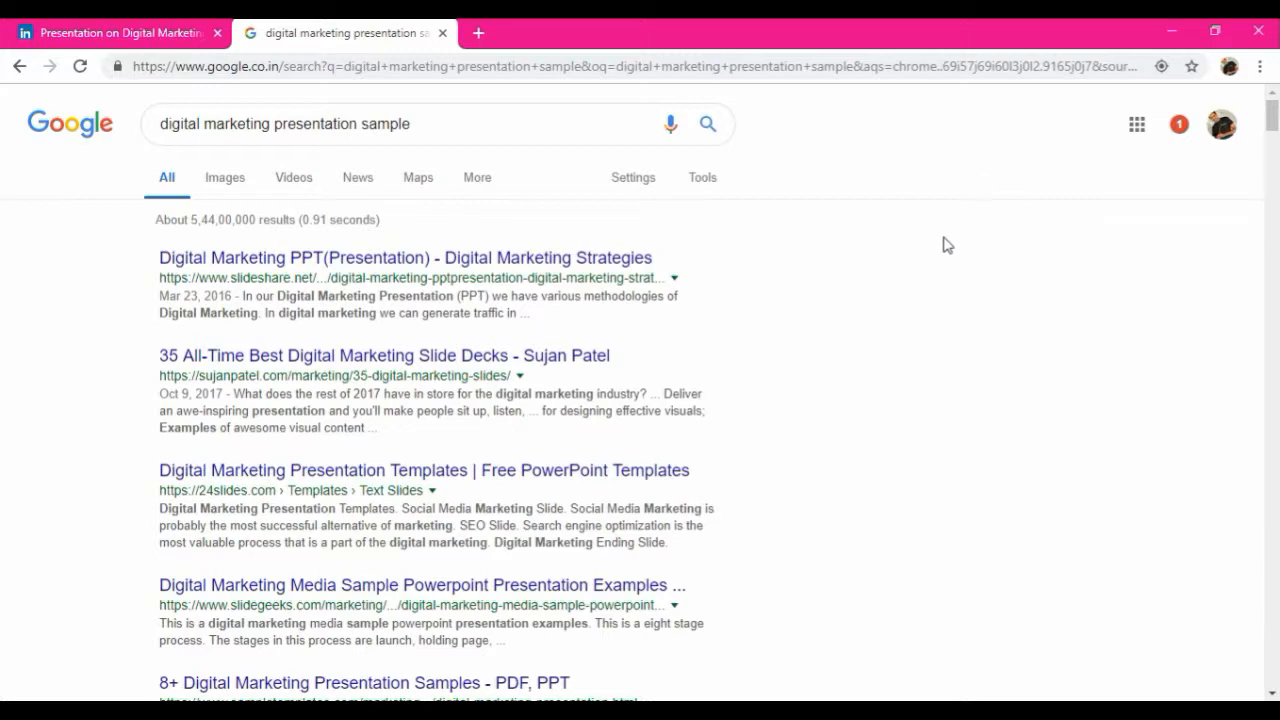
mouse_move(696, 252)
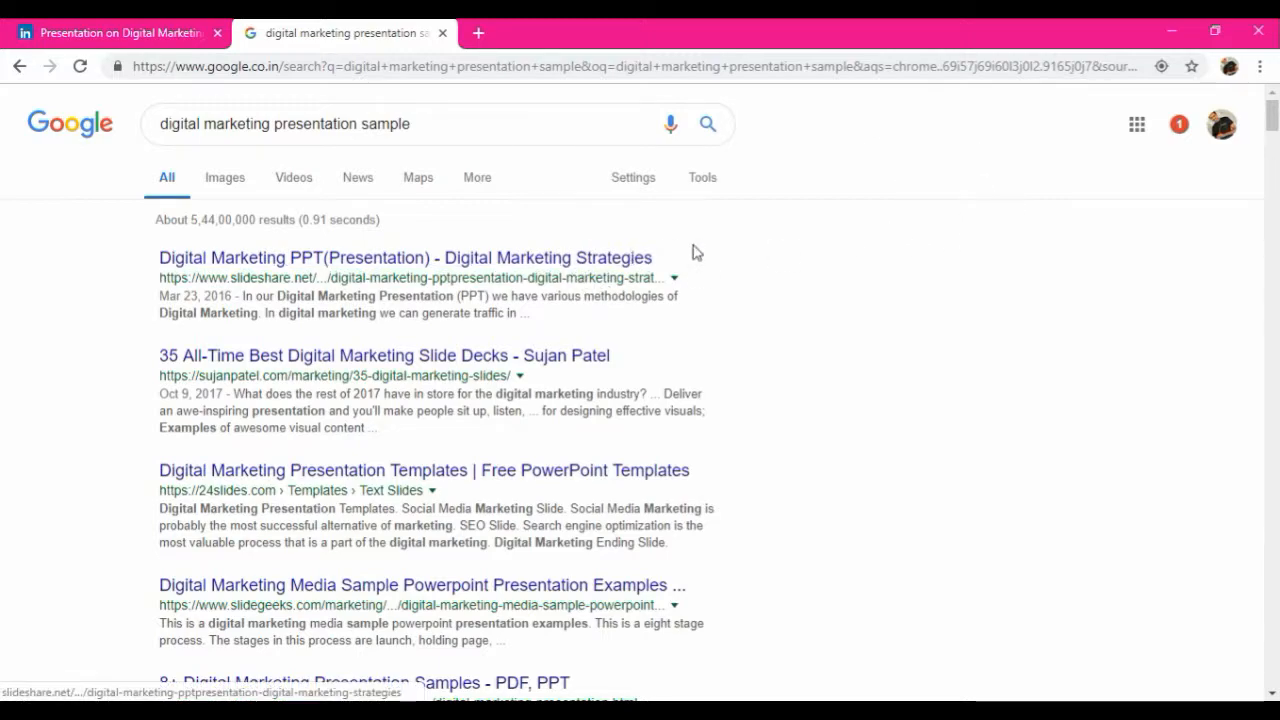
mouse_move(588, 274)
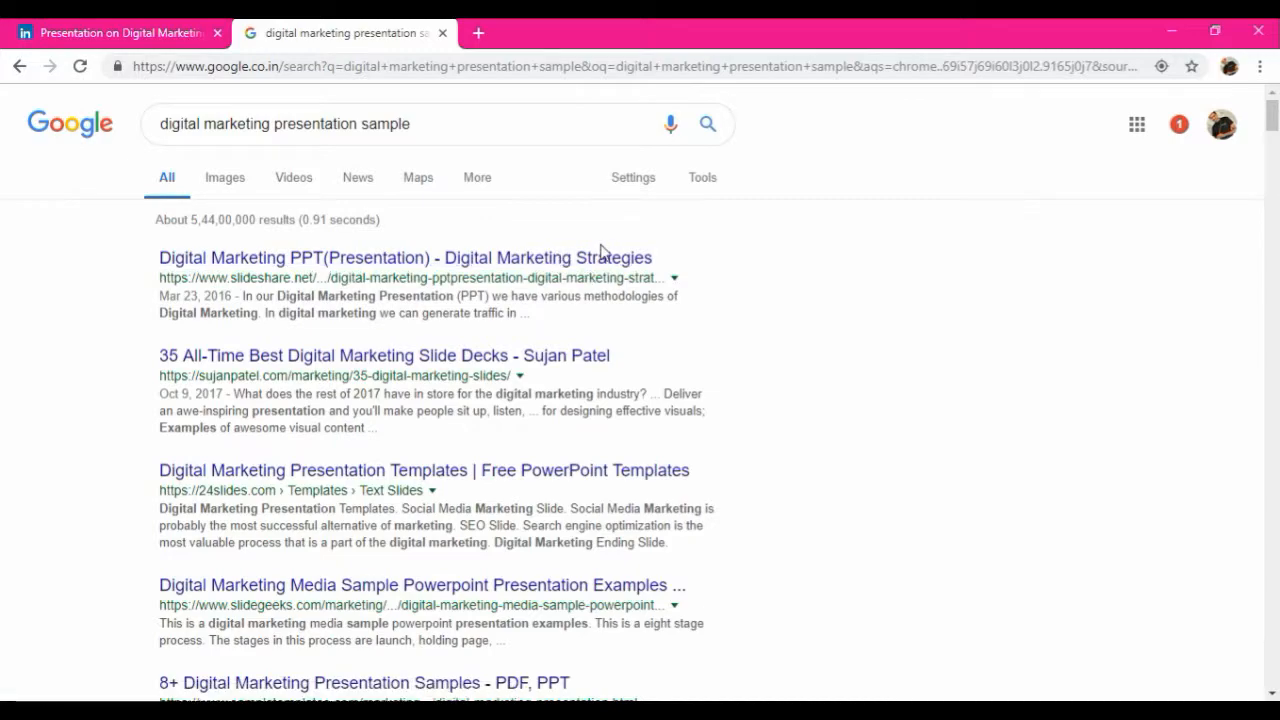
left_click(116, 32)
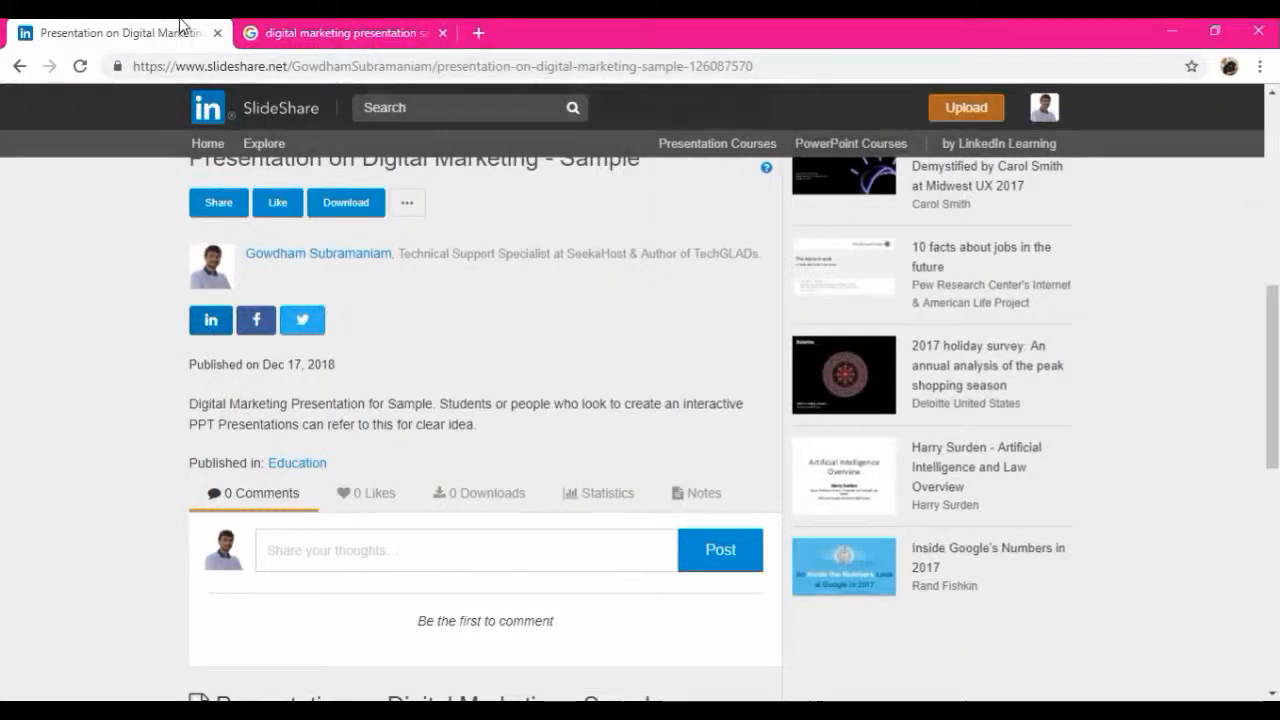
mouse_move(424, 306)
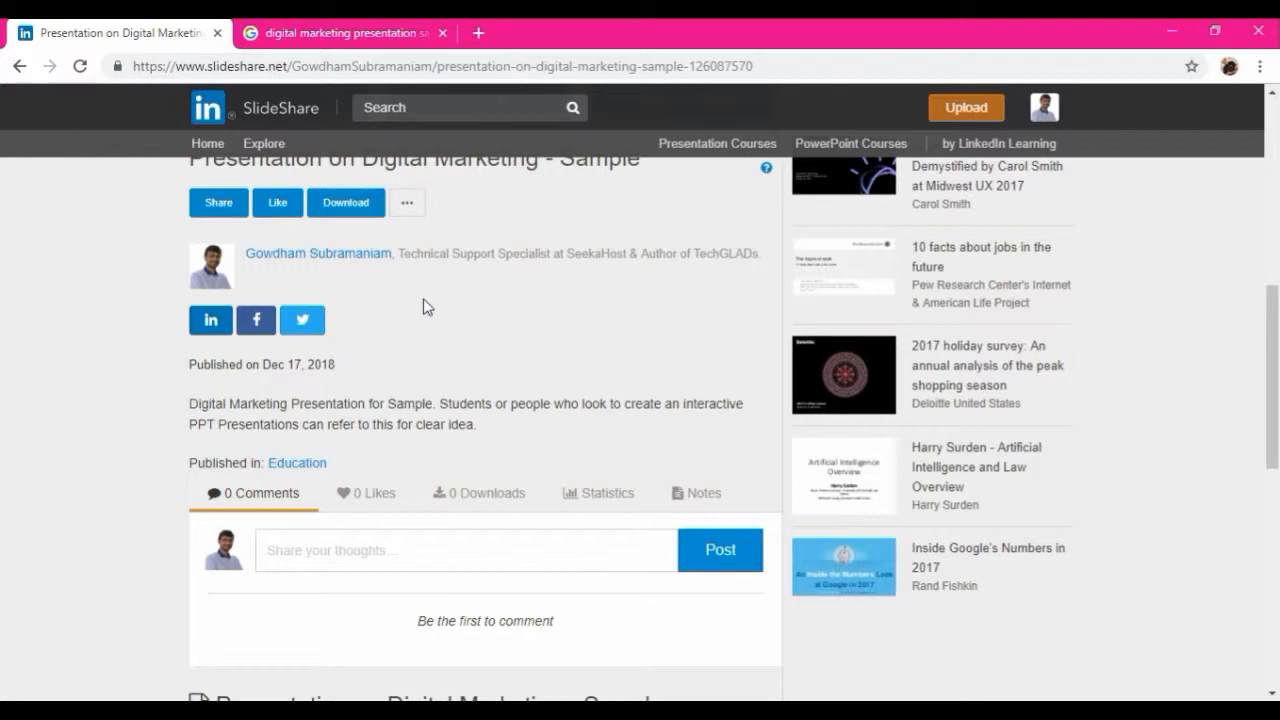
scroll("up", 3)
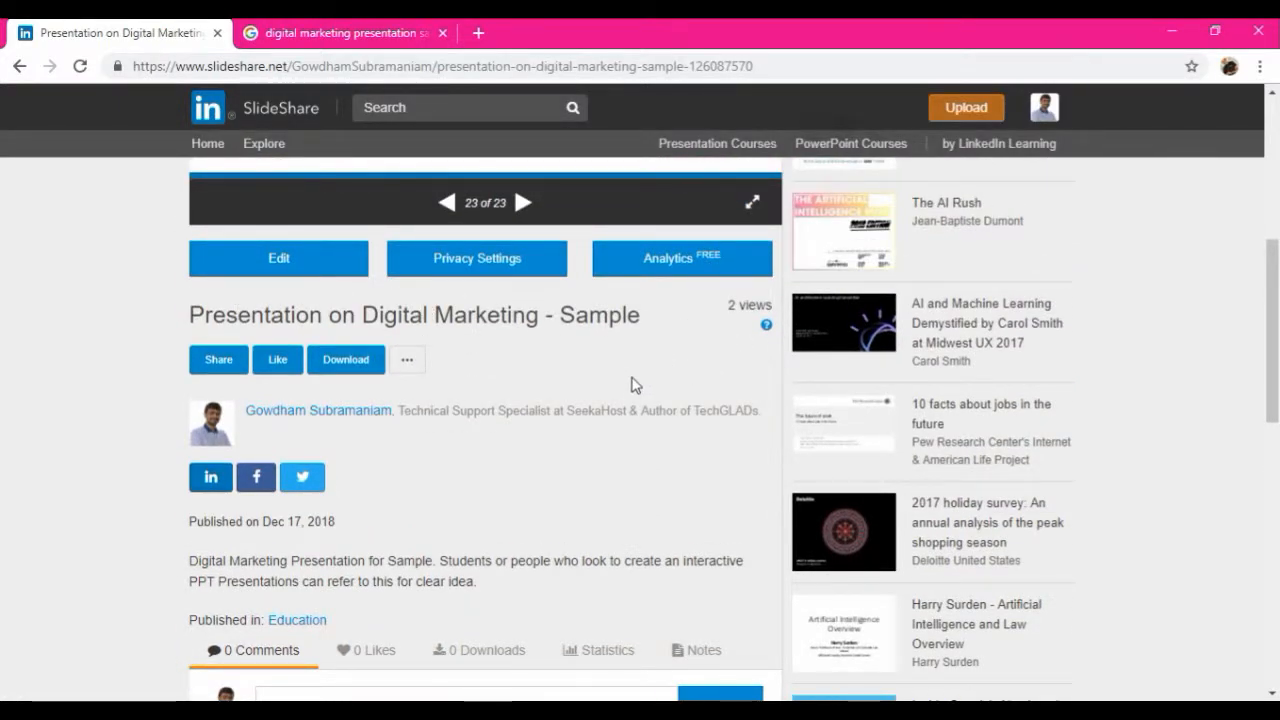
mouse_move(632, 380)
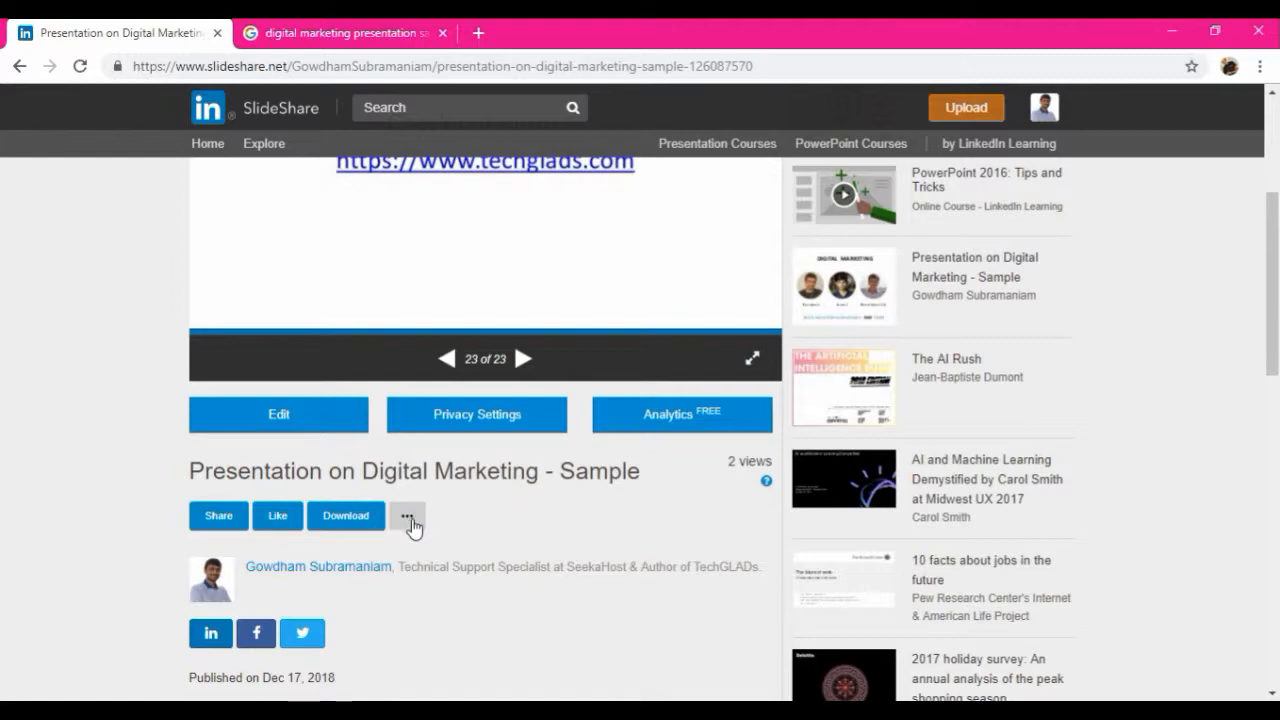
mouse_move(440, 508)
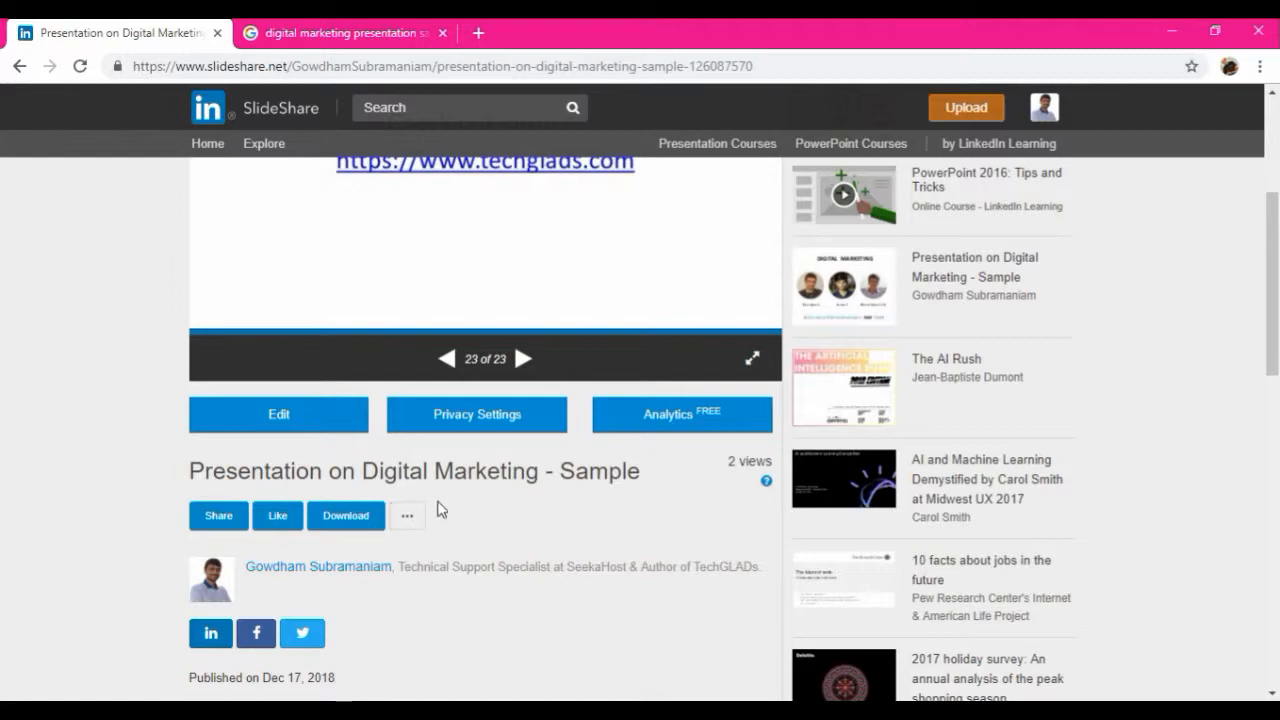